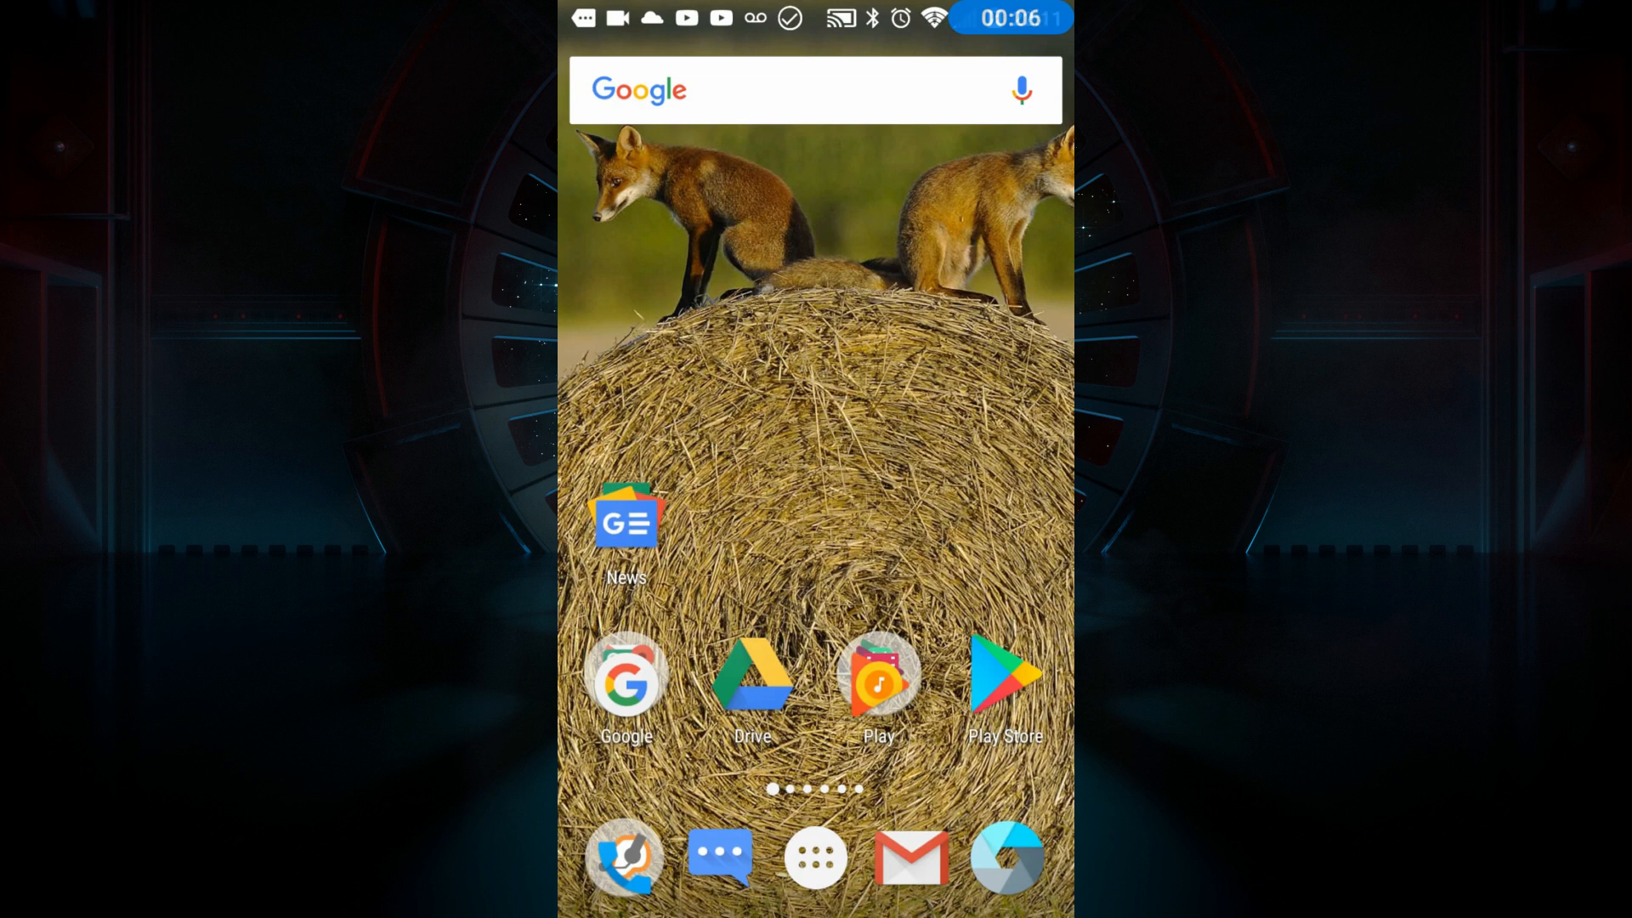
# Search the Play Store for 'remote for kodi' and browse the Kore and other remote results
pyautogui.click(1002, 687)
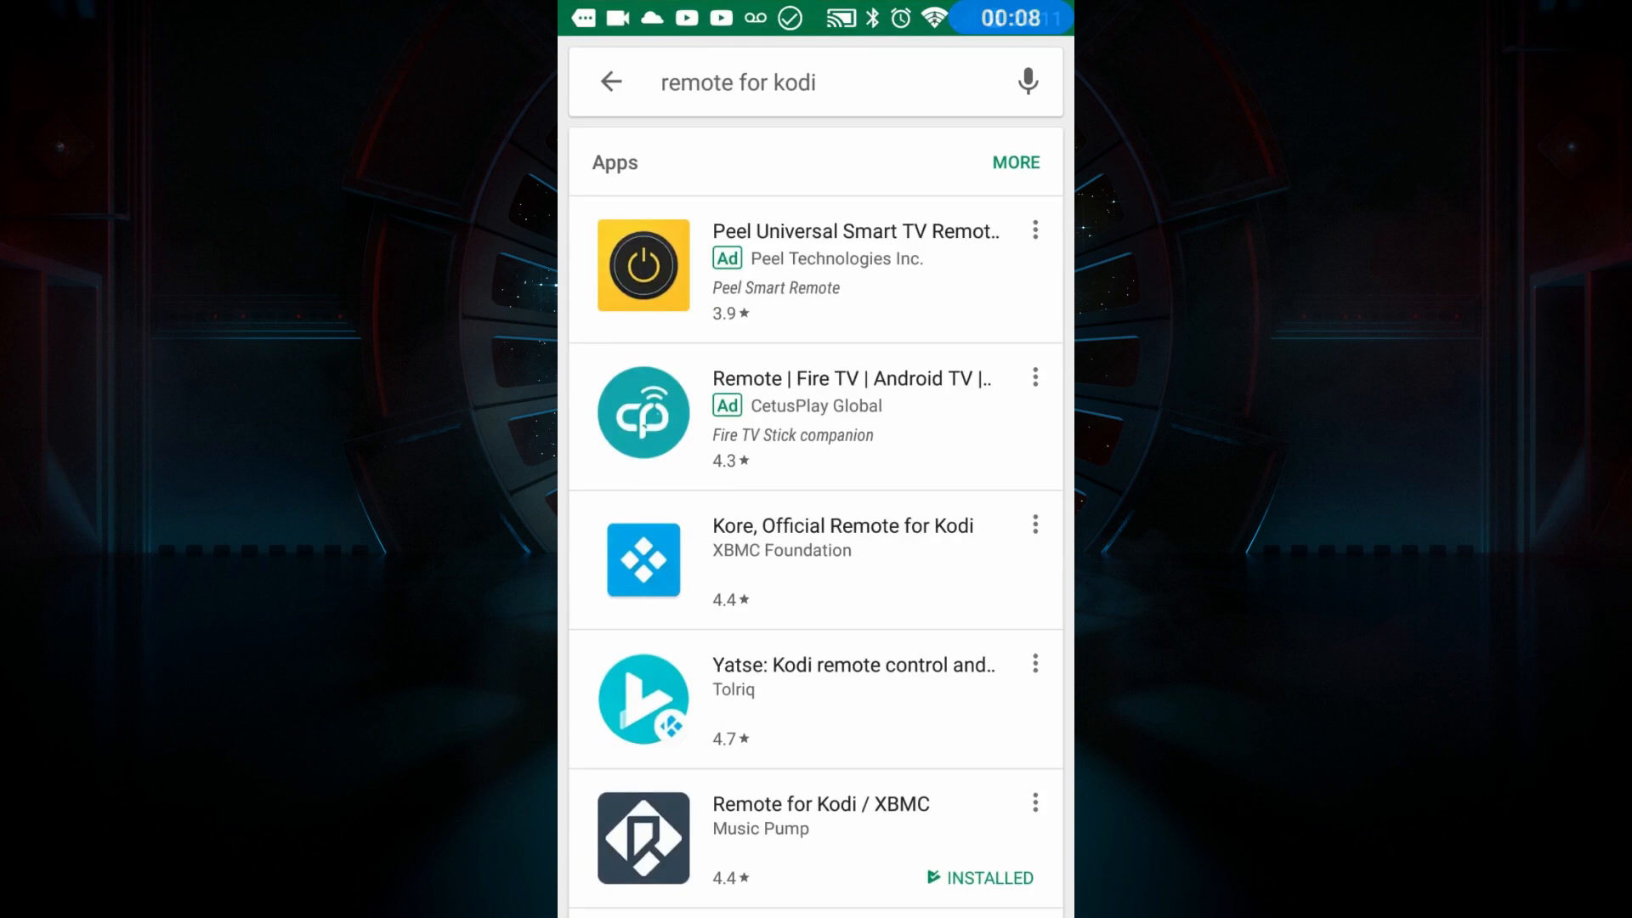
pyautogui.click(791, 83)
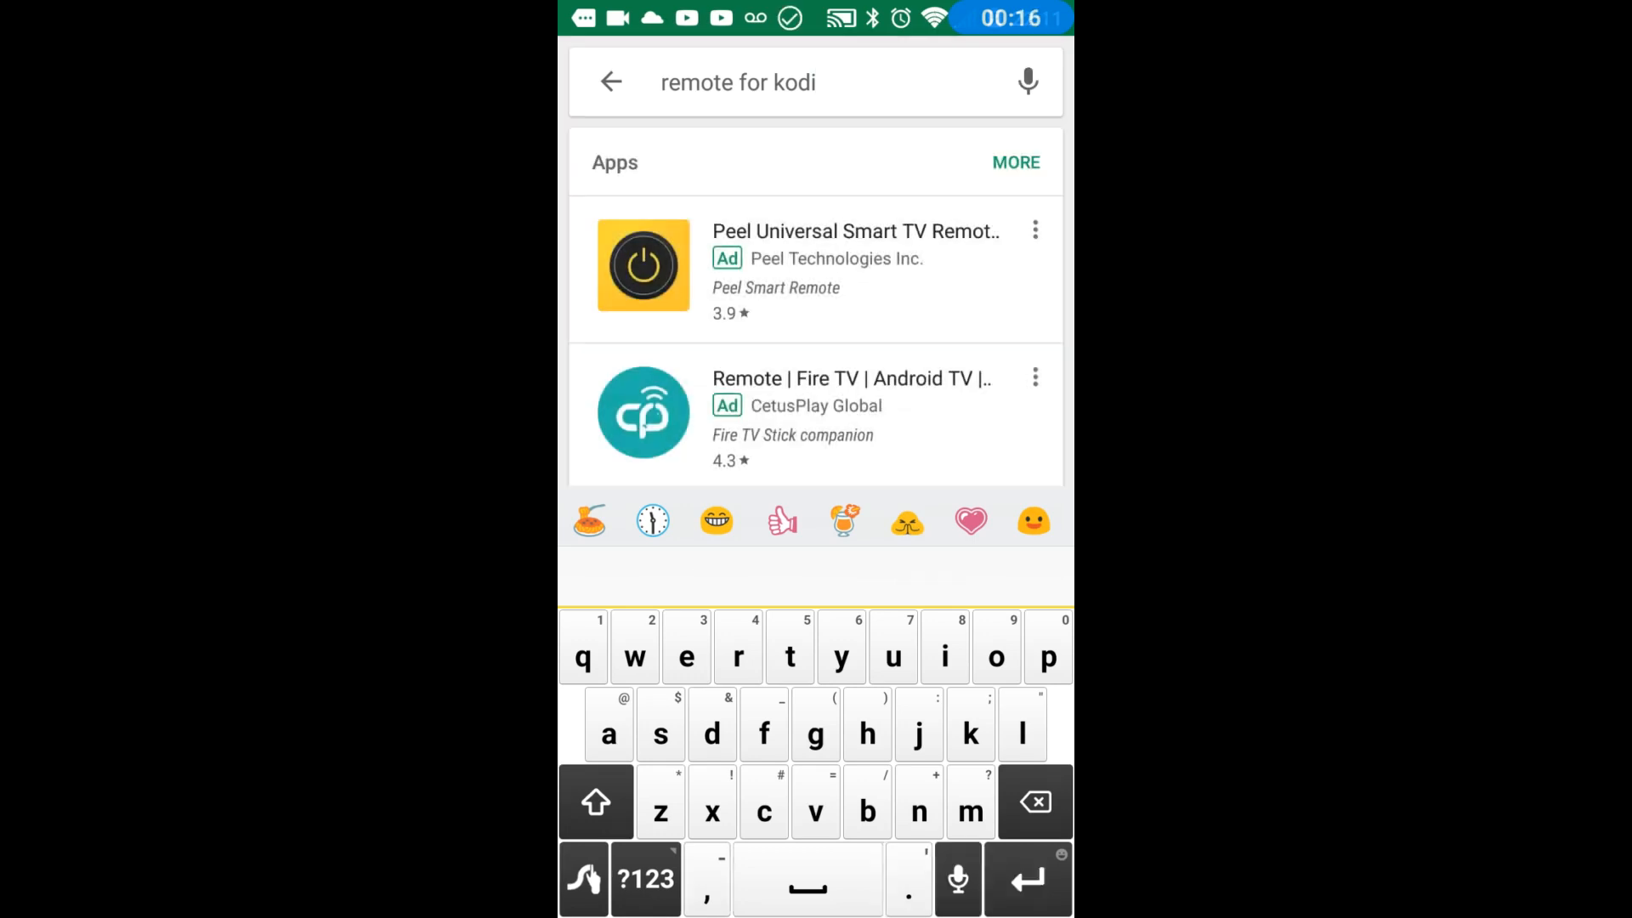
pyautogui.scroll(-3)
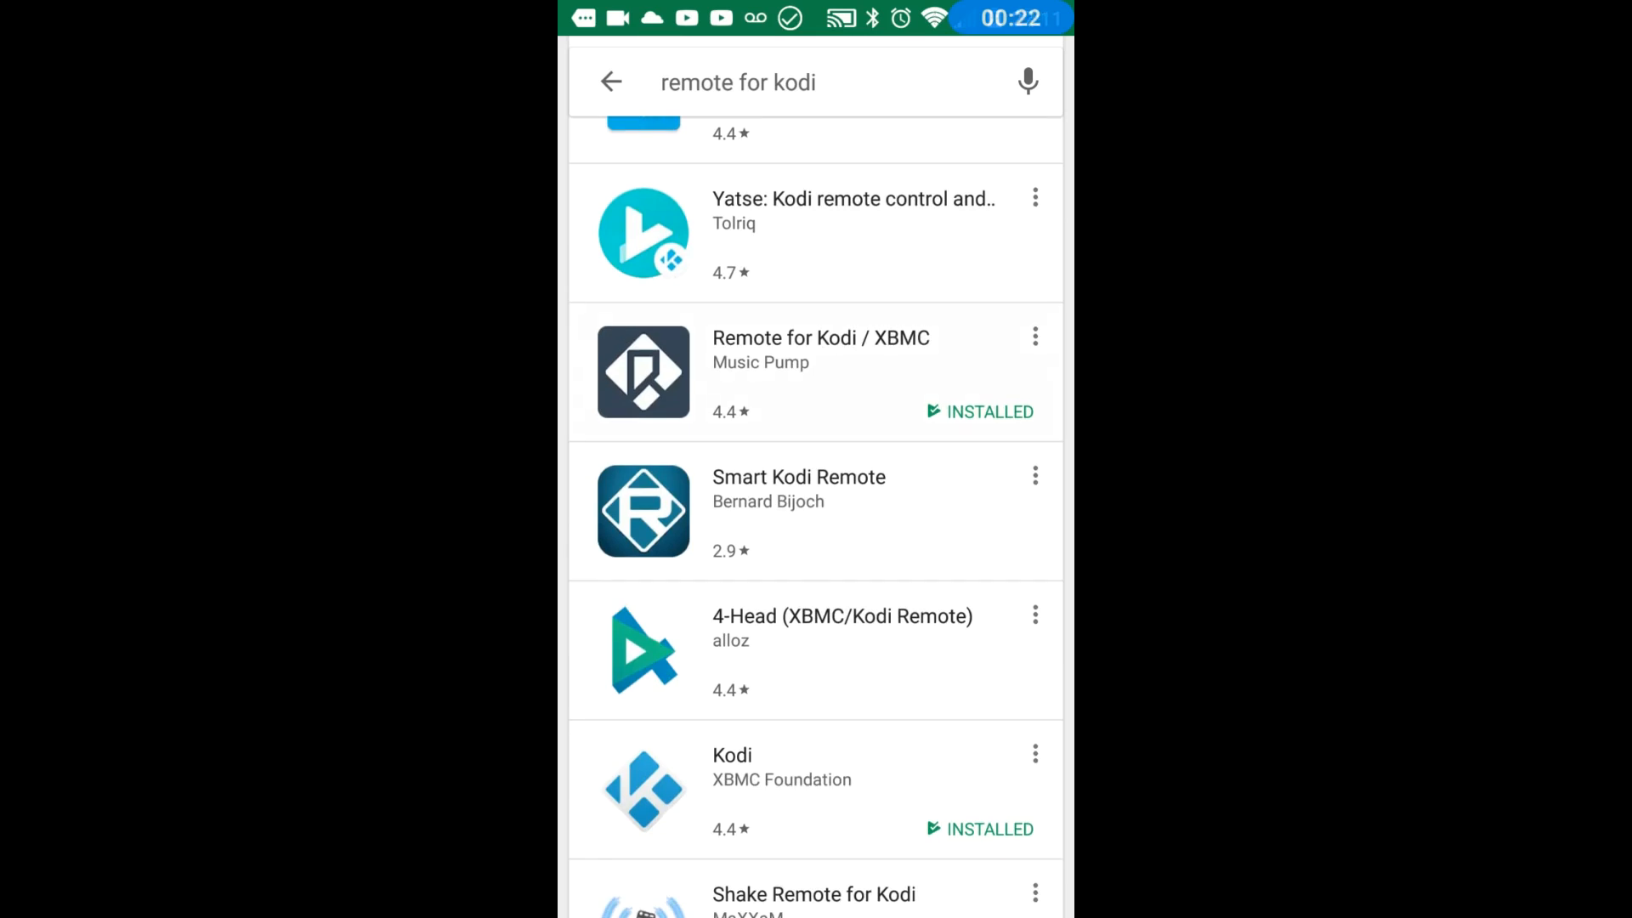
pyautogui.click(821, 371)
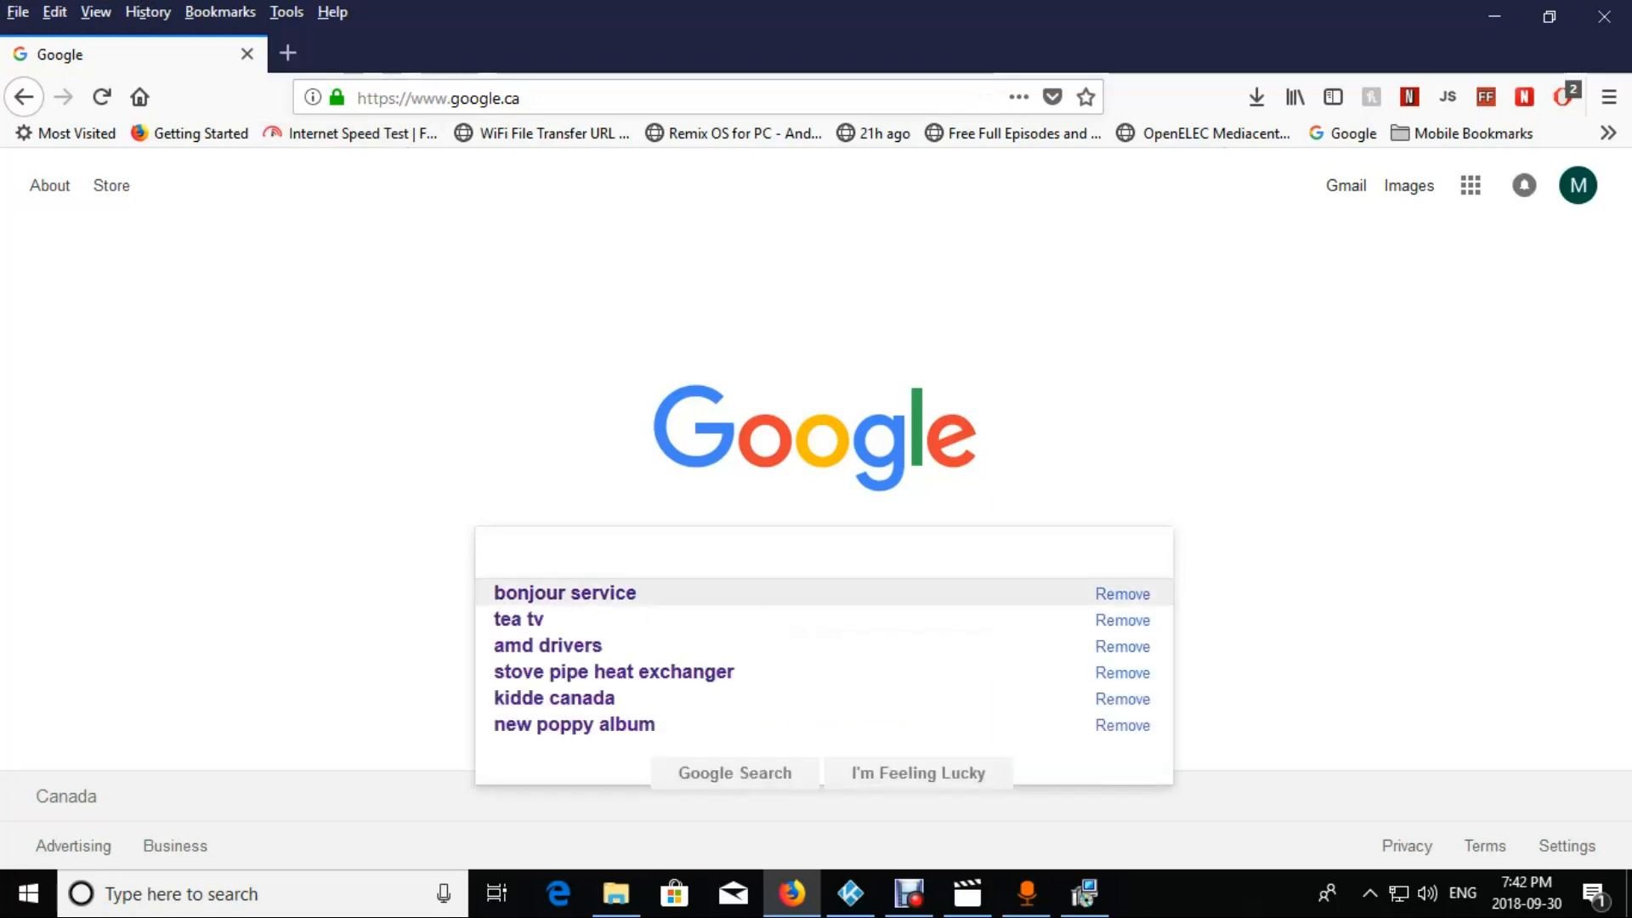
# Find Apple's Bonjour support page via Google and complete the Bonjour Print Services install
pyautogui.click(728, 552)
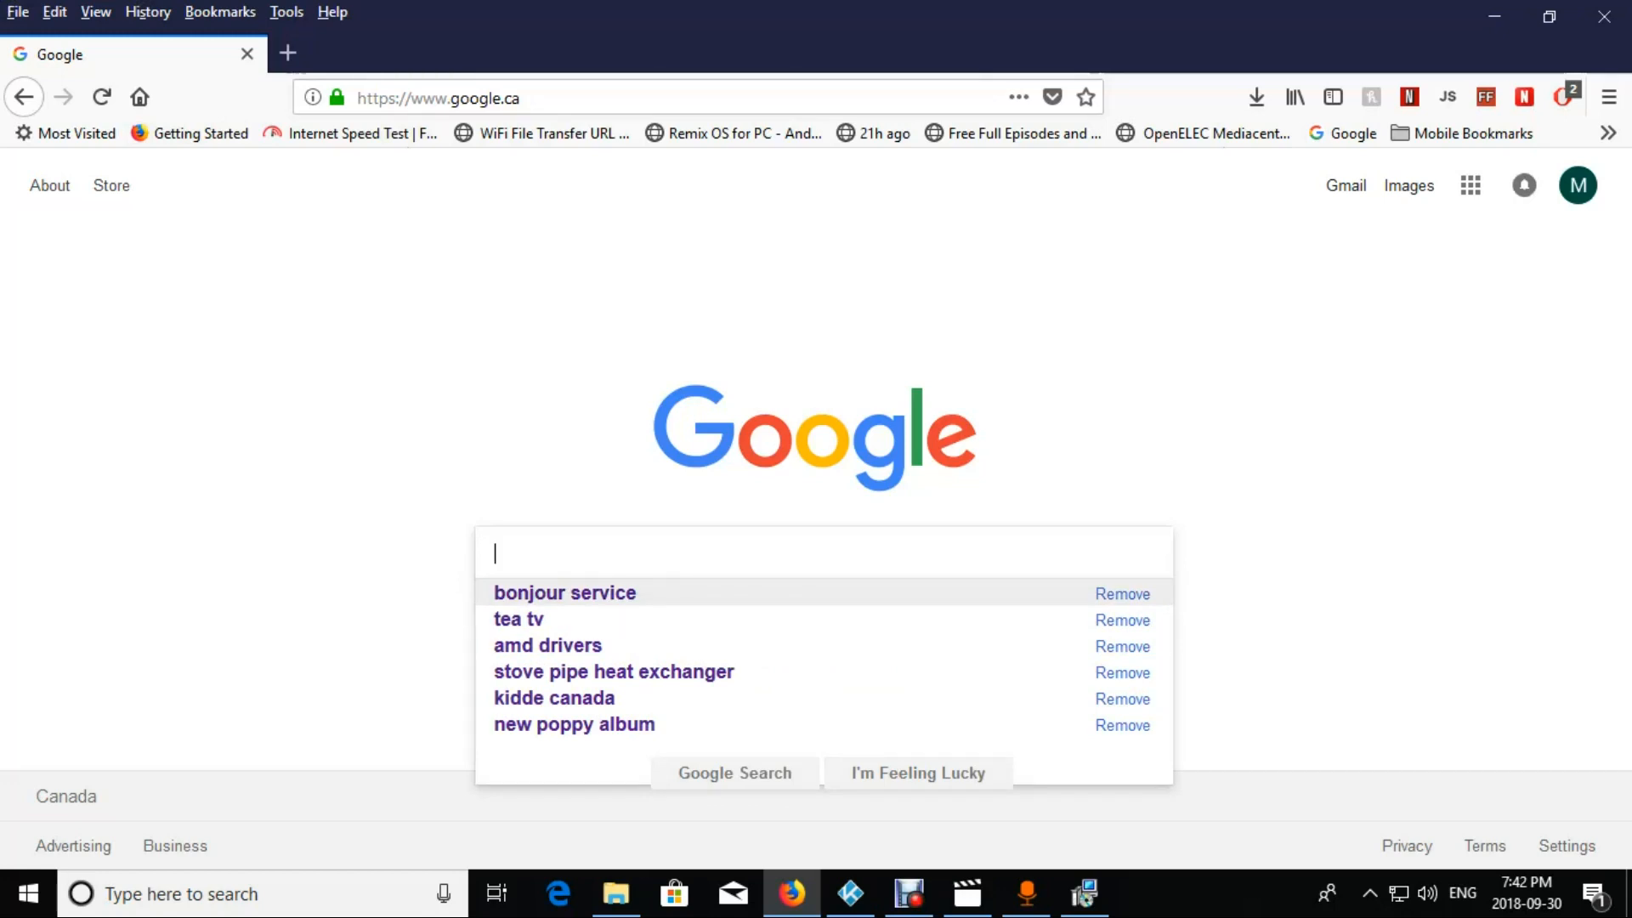
pyautogui.click(565, 592)
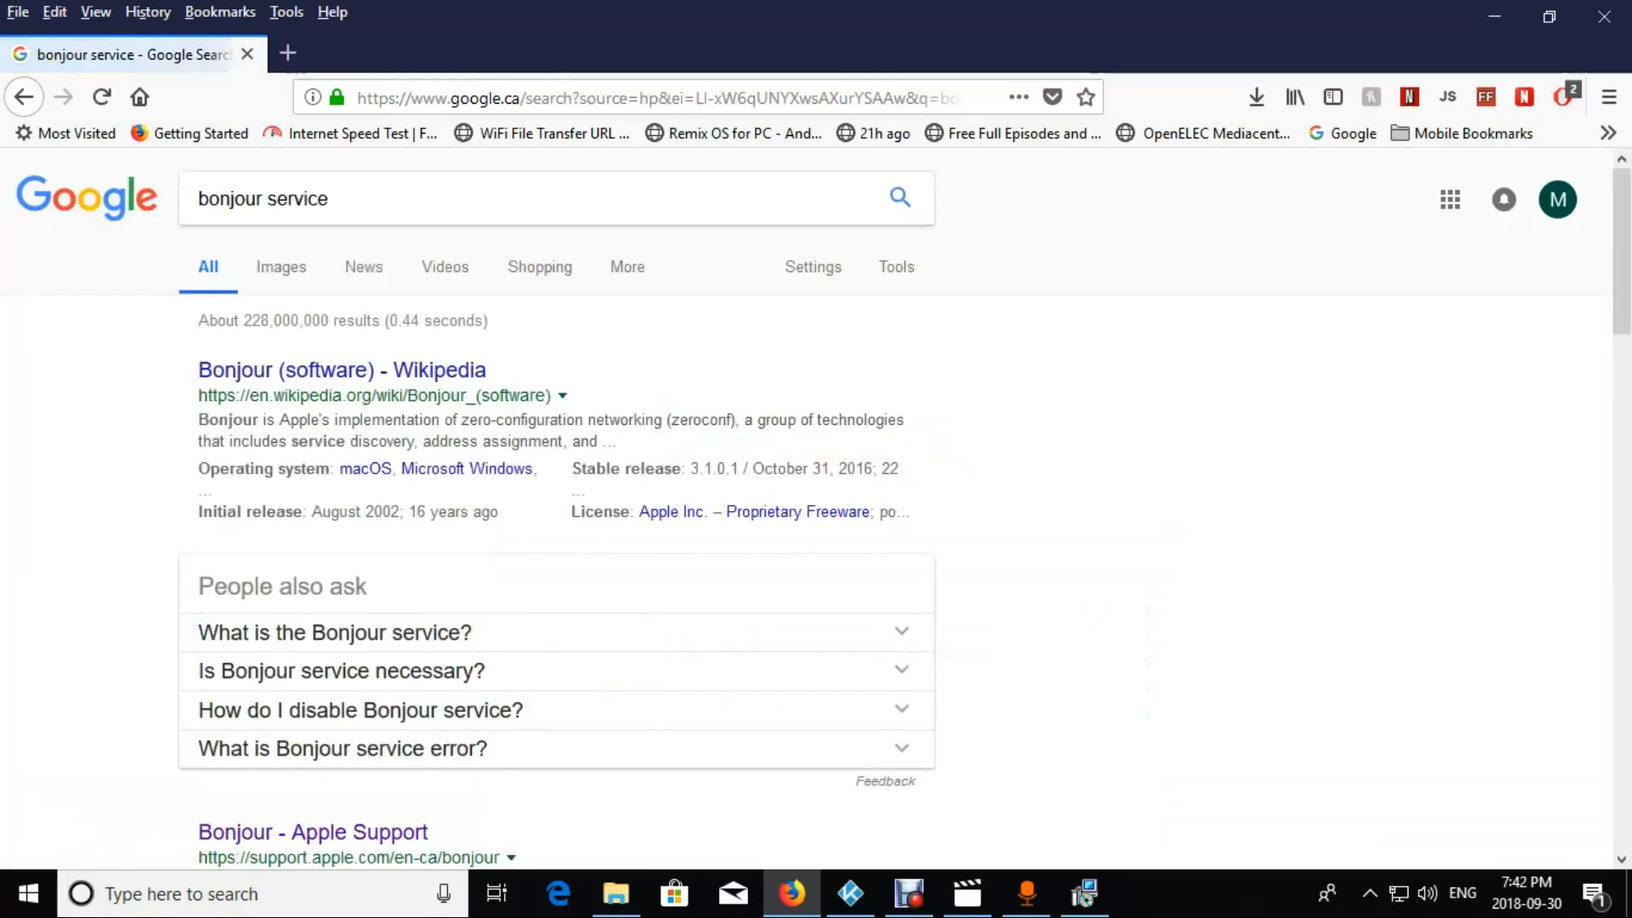
pyautogui.scroll(-3)
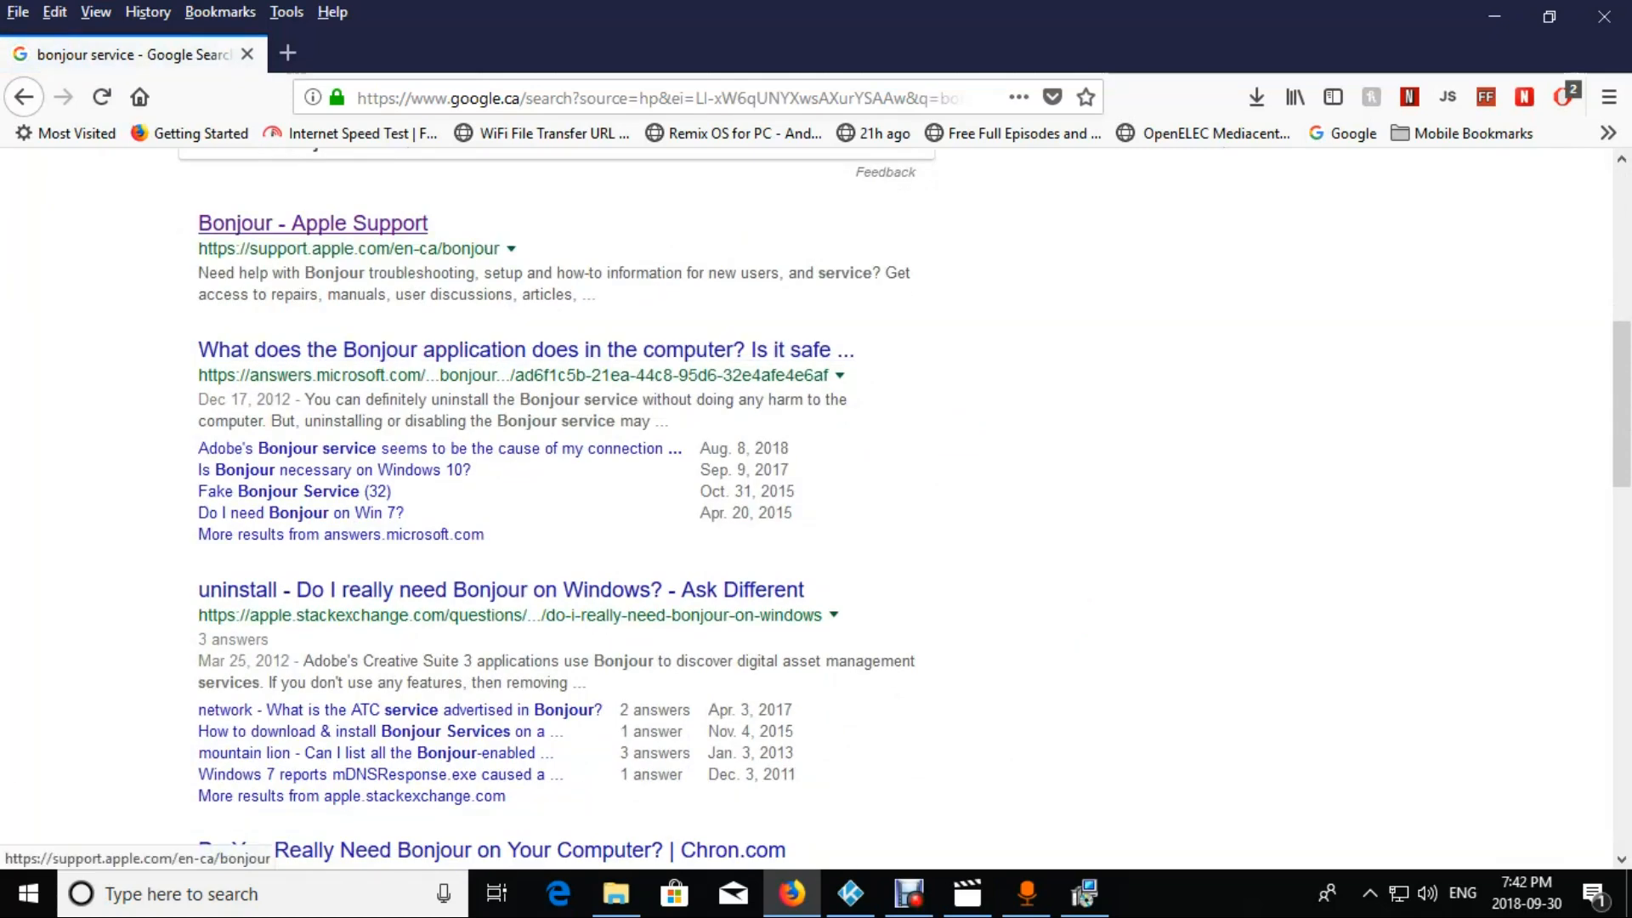
pyautogui.click(311, 223)
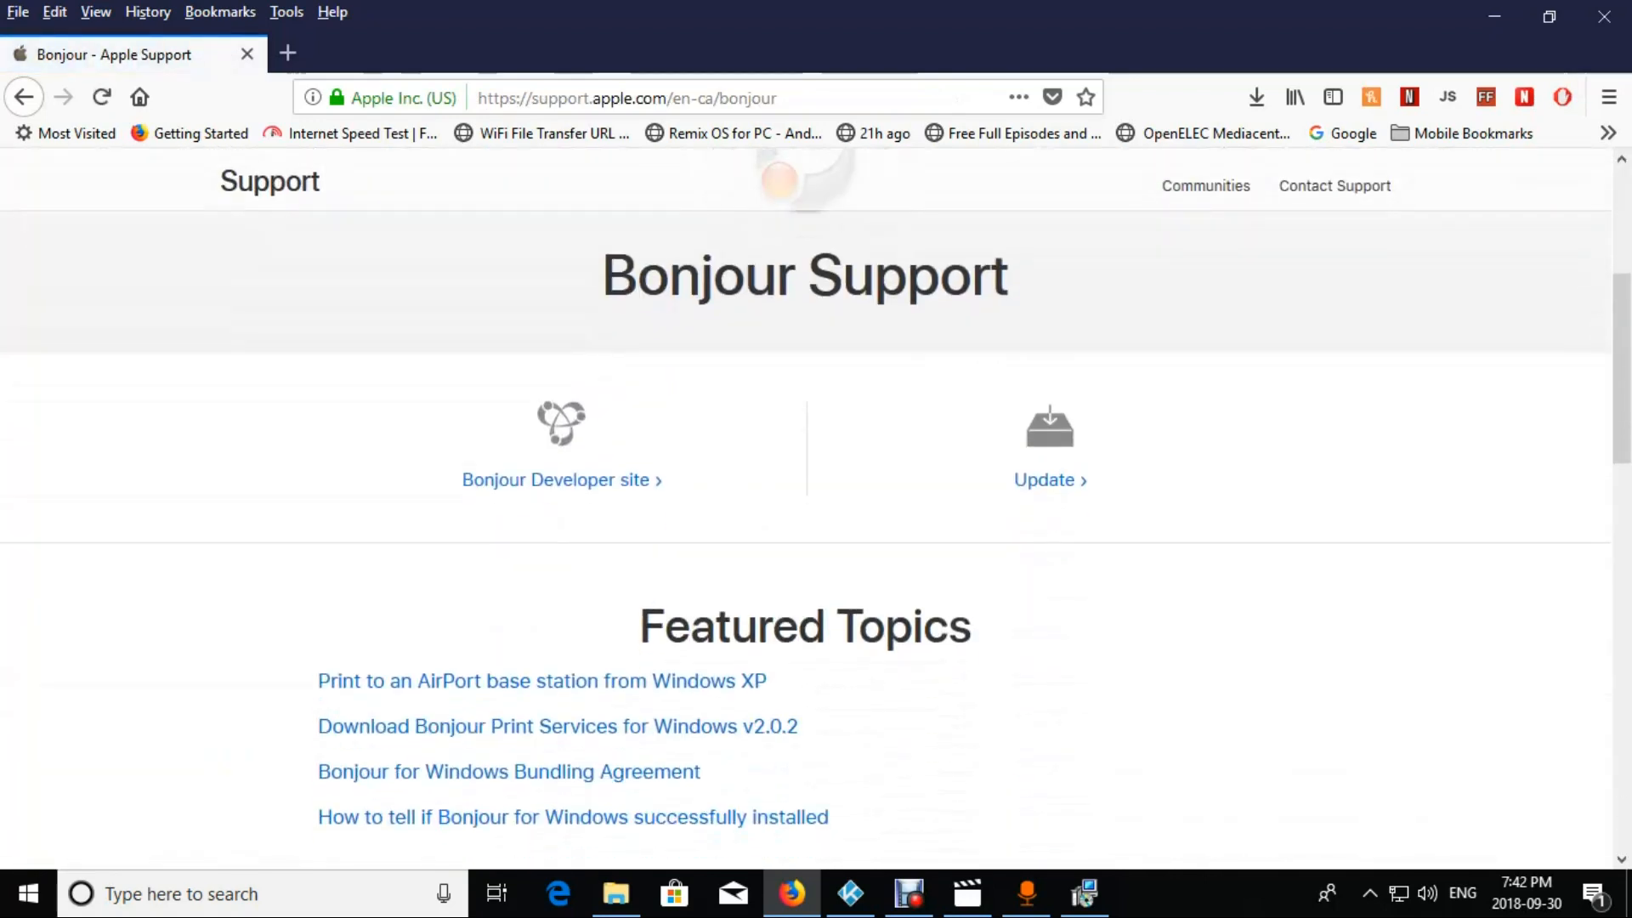
pyautogui.scroll(-3)
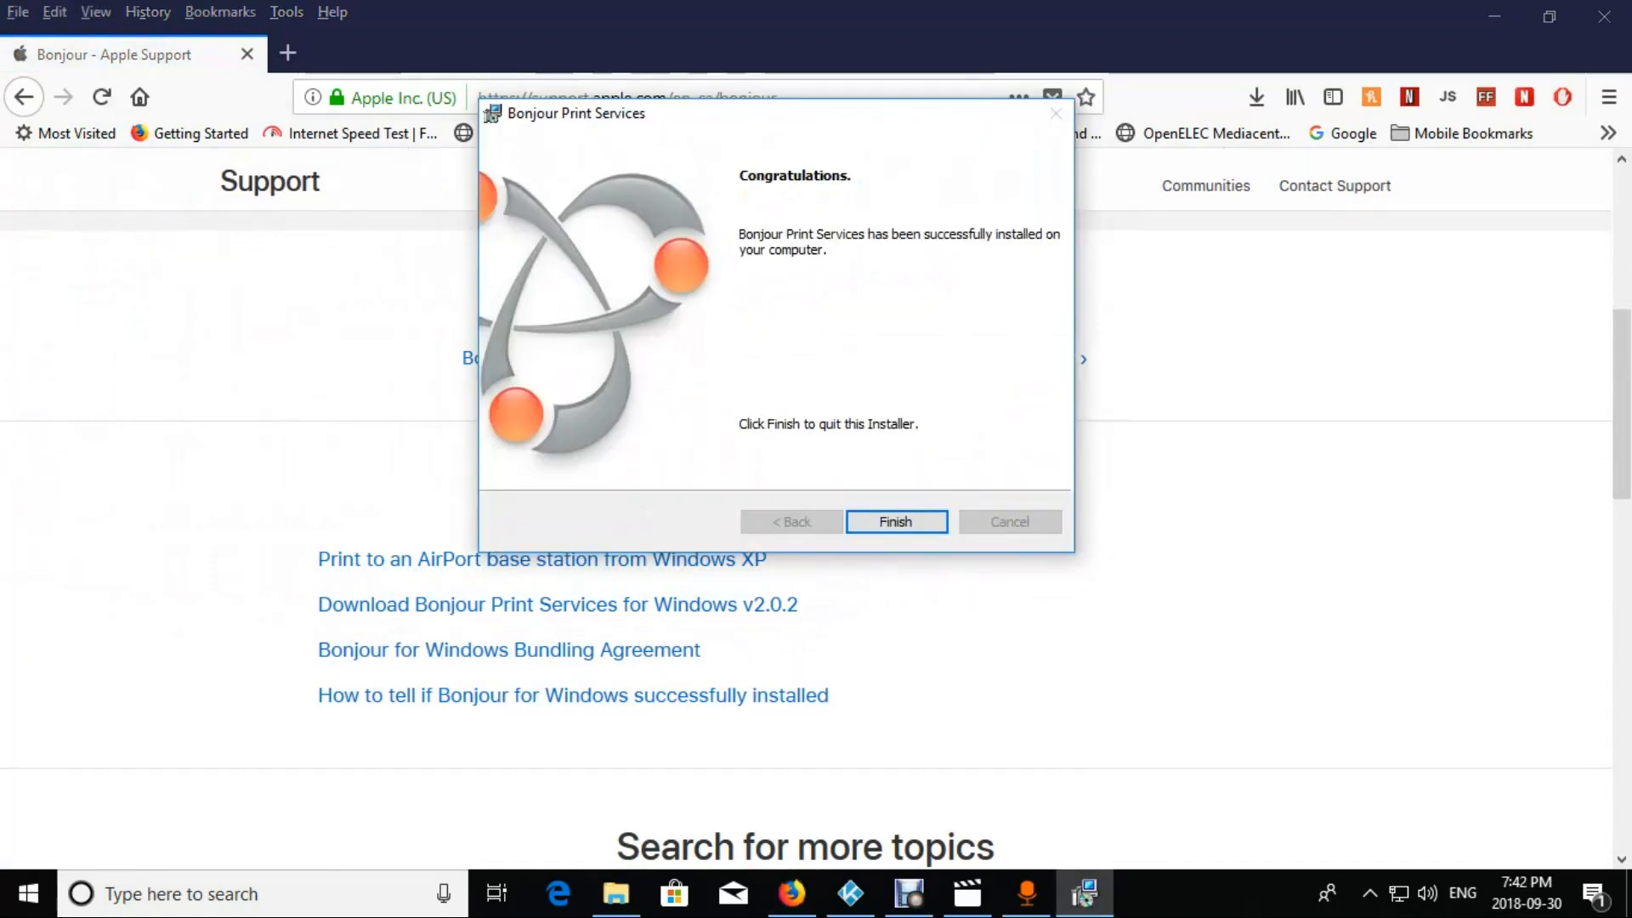
pyautogui.click(893, 521)
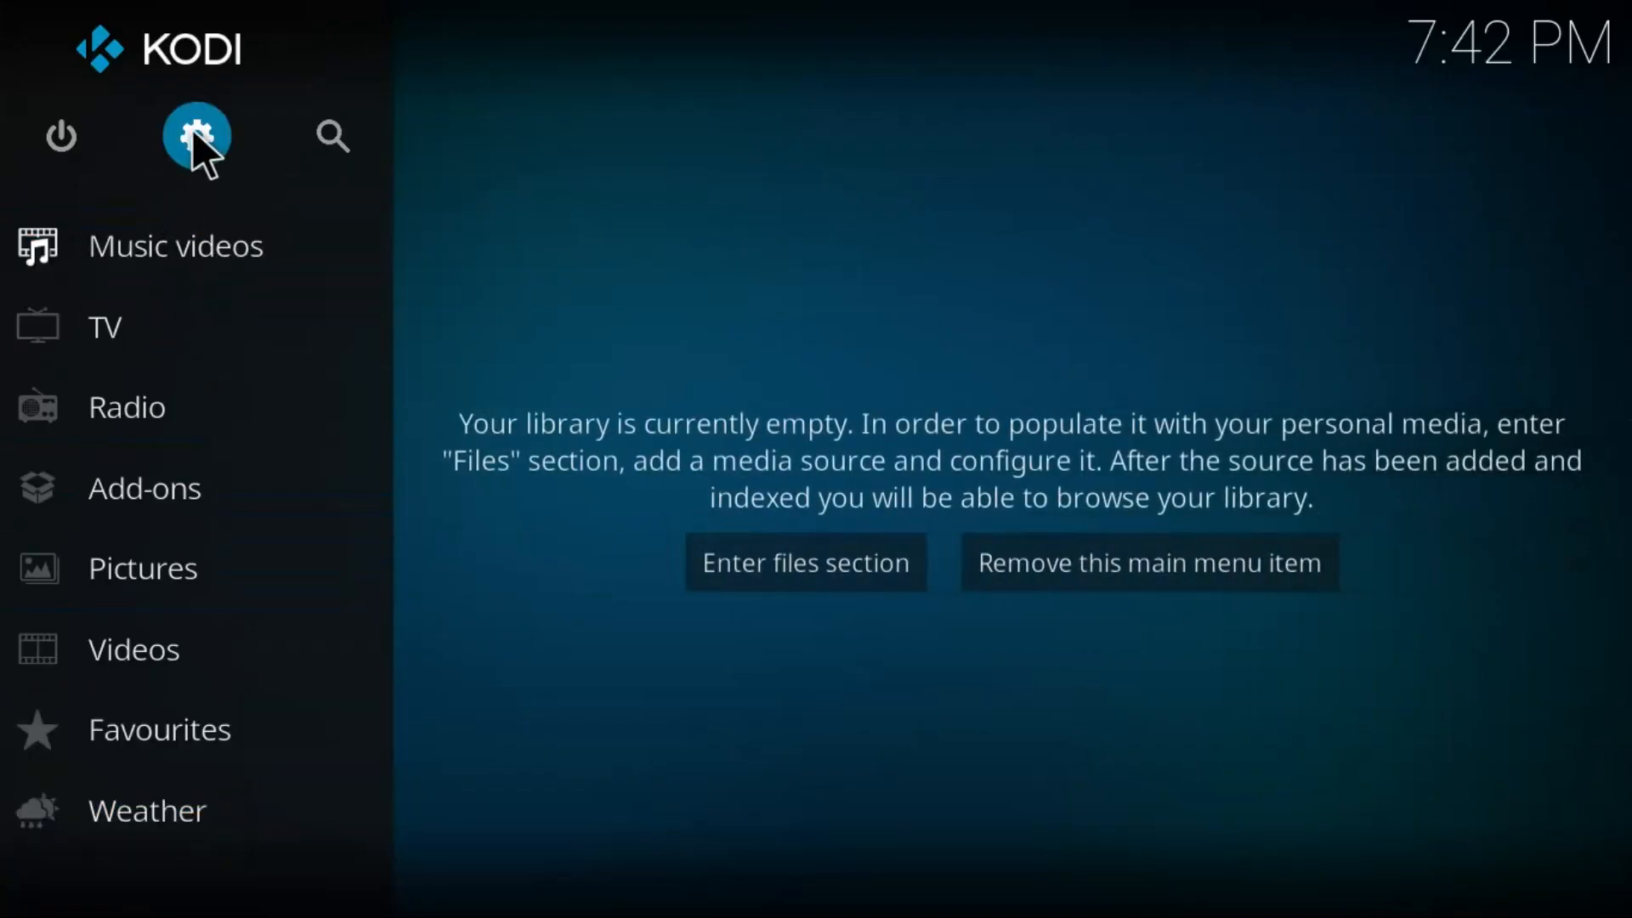
# In Settings > Services, enable 'Announce services to other systems' and show the Control page
pyautogui.click(195, 136)
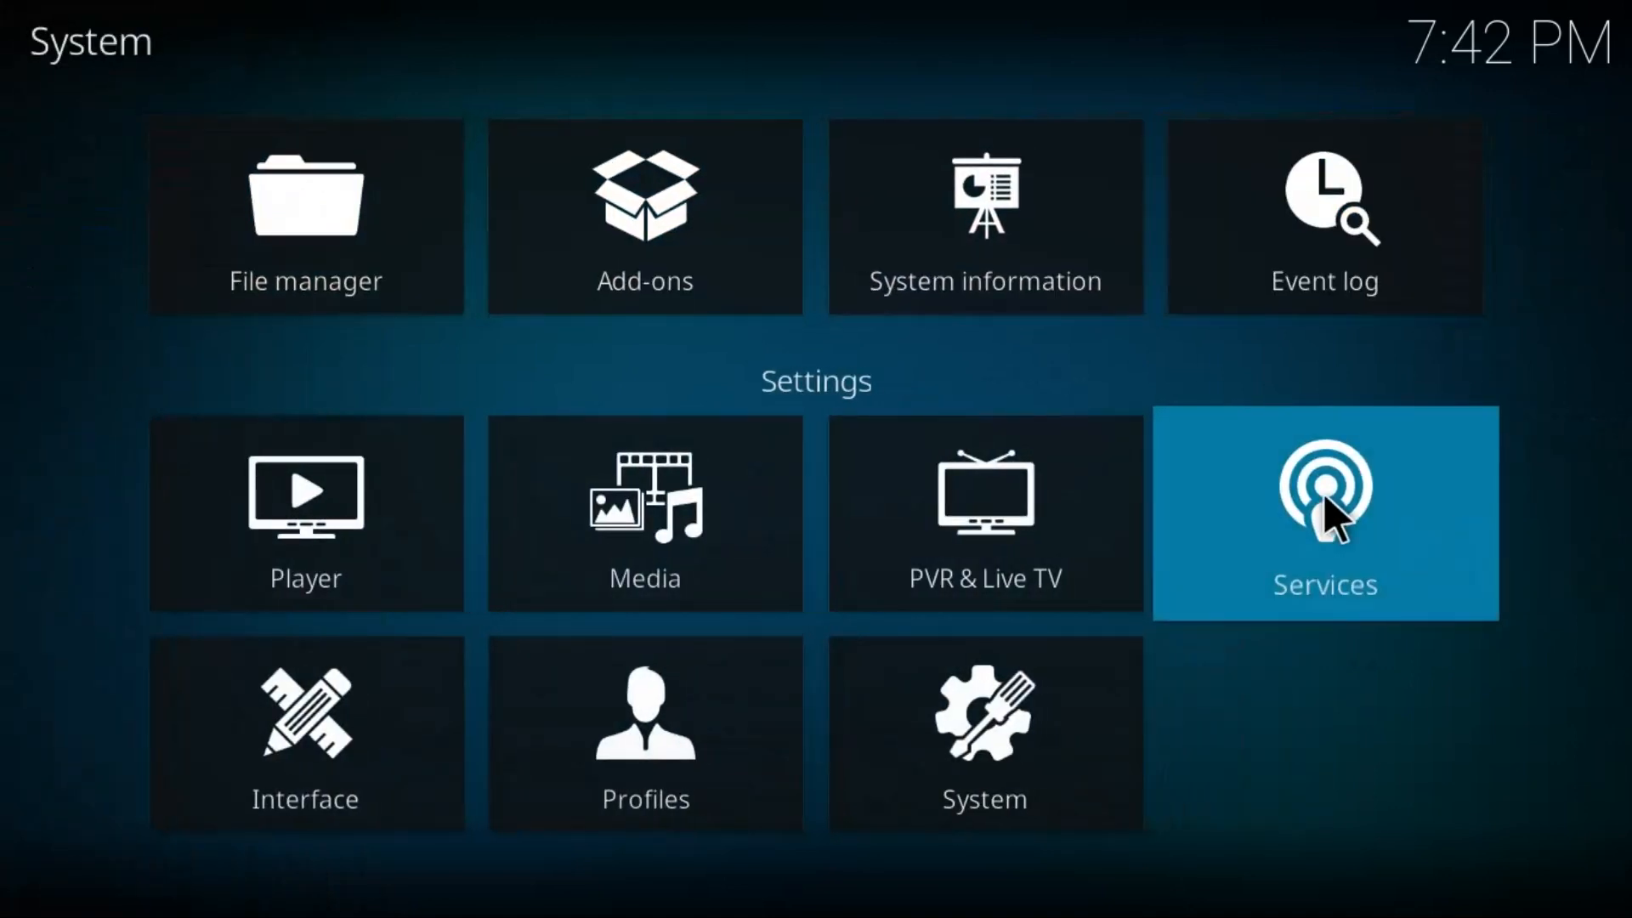
pyautogui.click(1324, 513)
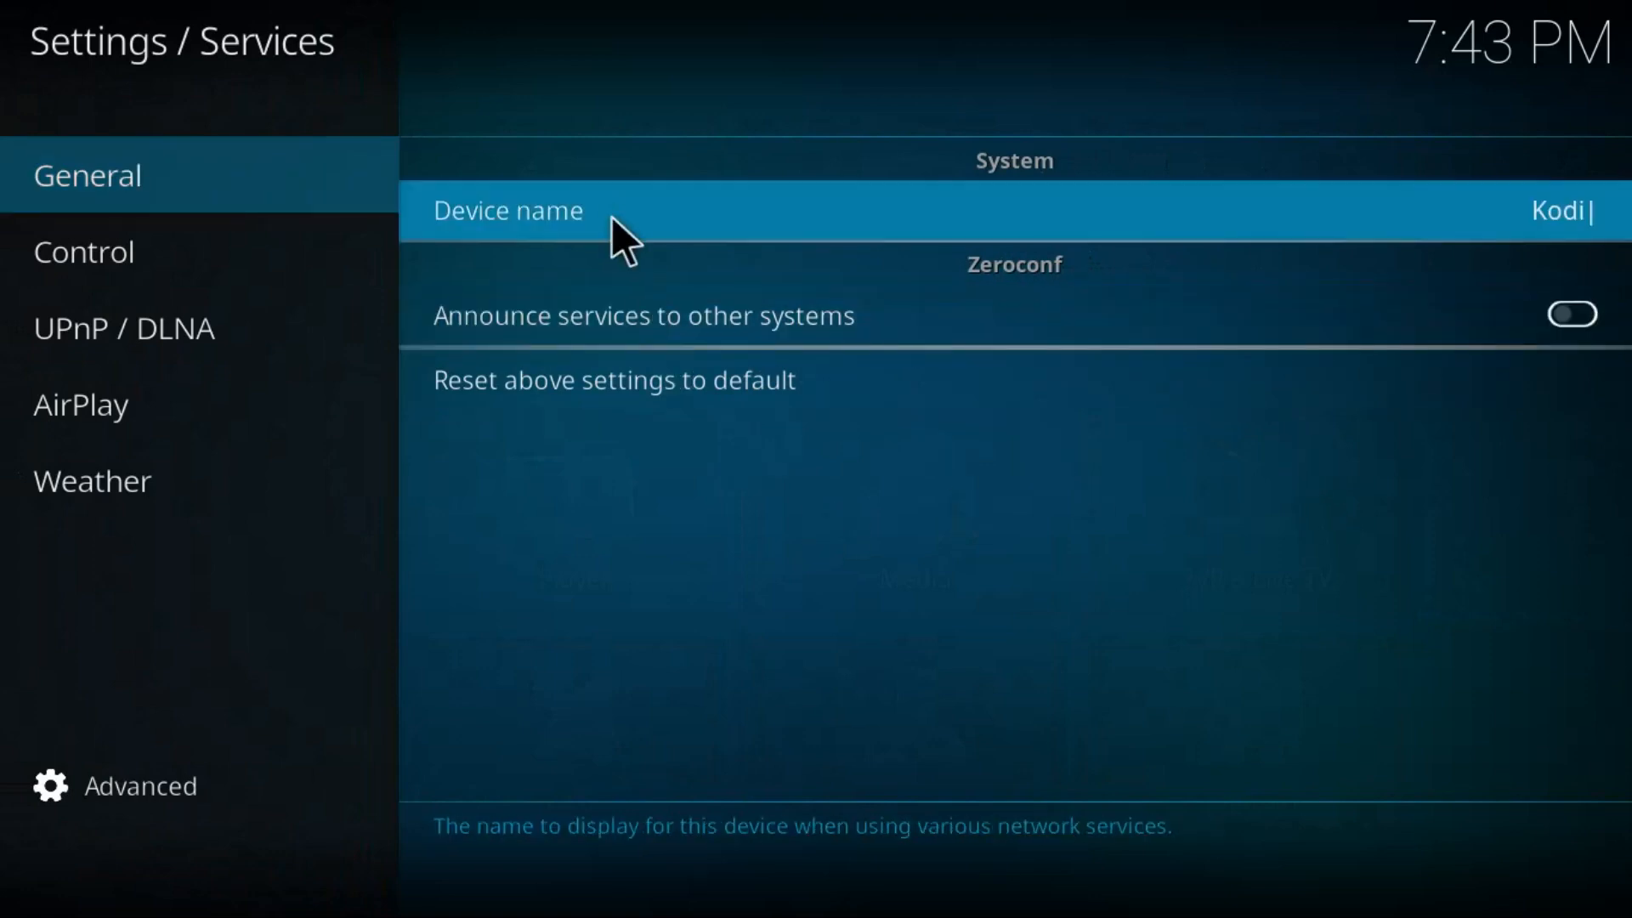
pyautogui.moveTo(1289, 288)
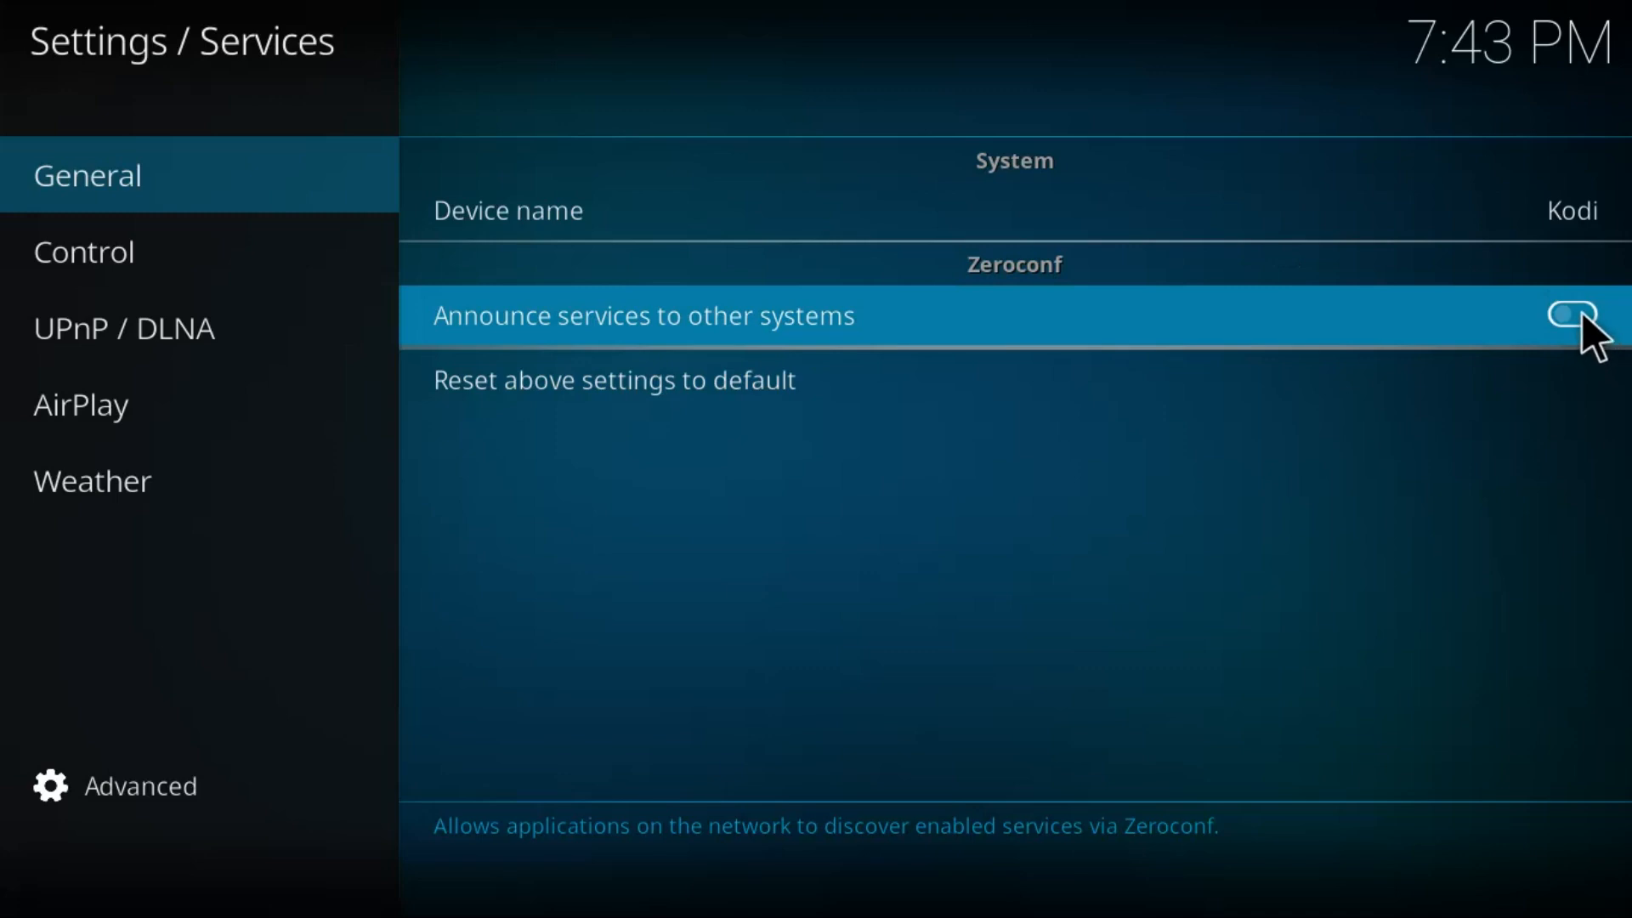
pyautogui.click(1573, 315)
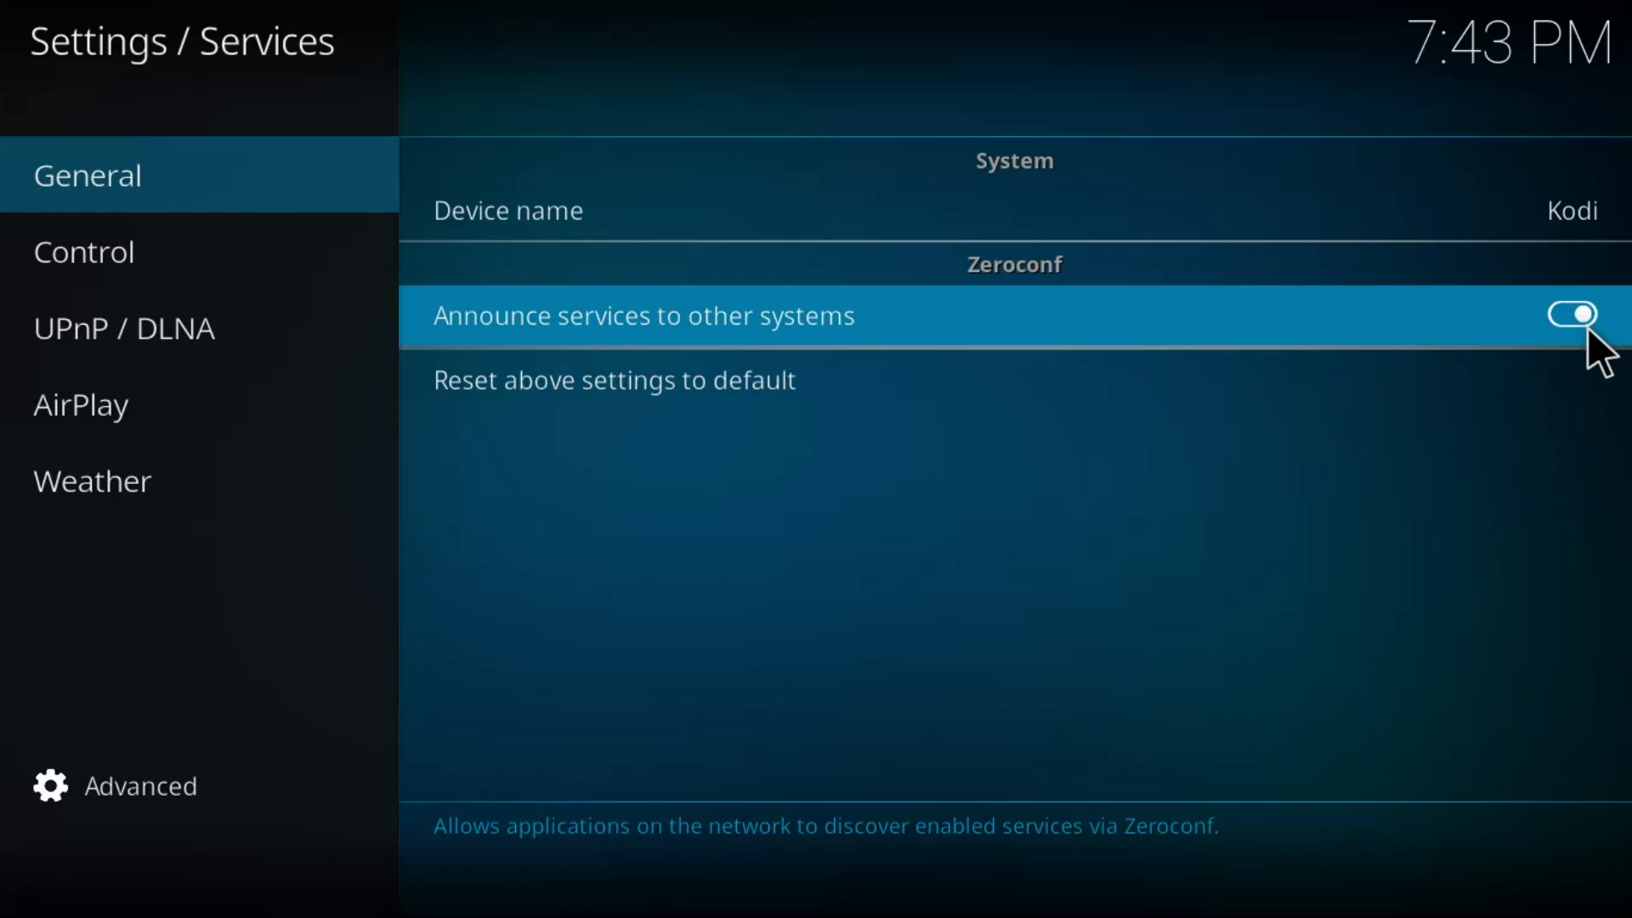
pyautogui.click(84, 251)
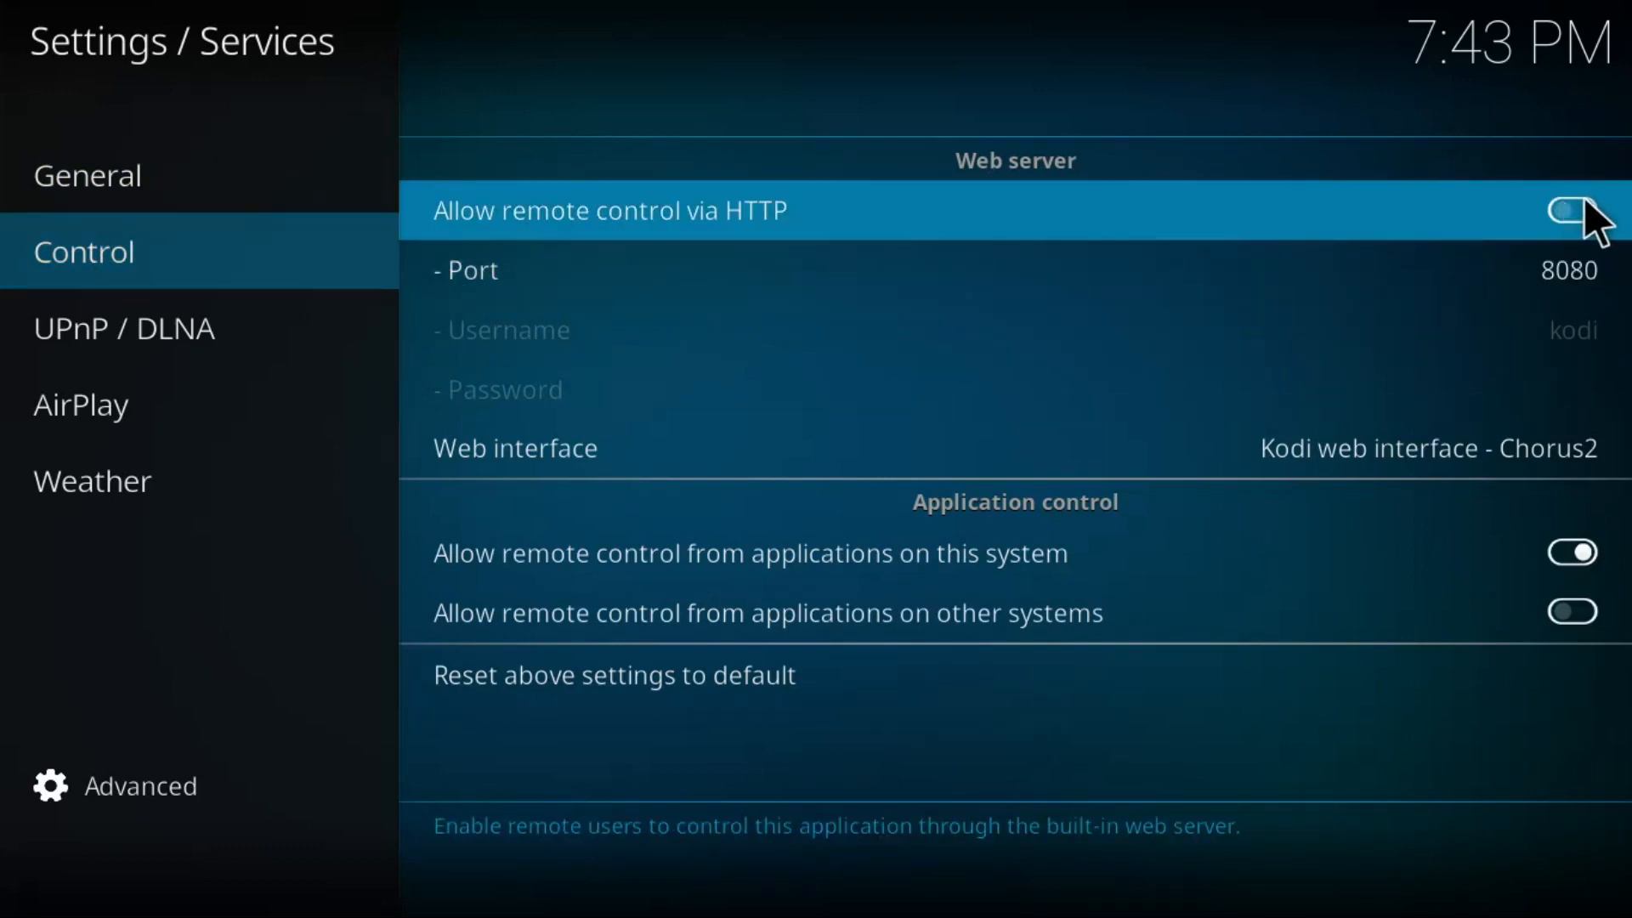
# Enable remote control via HTTP and allow Kodi through the firewall on private networks
pyautogui.click(1571, 209)
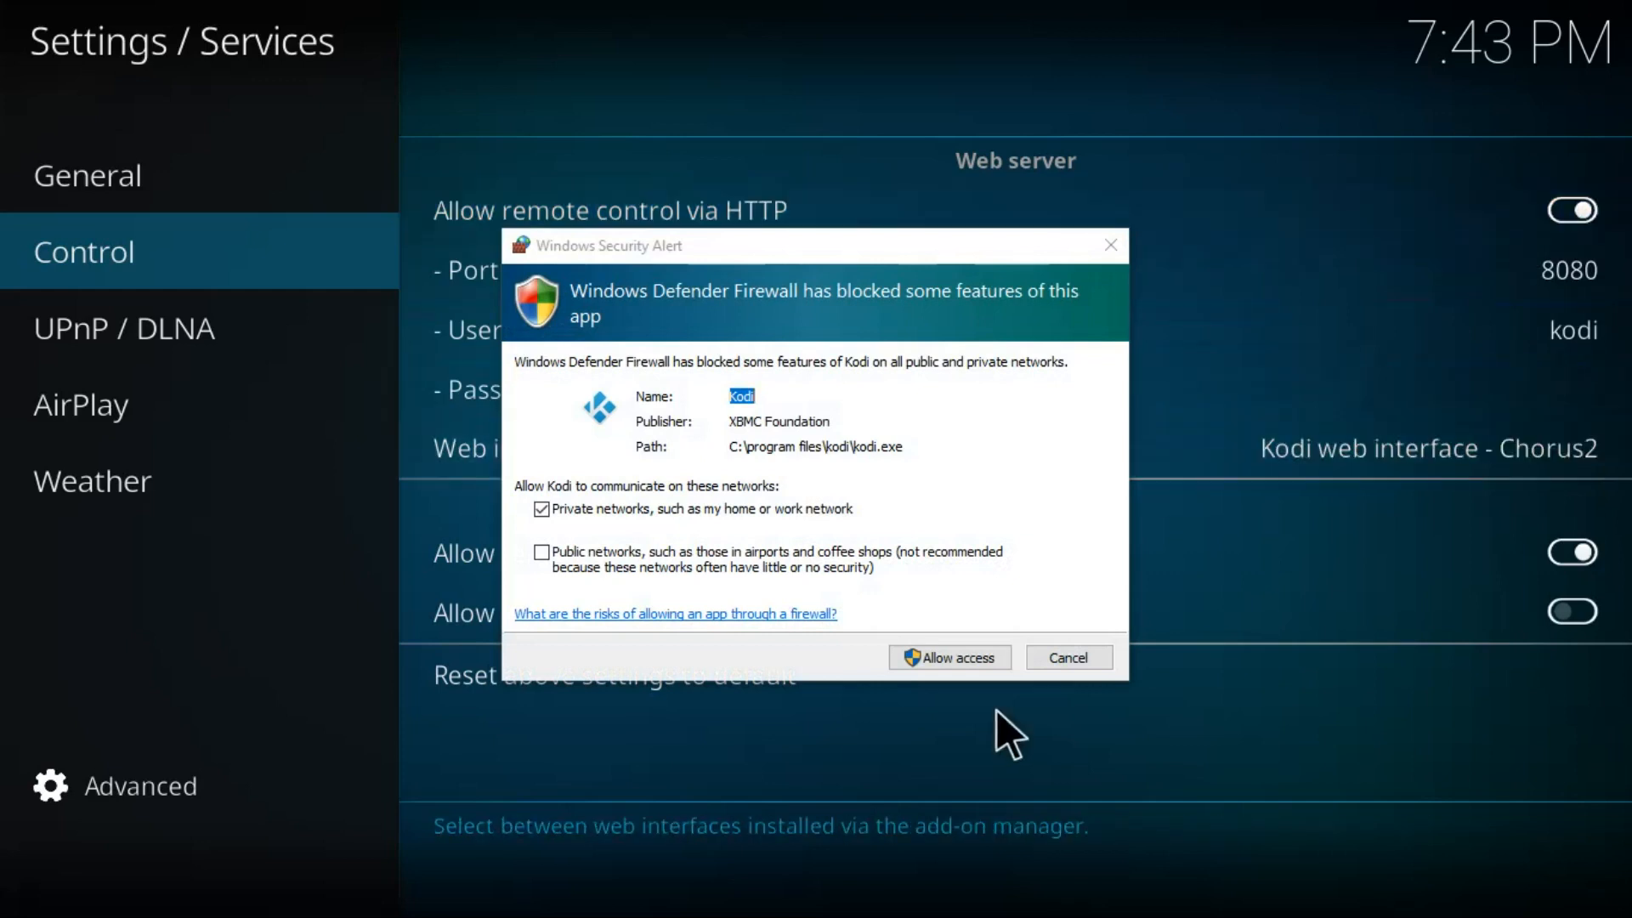
pyautogui.moveTo(864, 739)
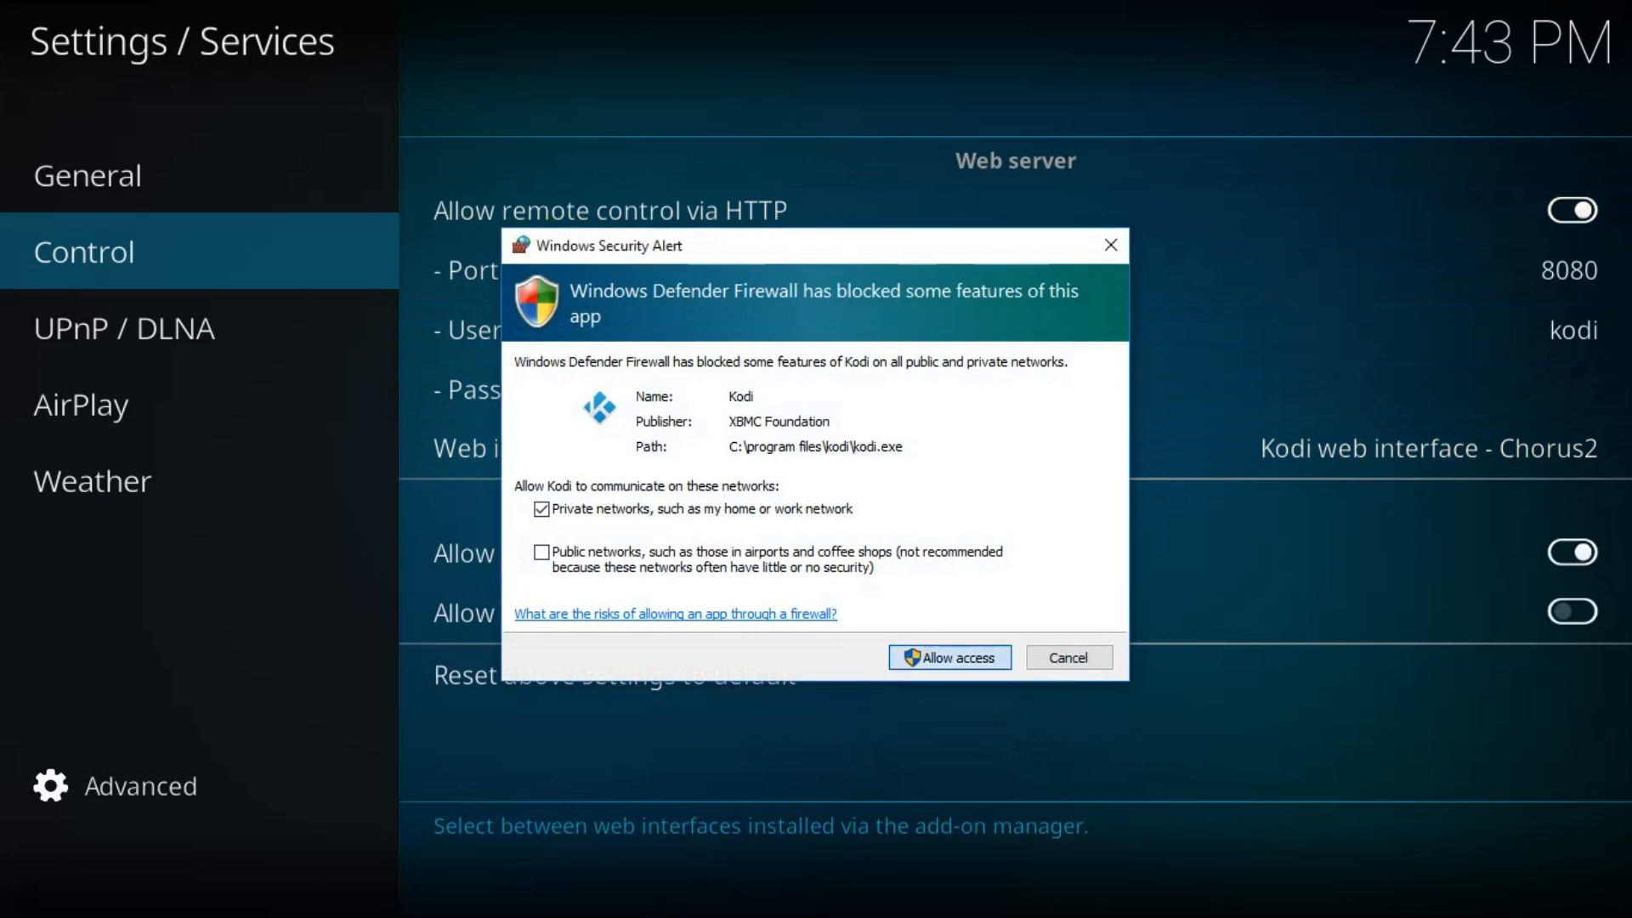
pyautogui.click(946, 657)
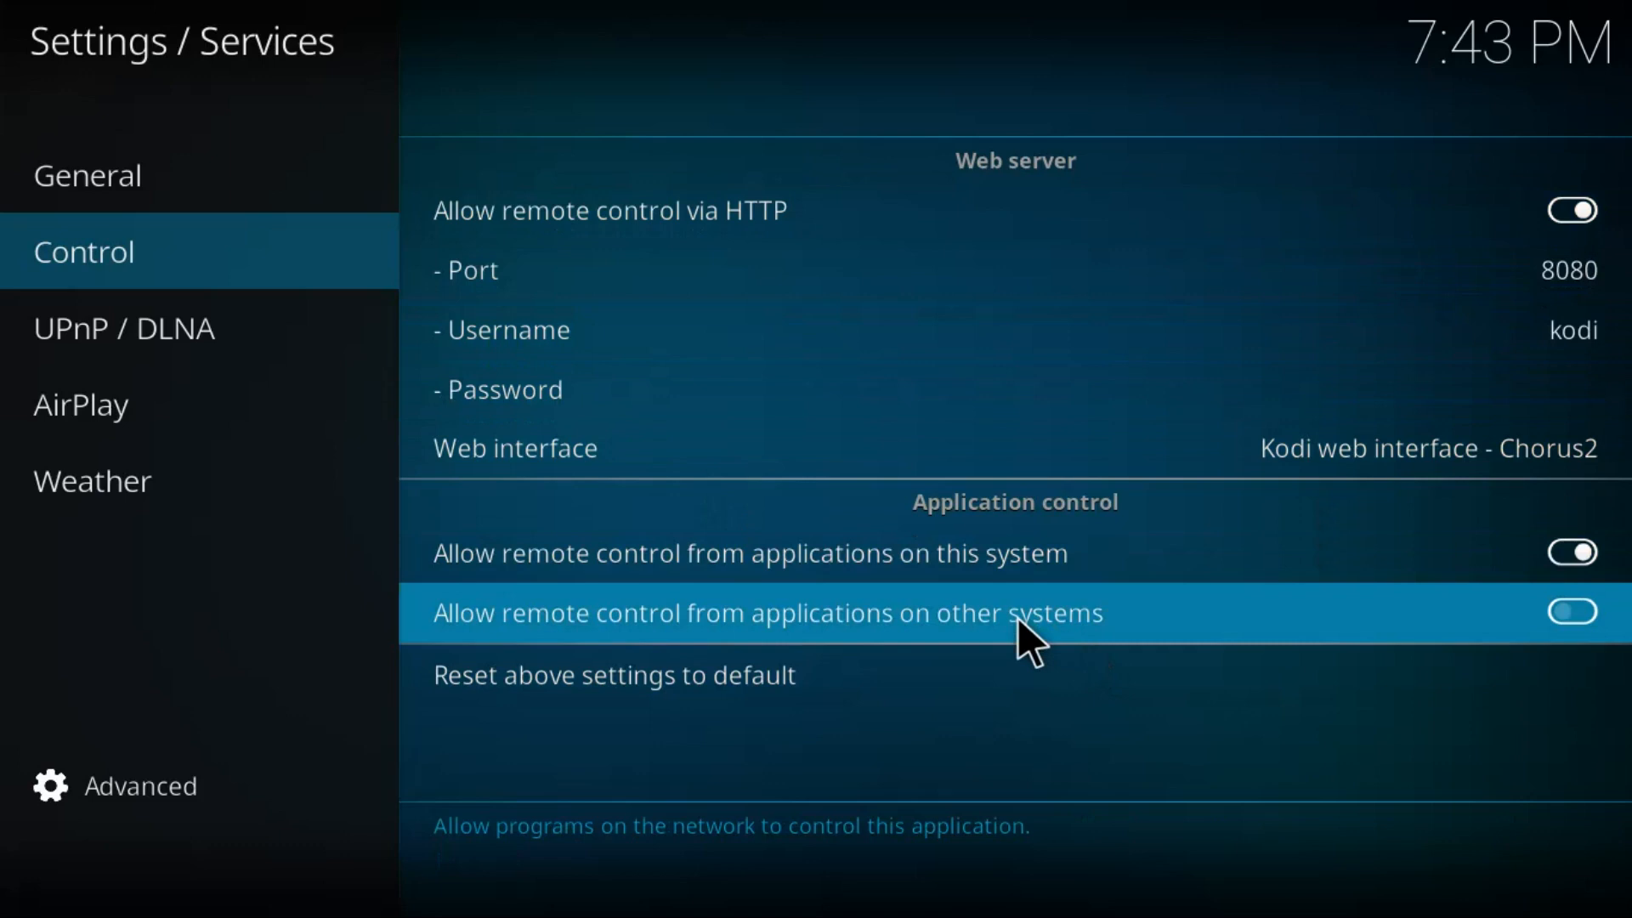
pyautogui.moveTo(692, 625)
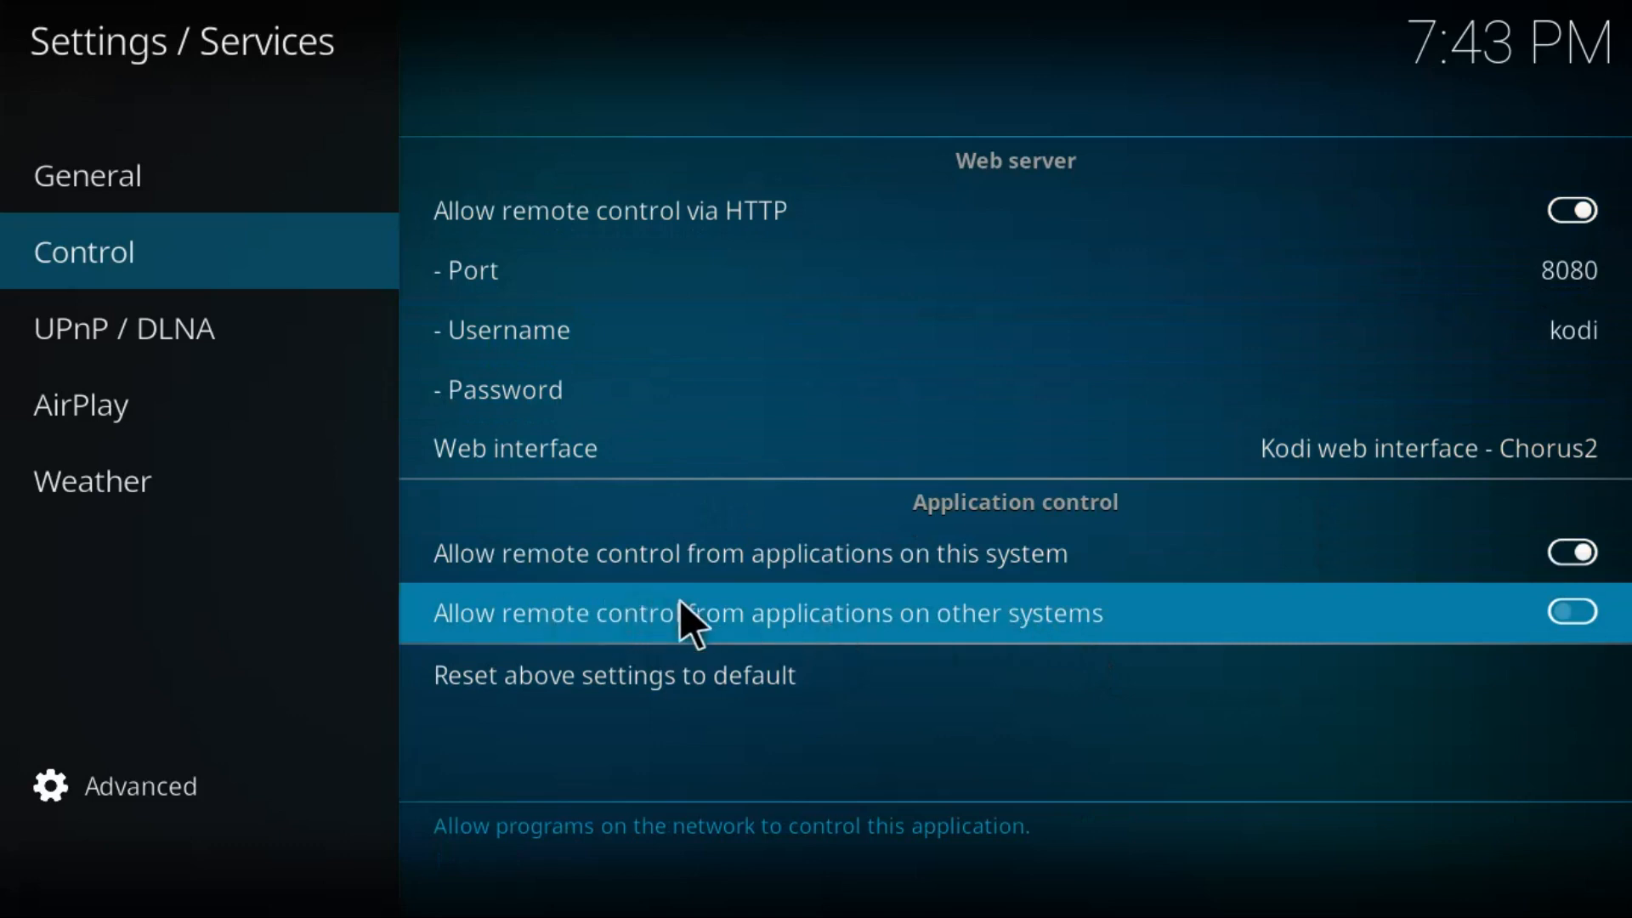
pyautogui.moveTo(911, 638)
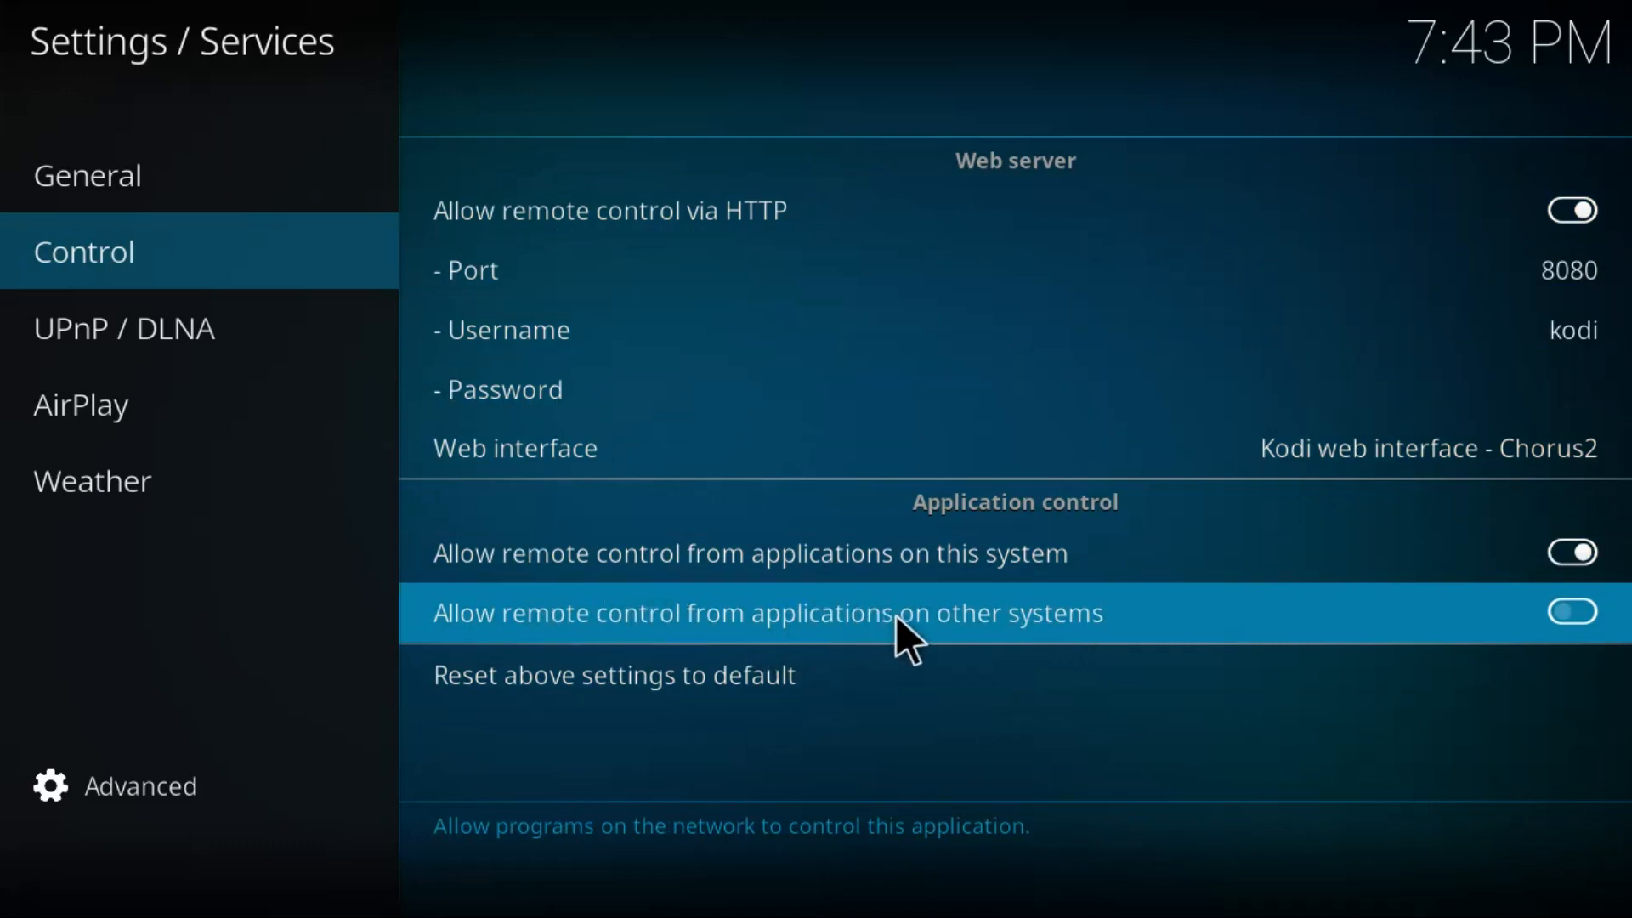
pyautogui.moveTo(1049, 636)
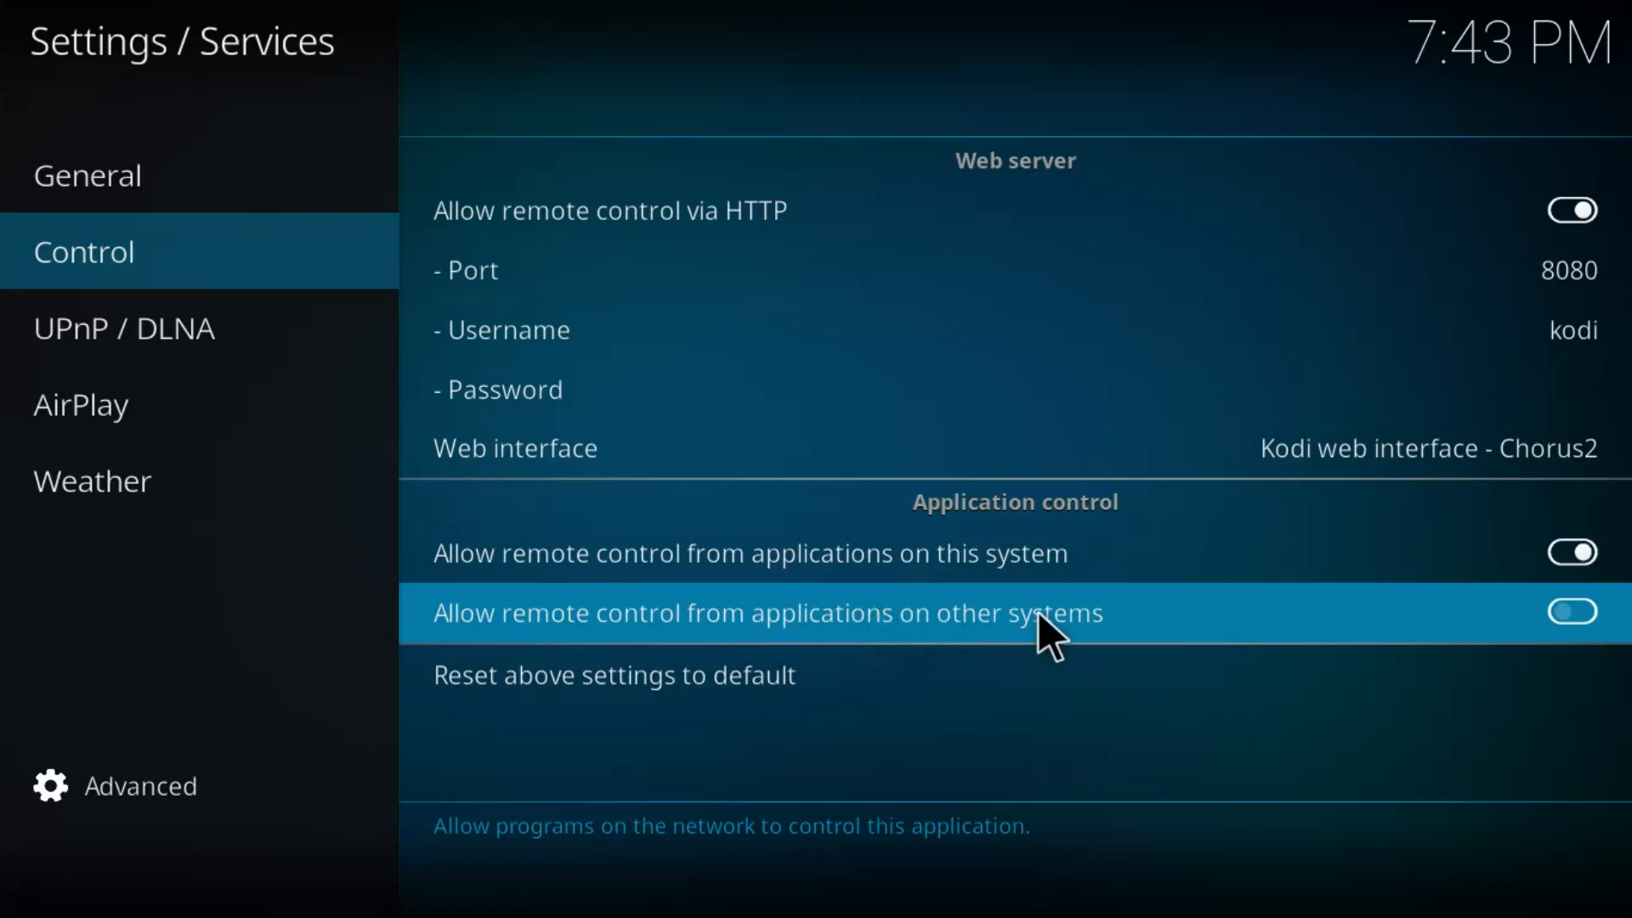
pyautogui.moveTo(1160, 614)
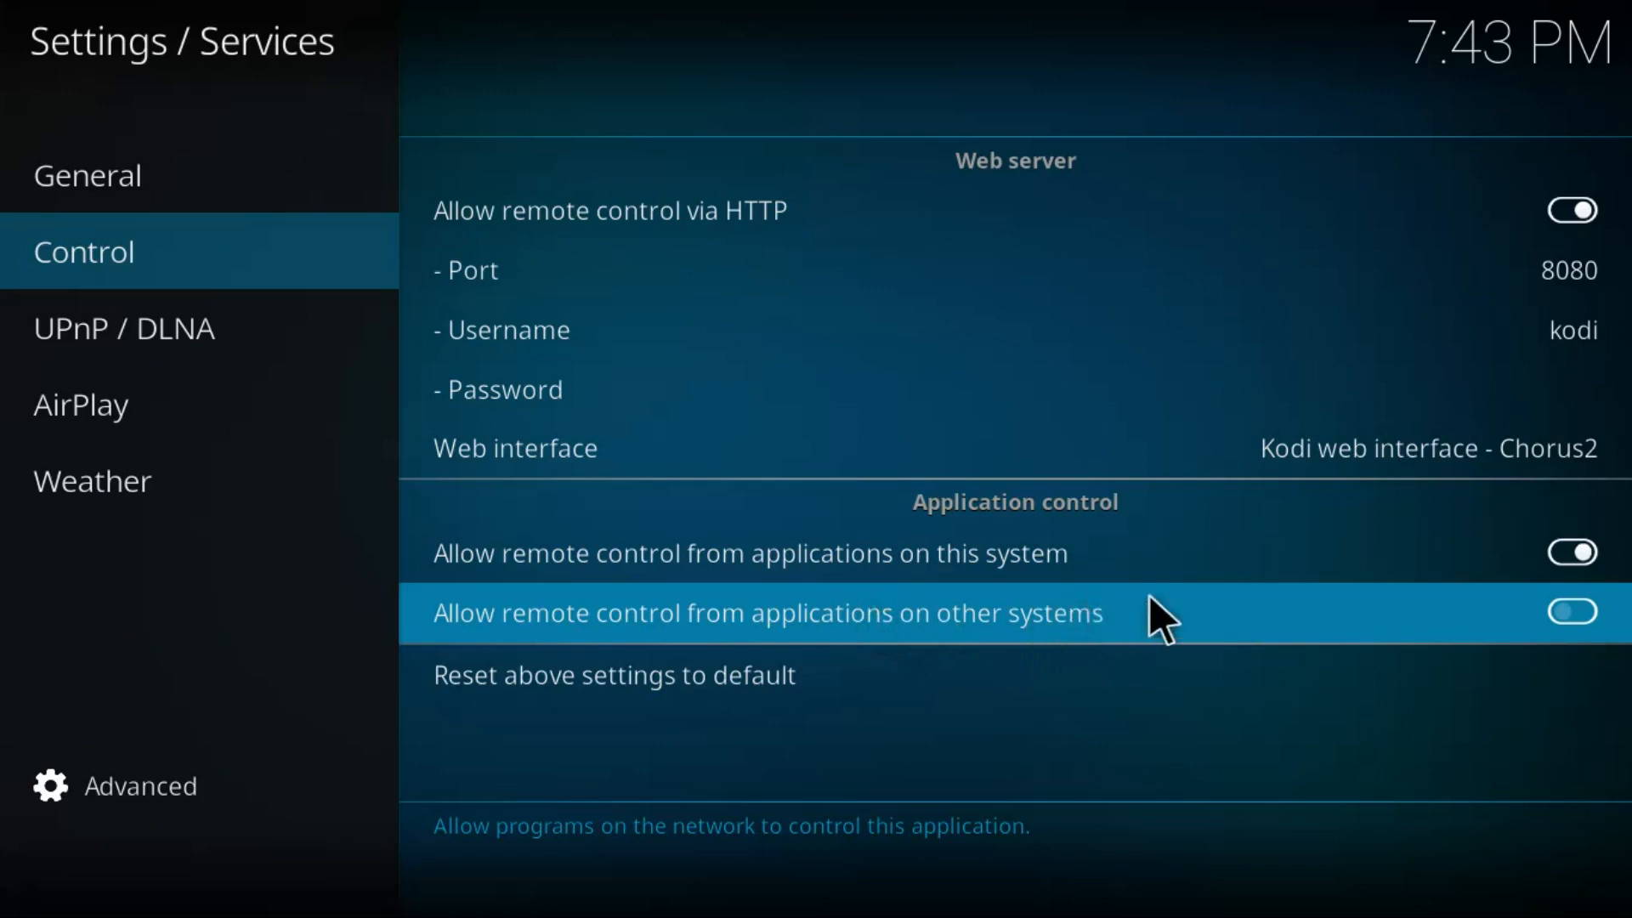
pyautogui.moveTo(1507, 633)
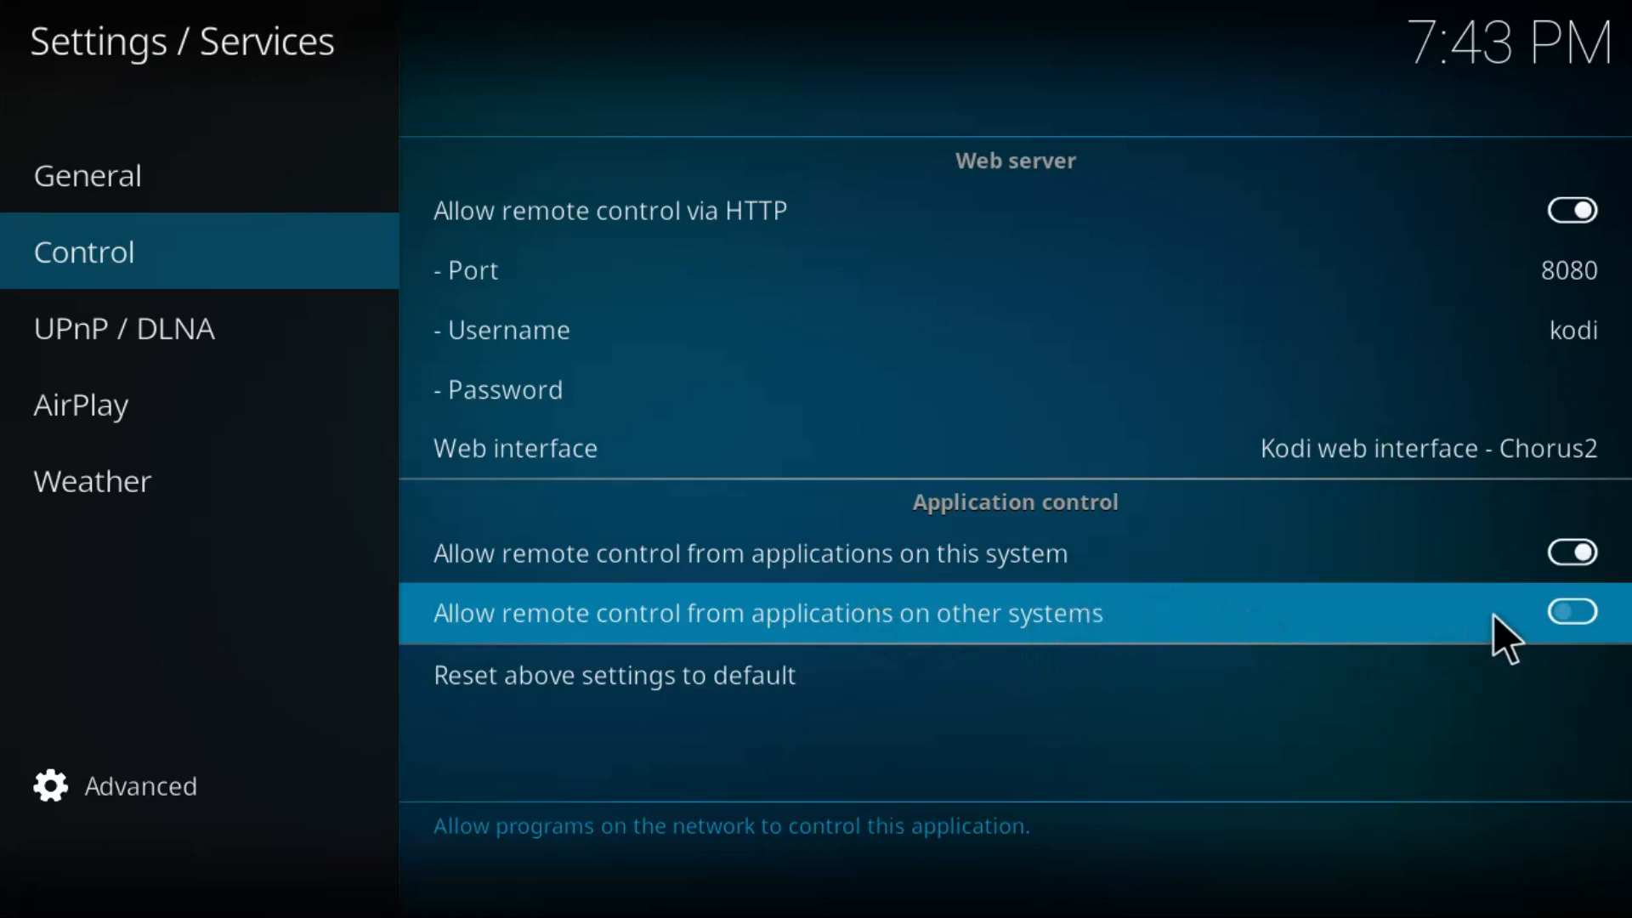
pyautogui.click(79, 404)
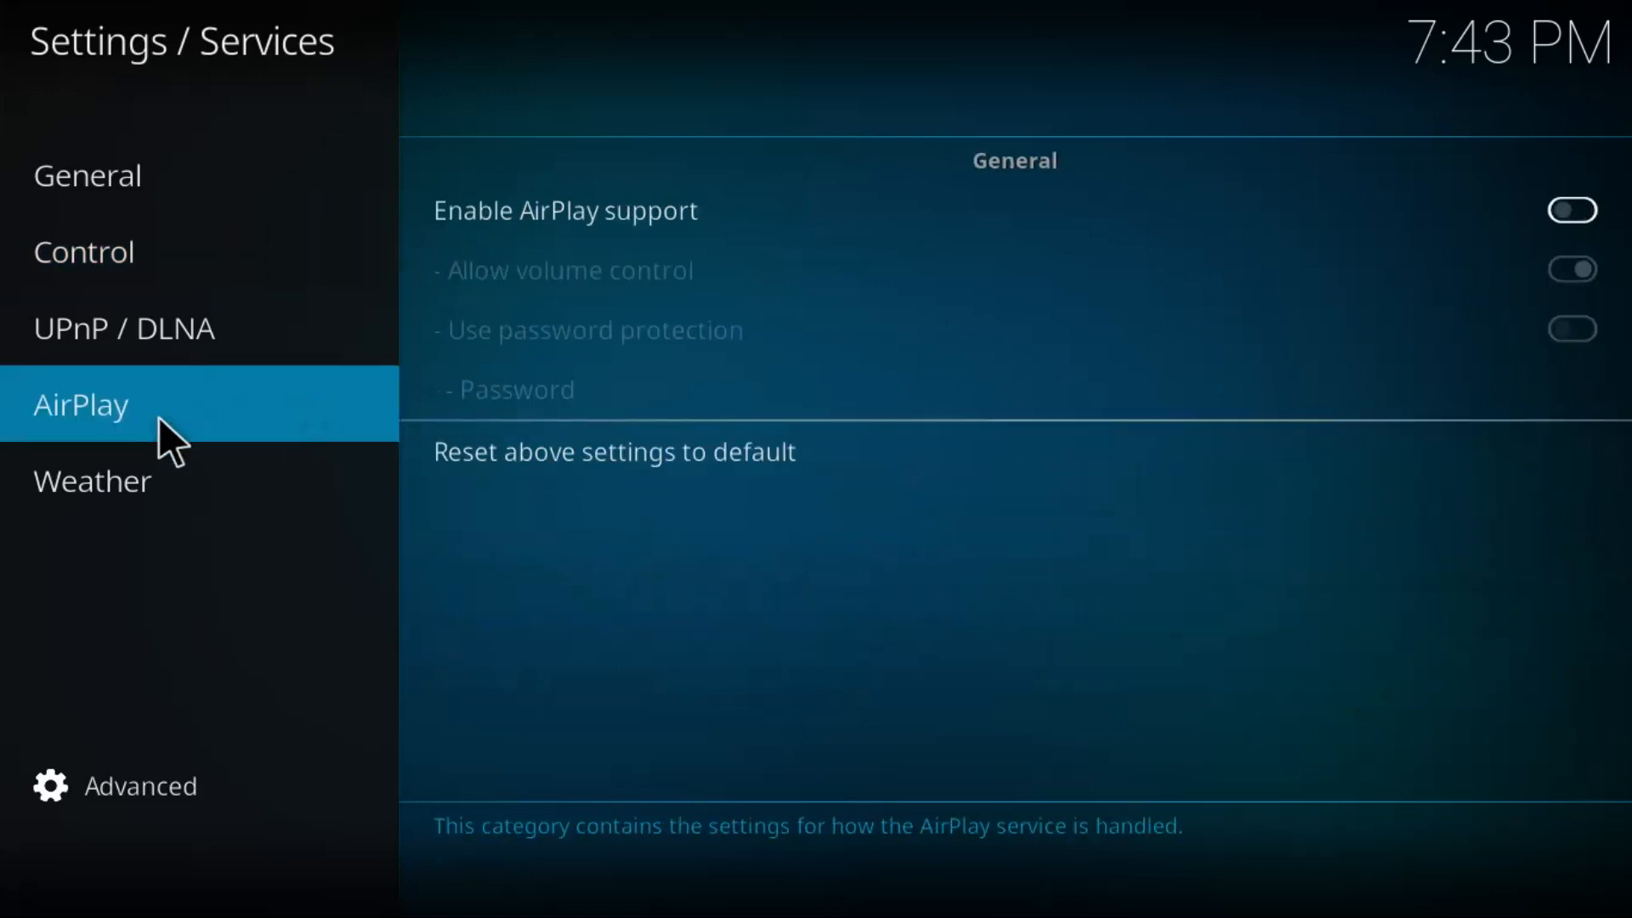
pyautogui.click(124, 328)
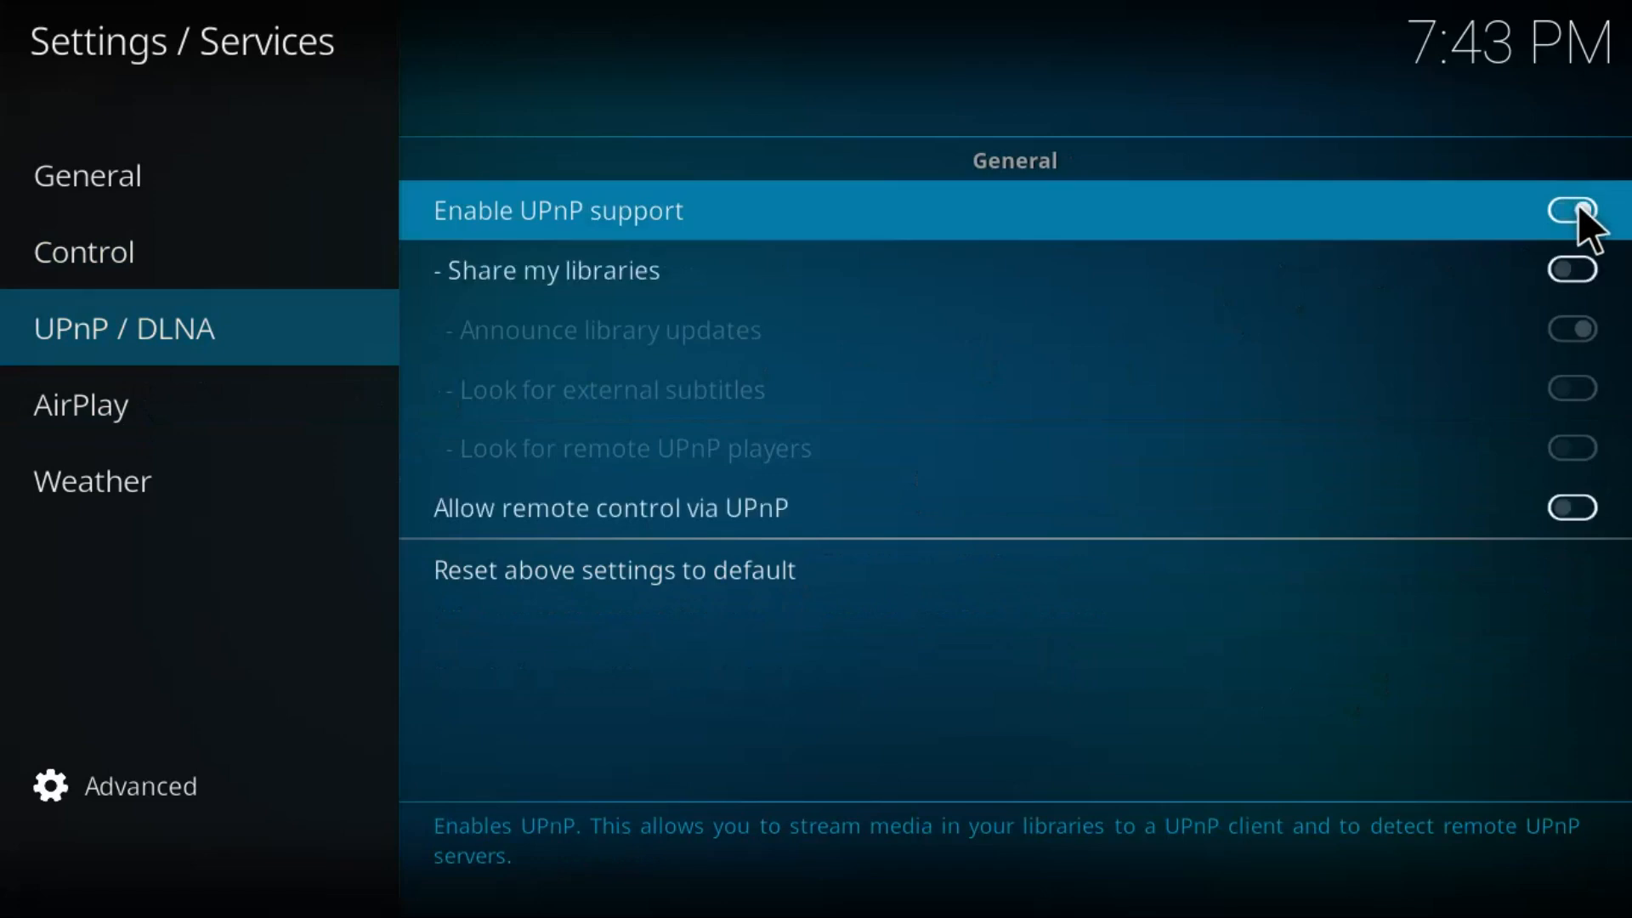
# Switch on 'Enable UPnP support' and 'Allow remote control via UPnP'
pyautogui.click(1571, 210)
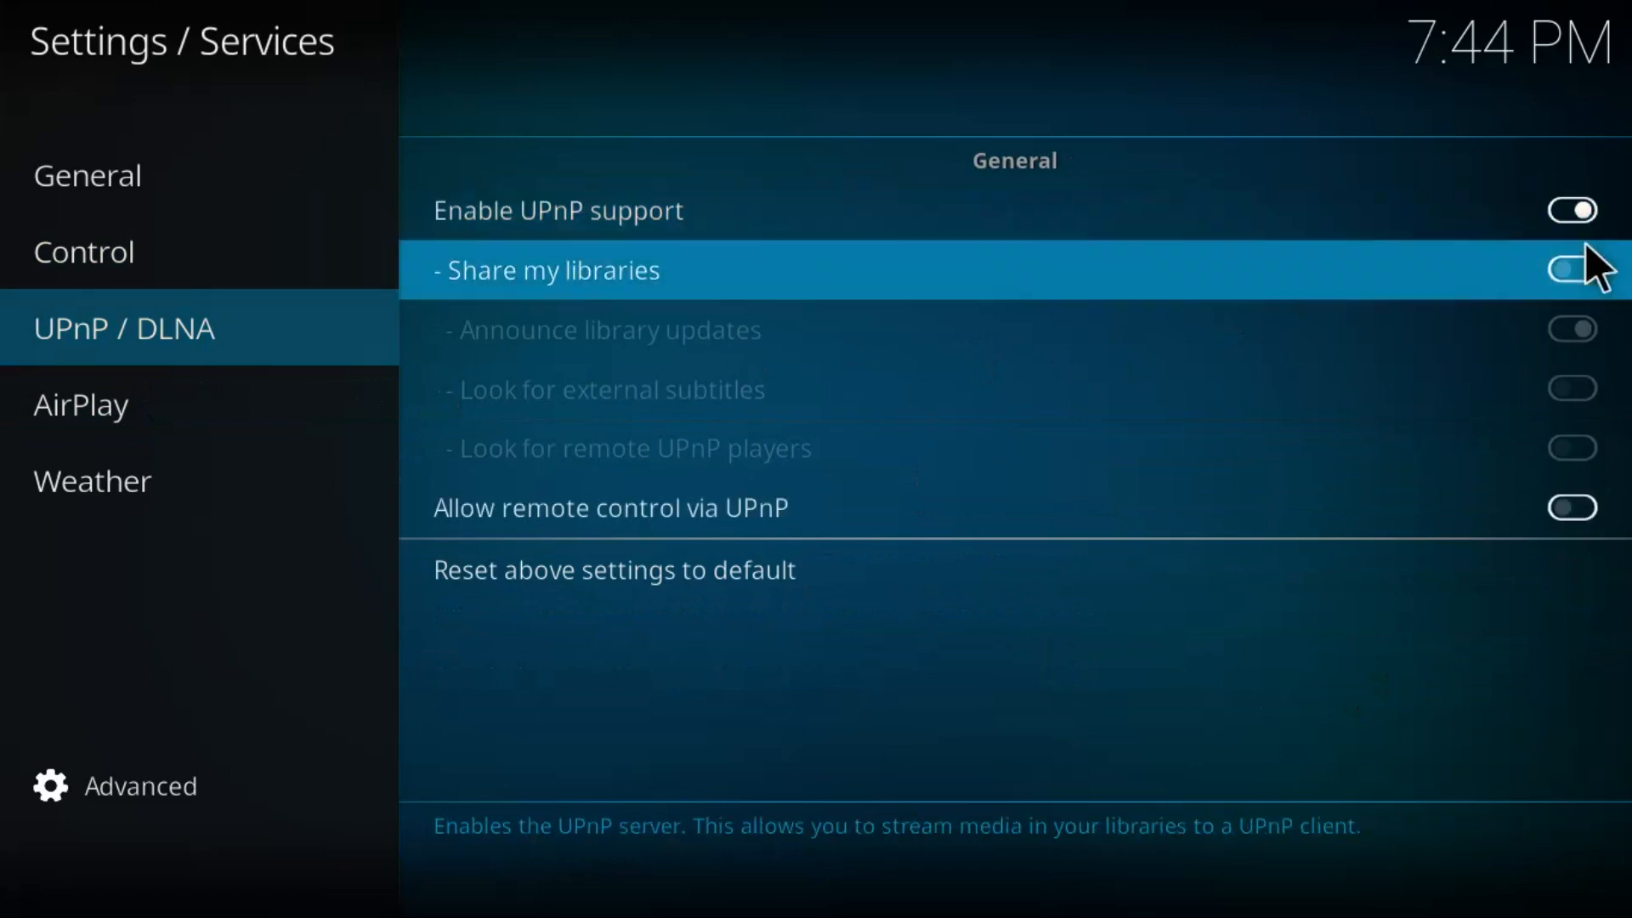
pyautogui.moveTo(1603, 281)
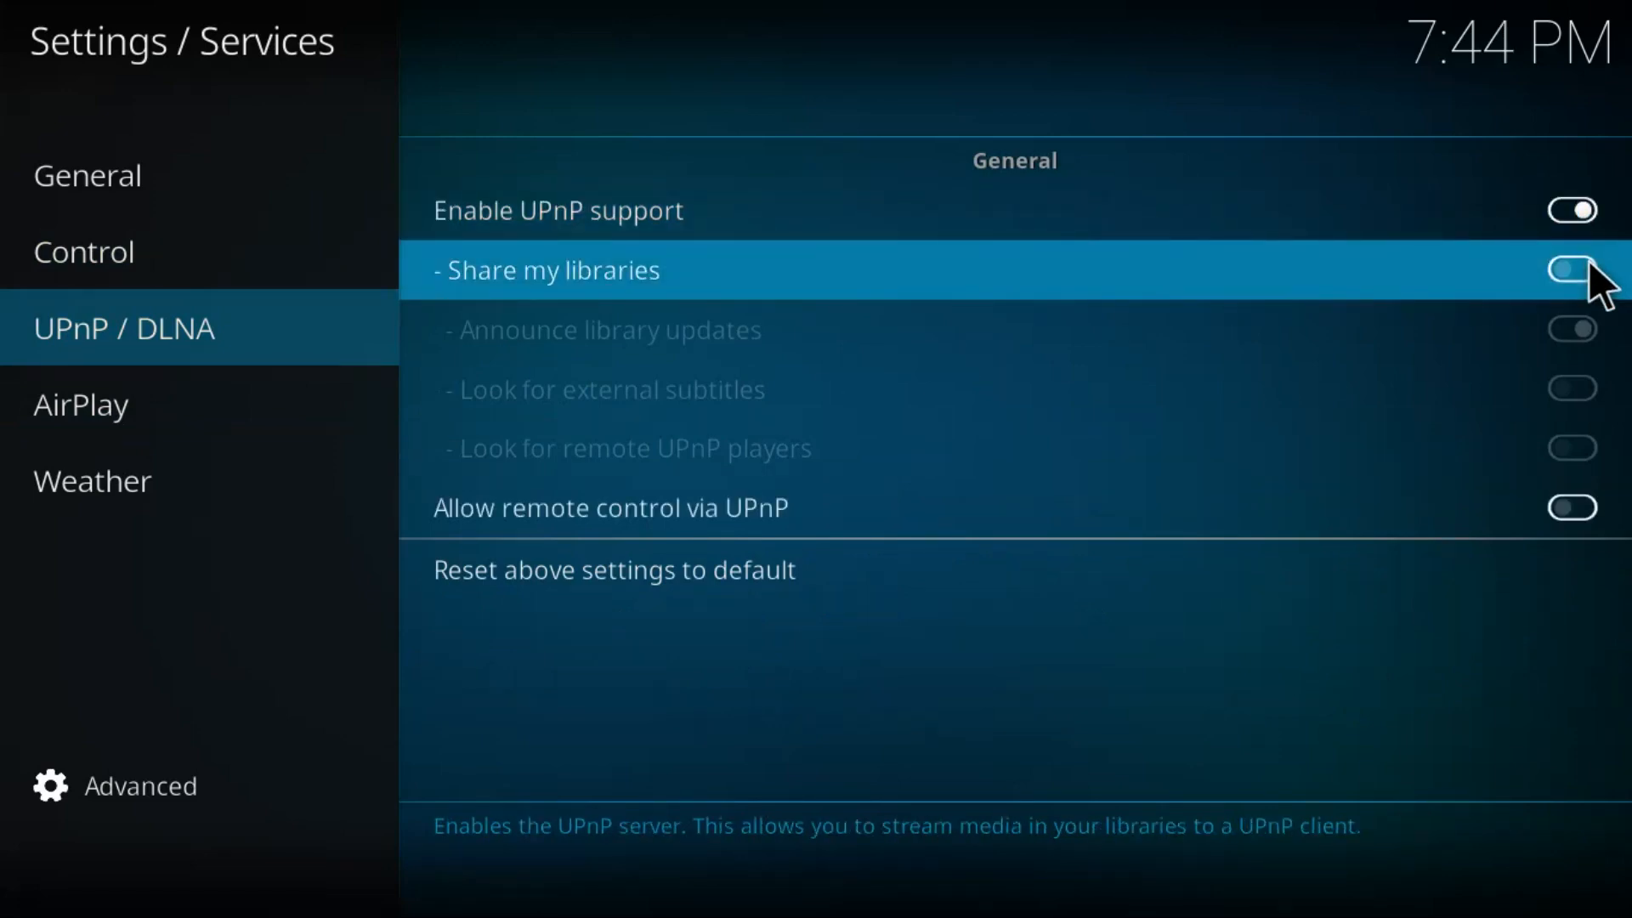
pyautogui.moveTo(1572, 329)
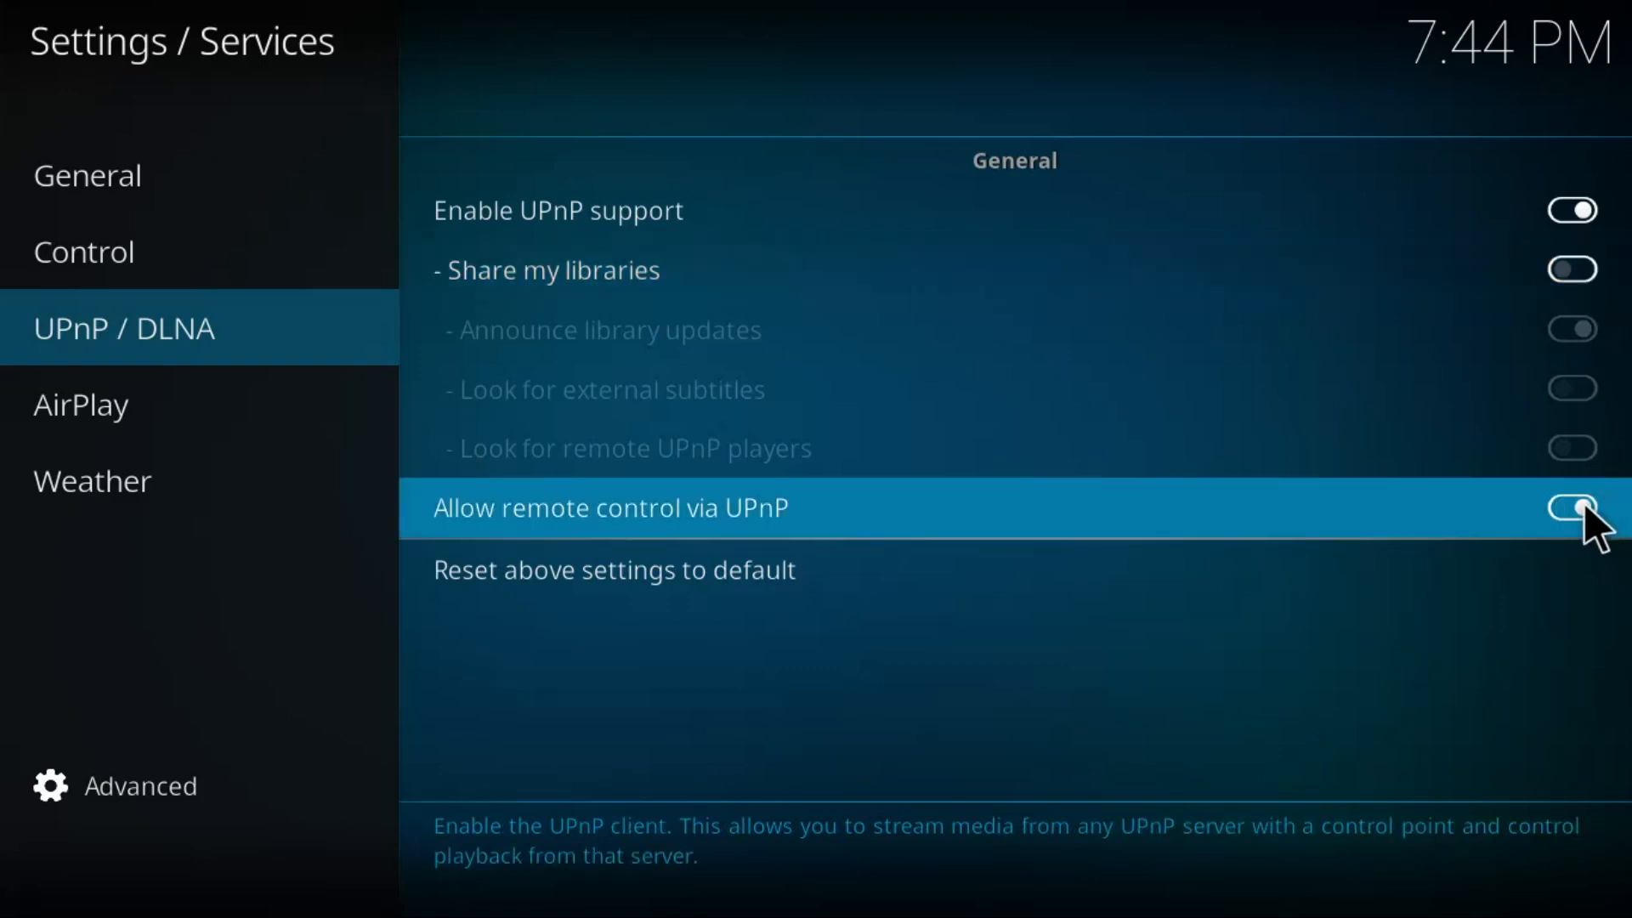
pyautogui.click(1572, 508)
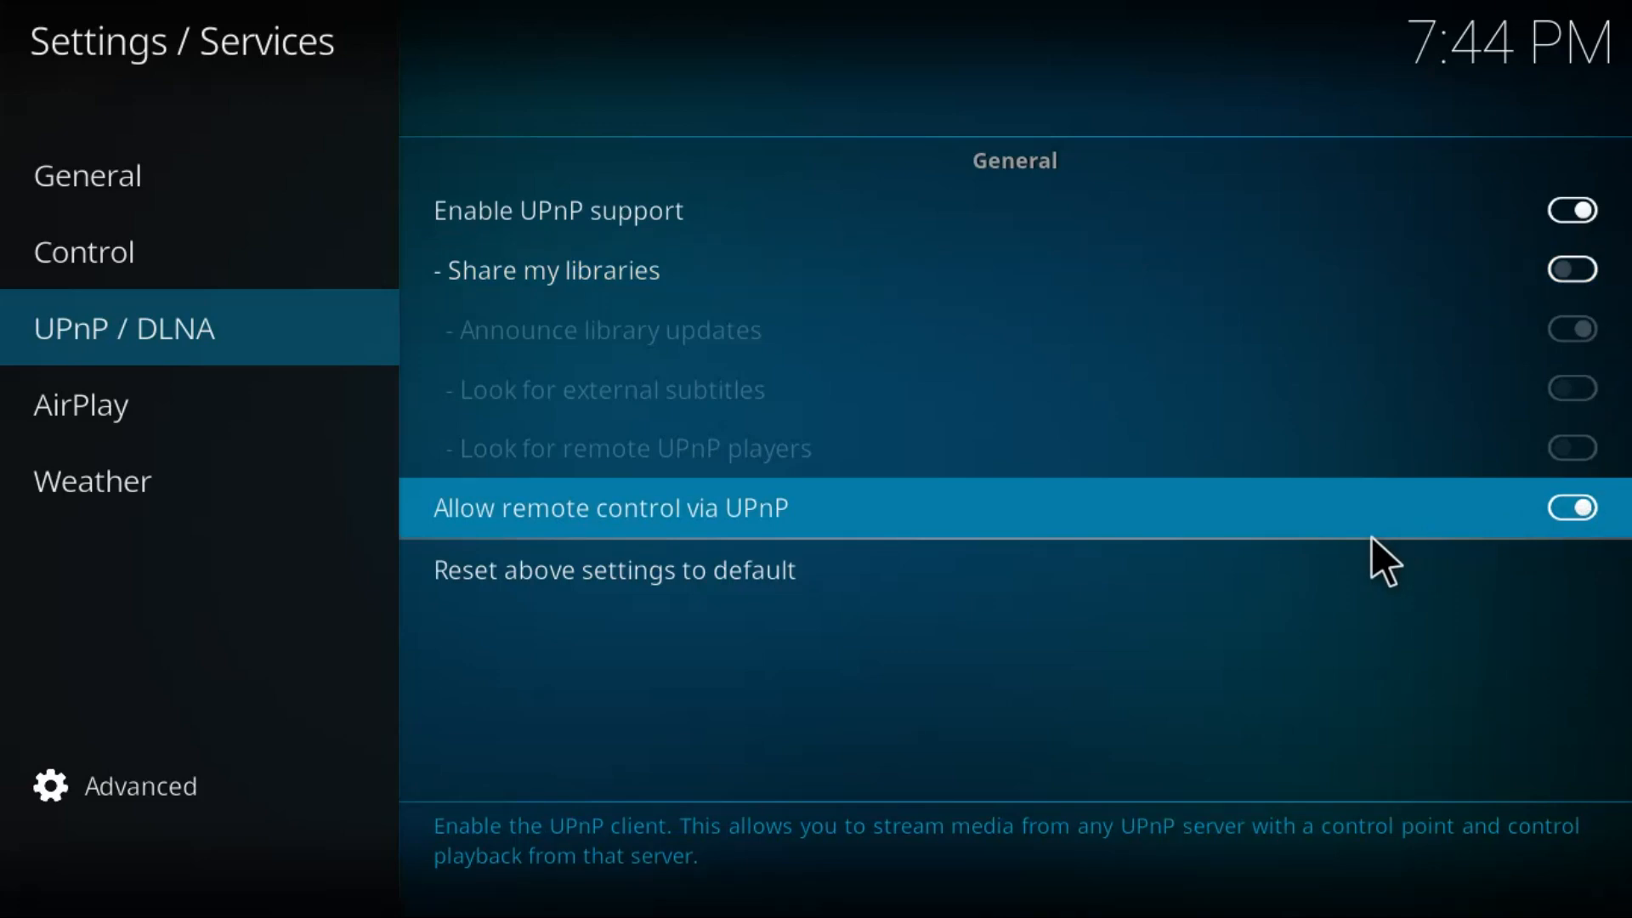
# Switch on 'Enable AirPlay support' in the AirPlay service settings
pyautogui.click(80, 405)
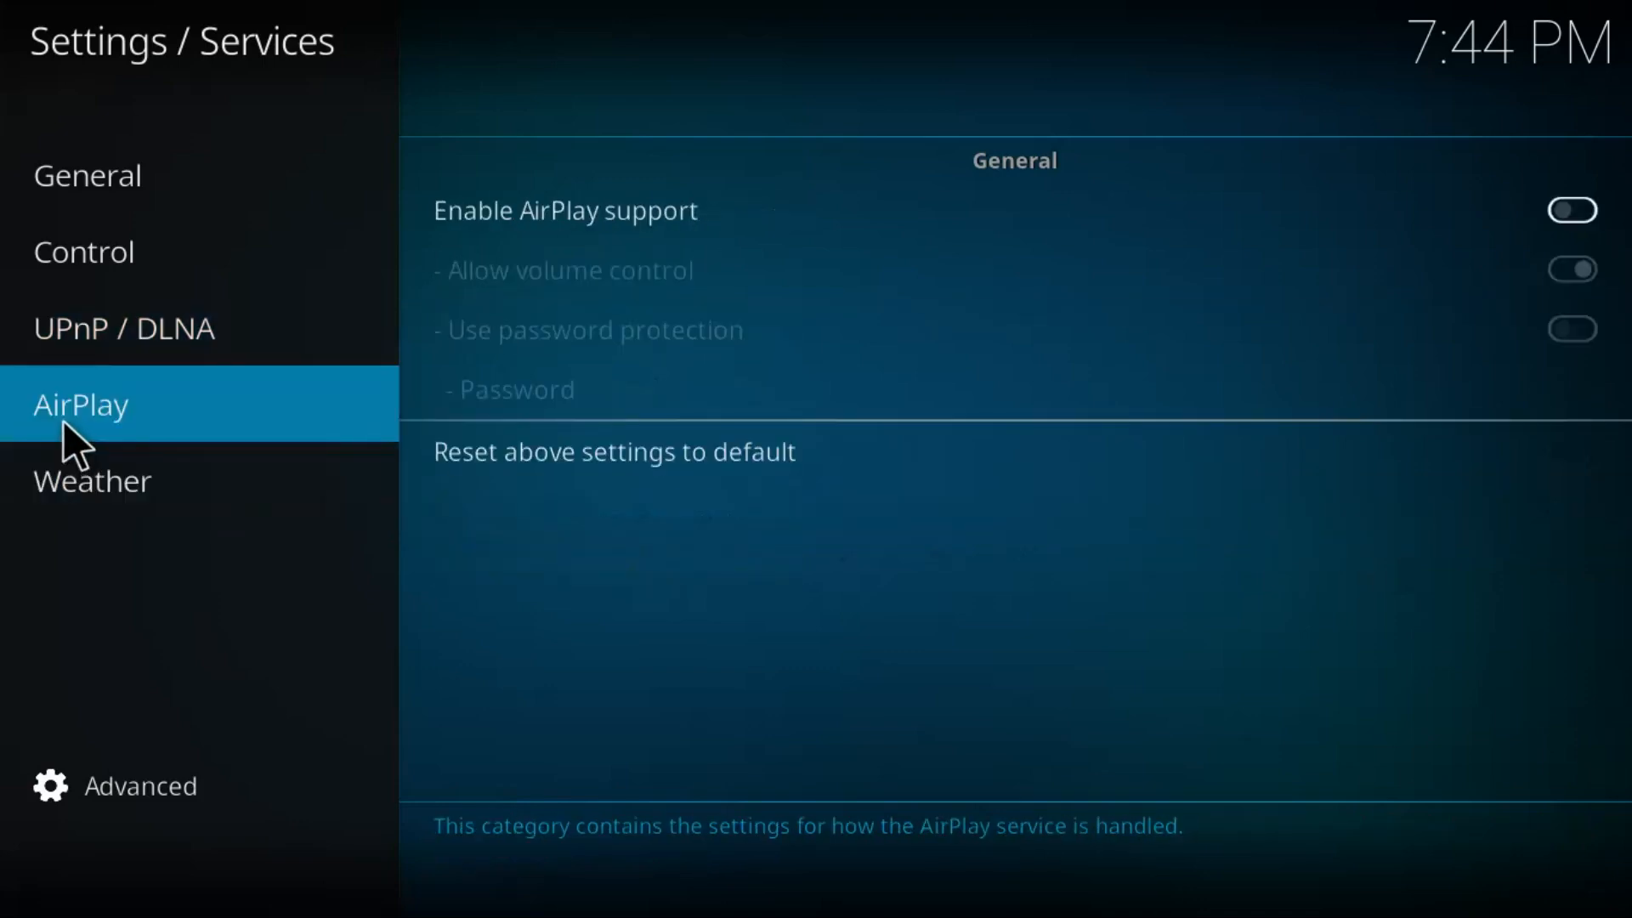
pyautogui.moveTo(224, 417)
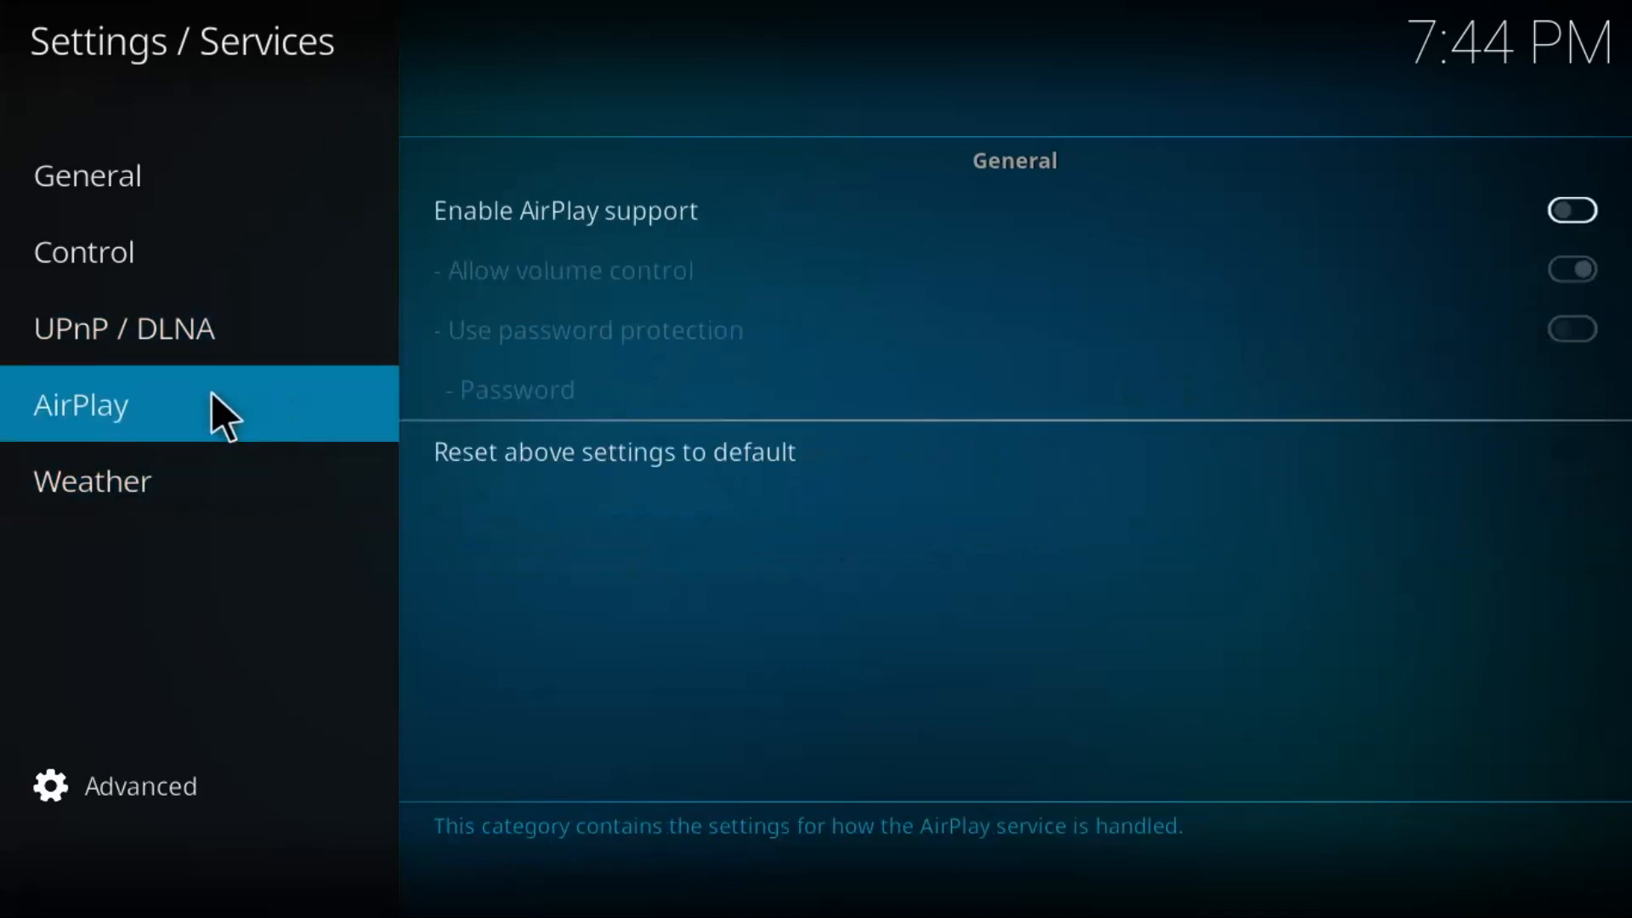
pyautogui.moveTo(189, 432)
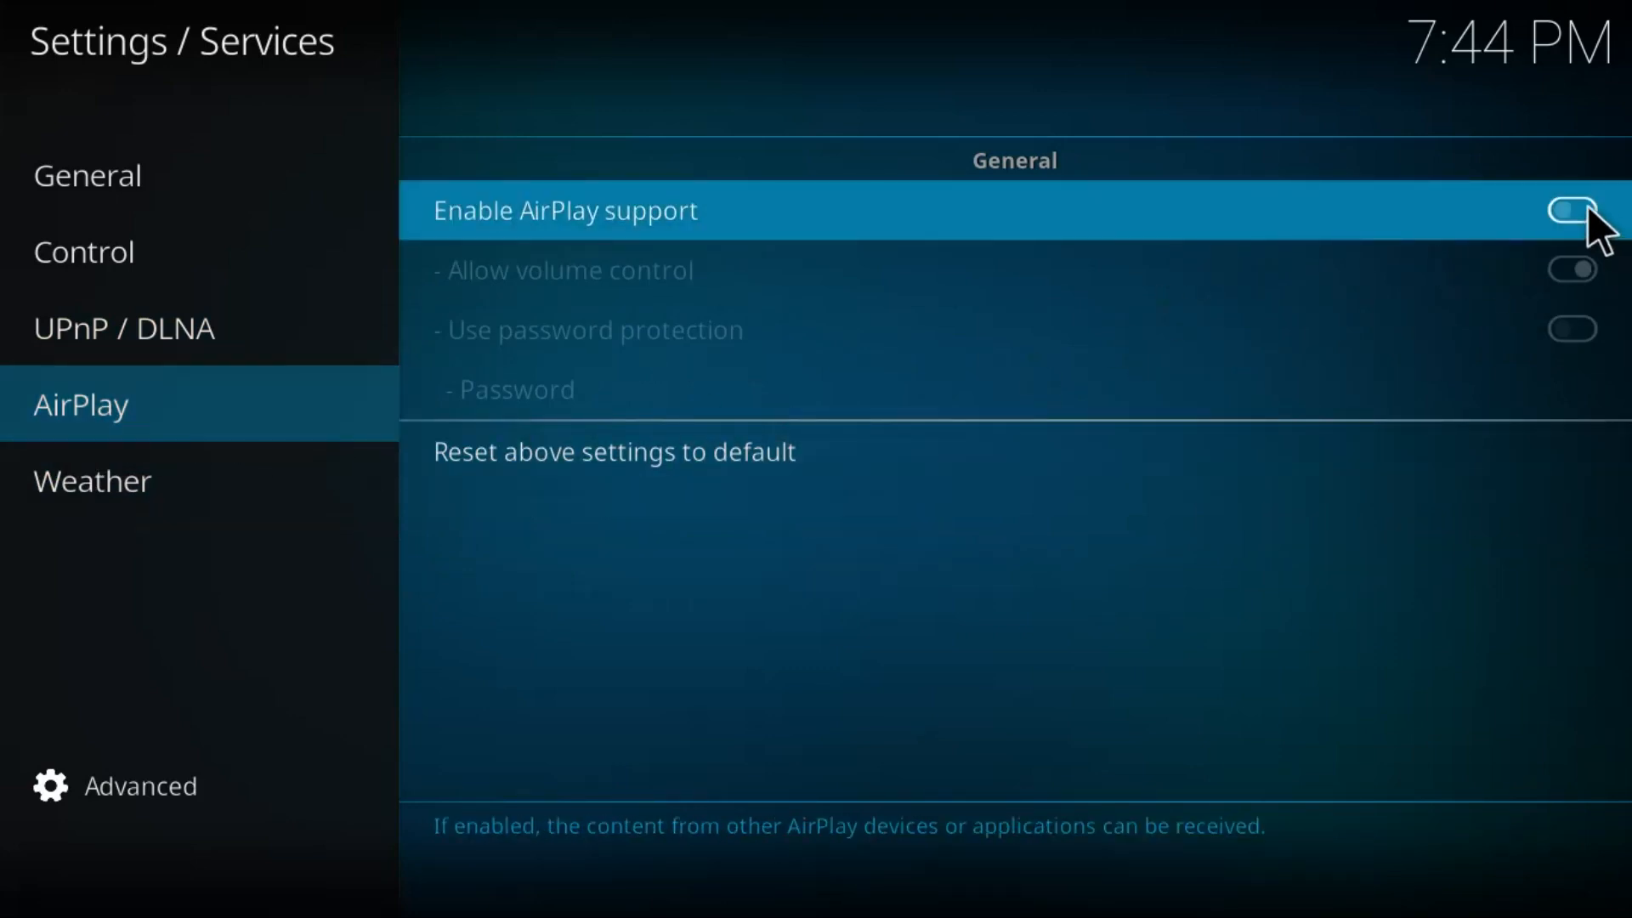
pyautogui.click(1572, 210)
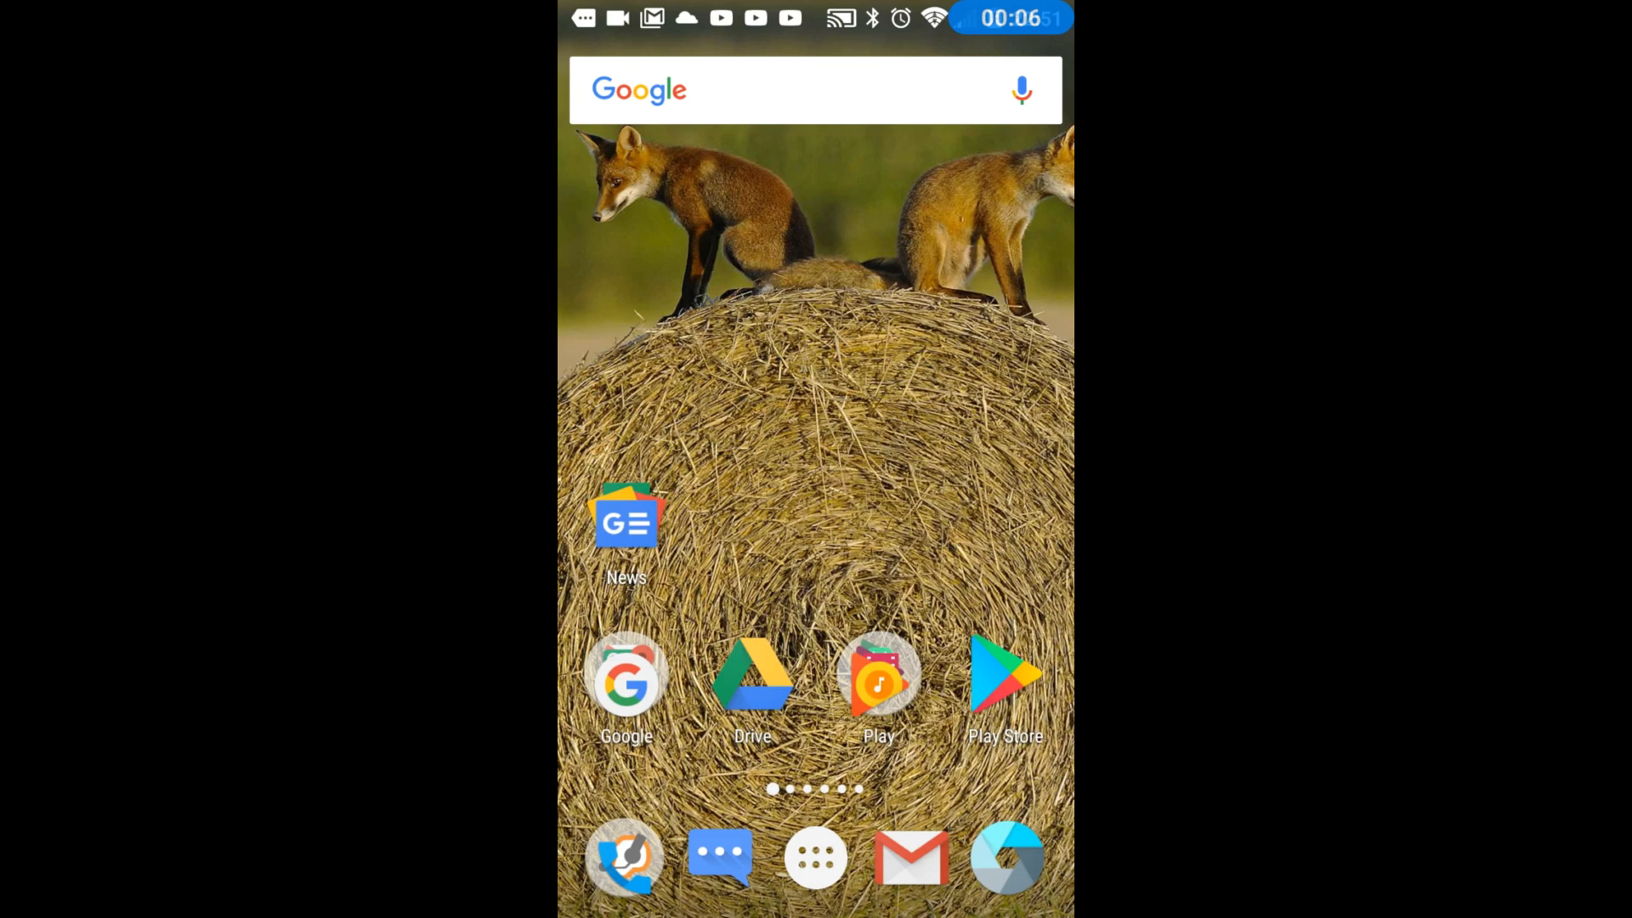
# Browse the phone's app drawer to find the Kore remote app
pyautogui.click(815, 855)
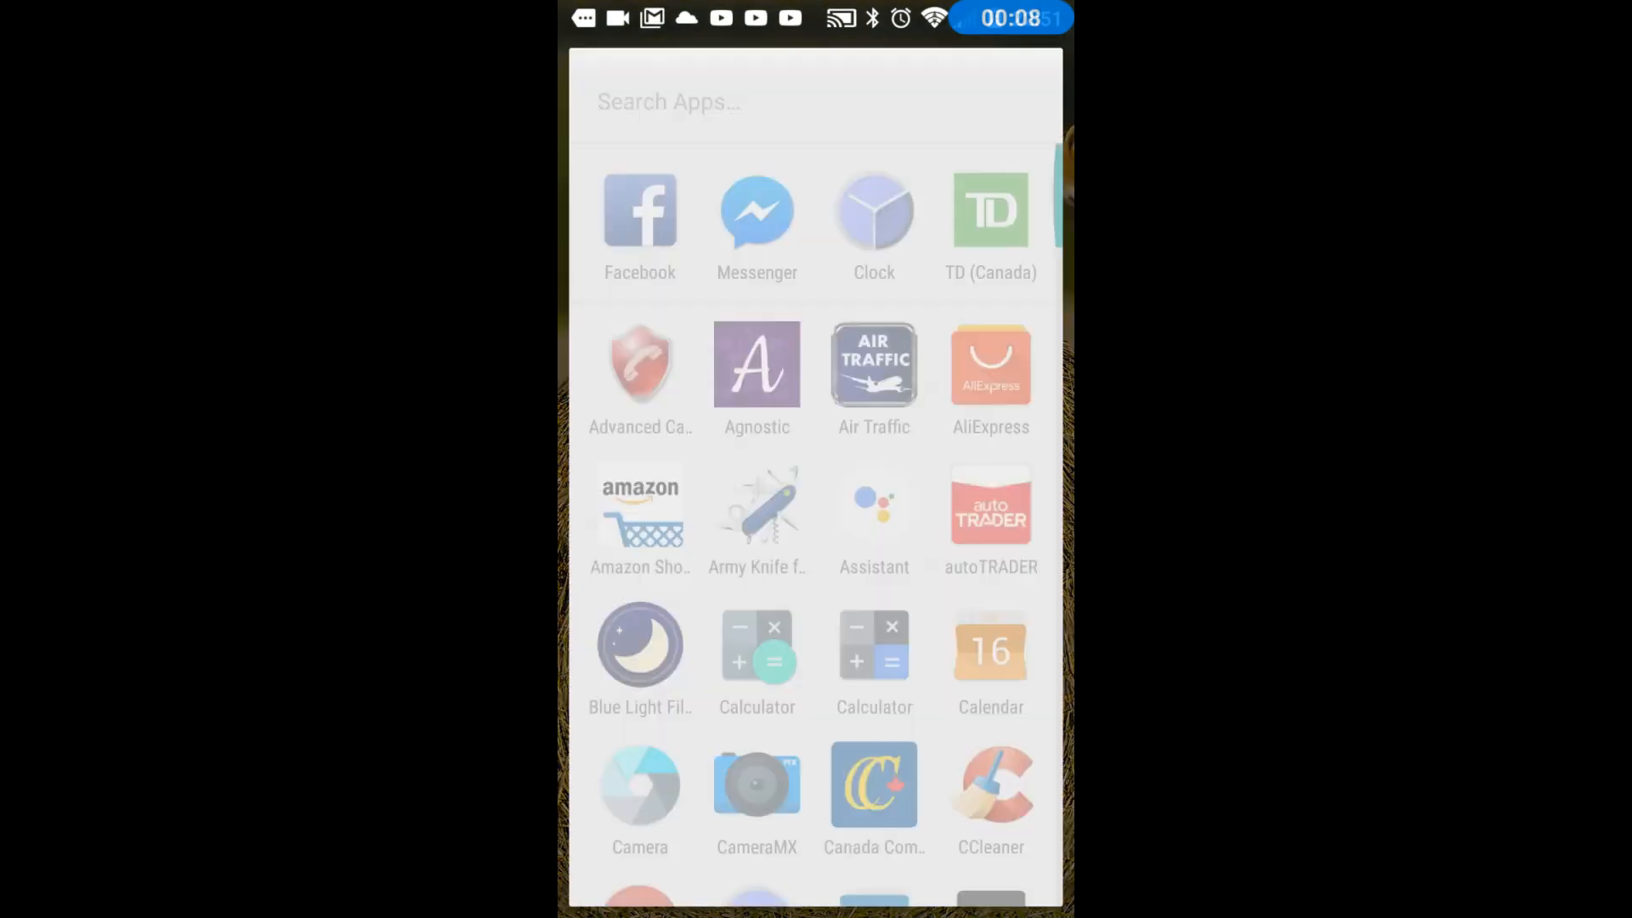
pyautogui.scroll(-3)
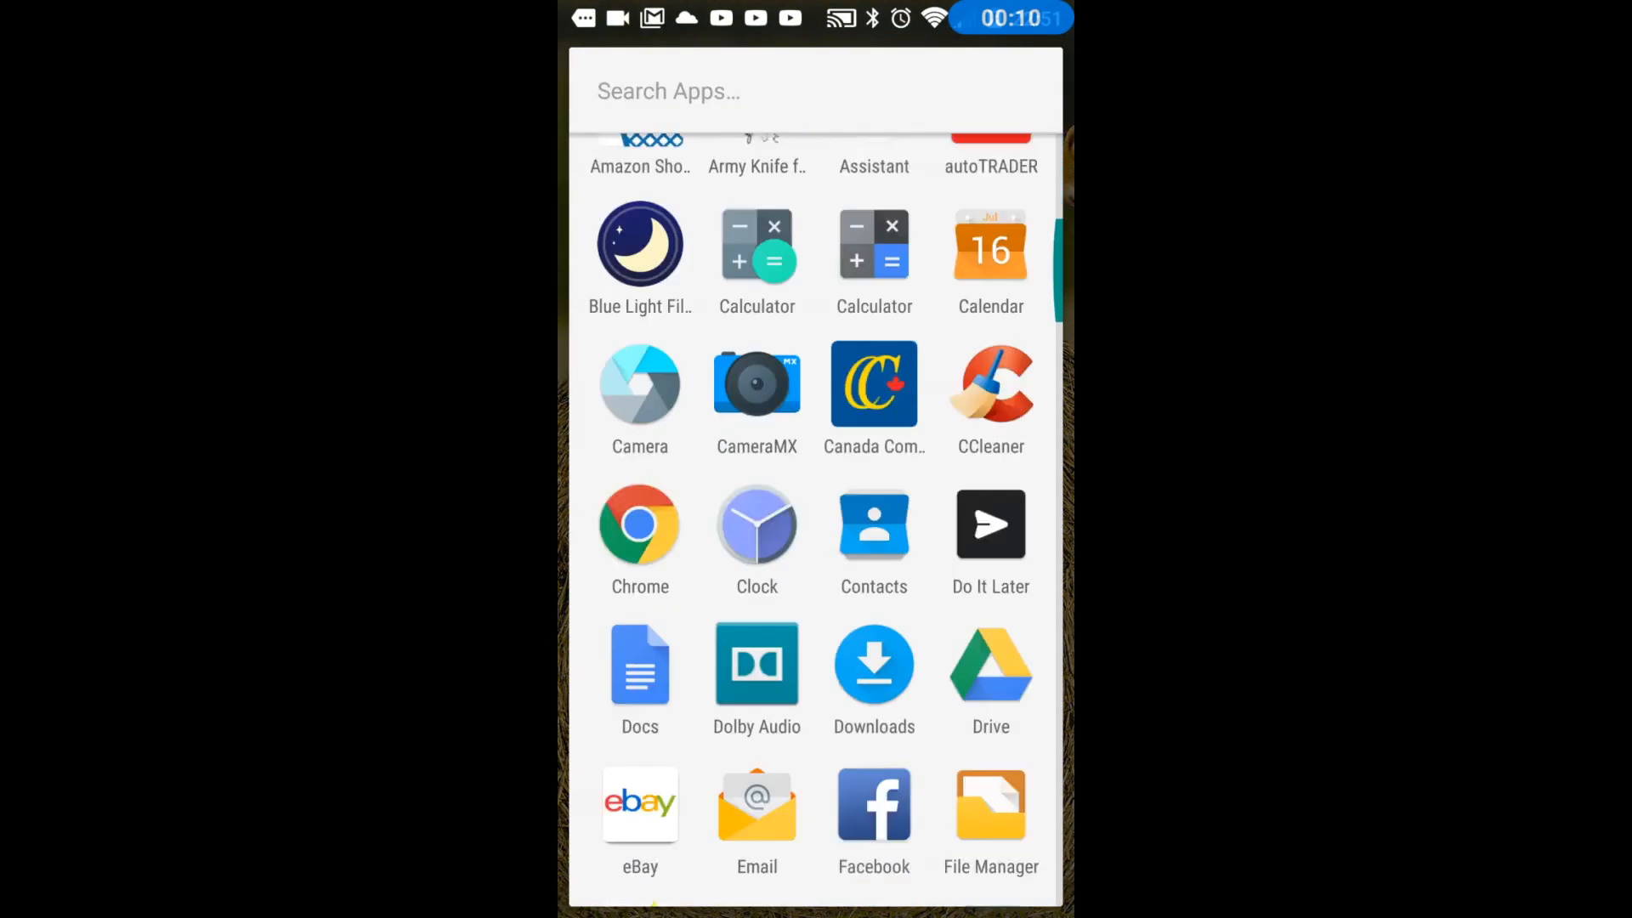
pyautogui.scroll(-3)
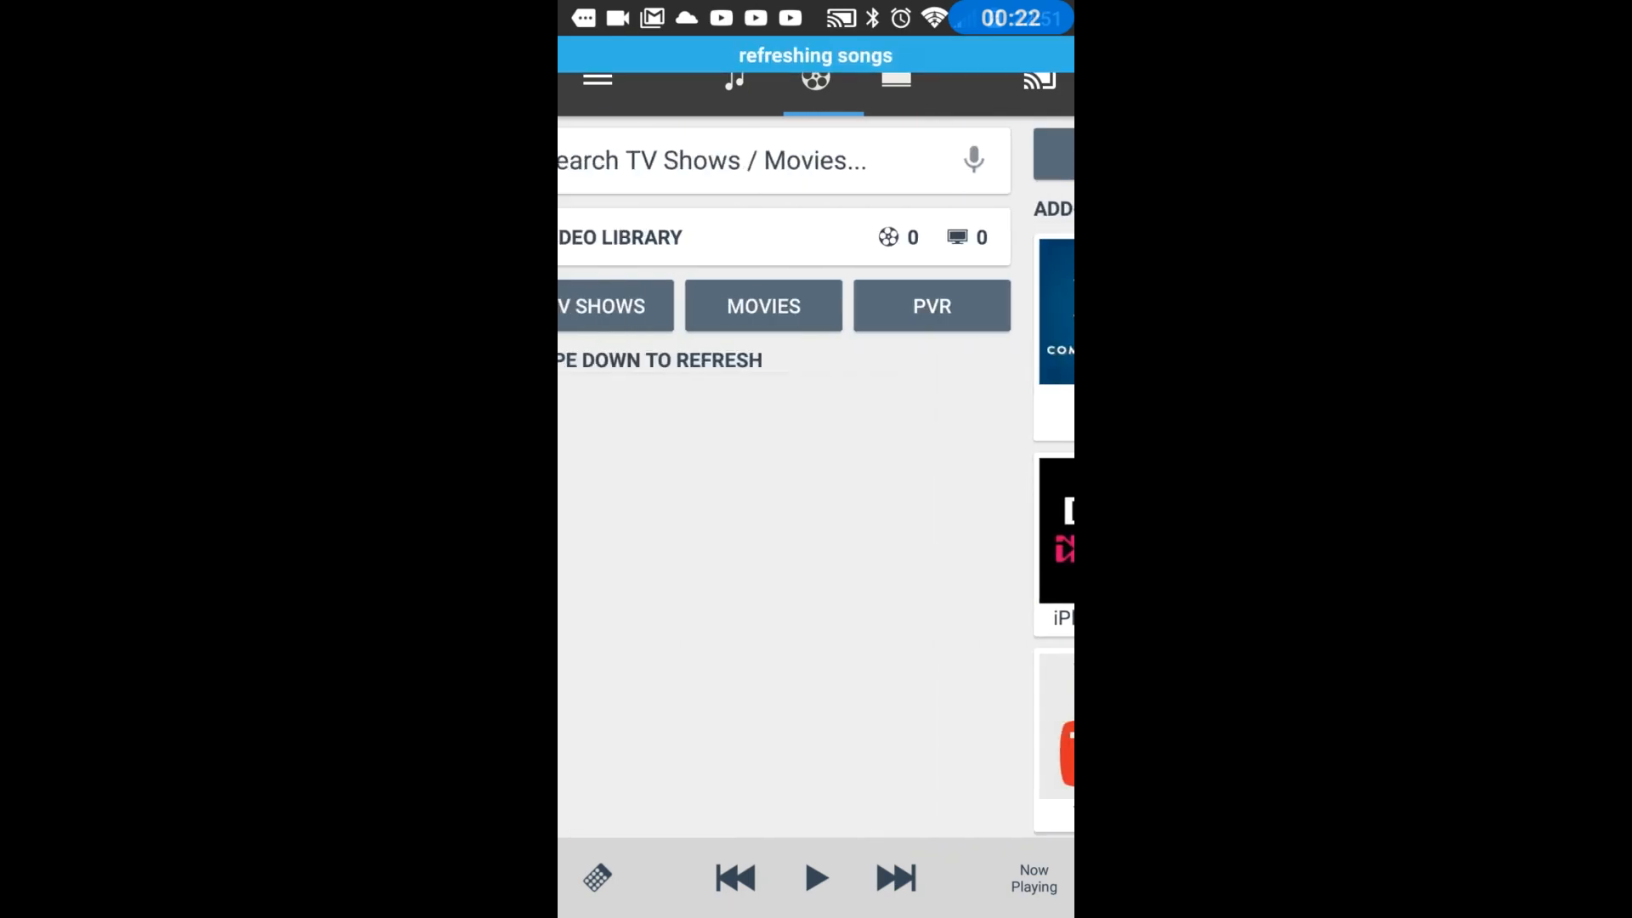
pyautogui.click(733, 75)
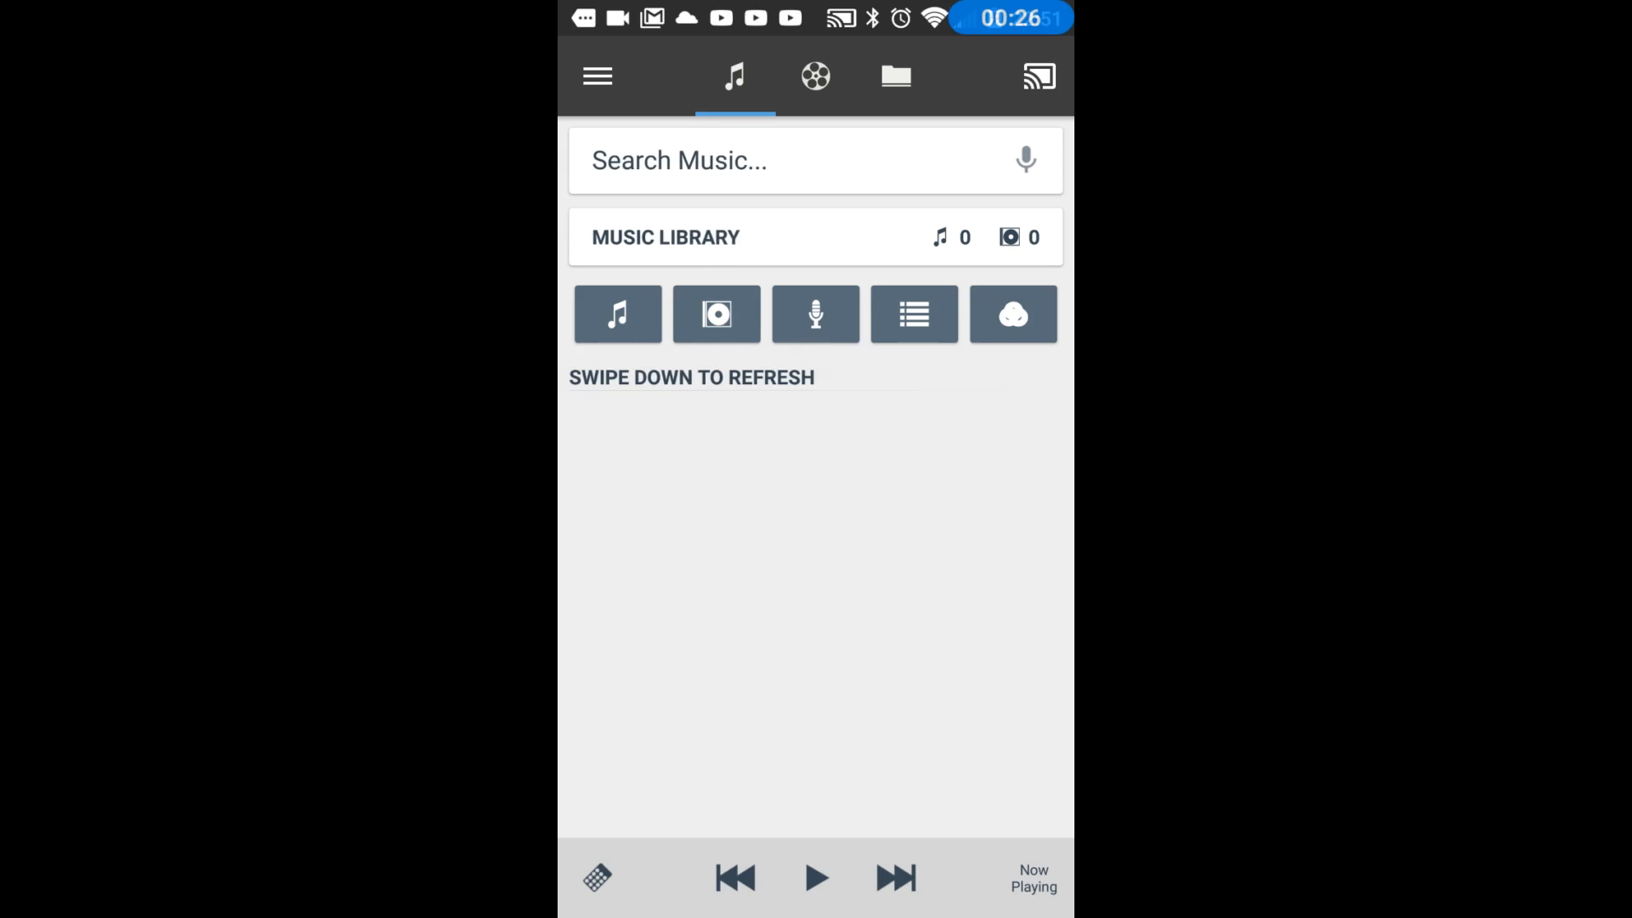
pyautogui.click(597, 74)
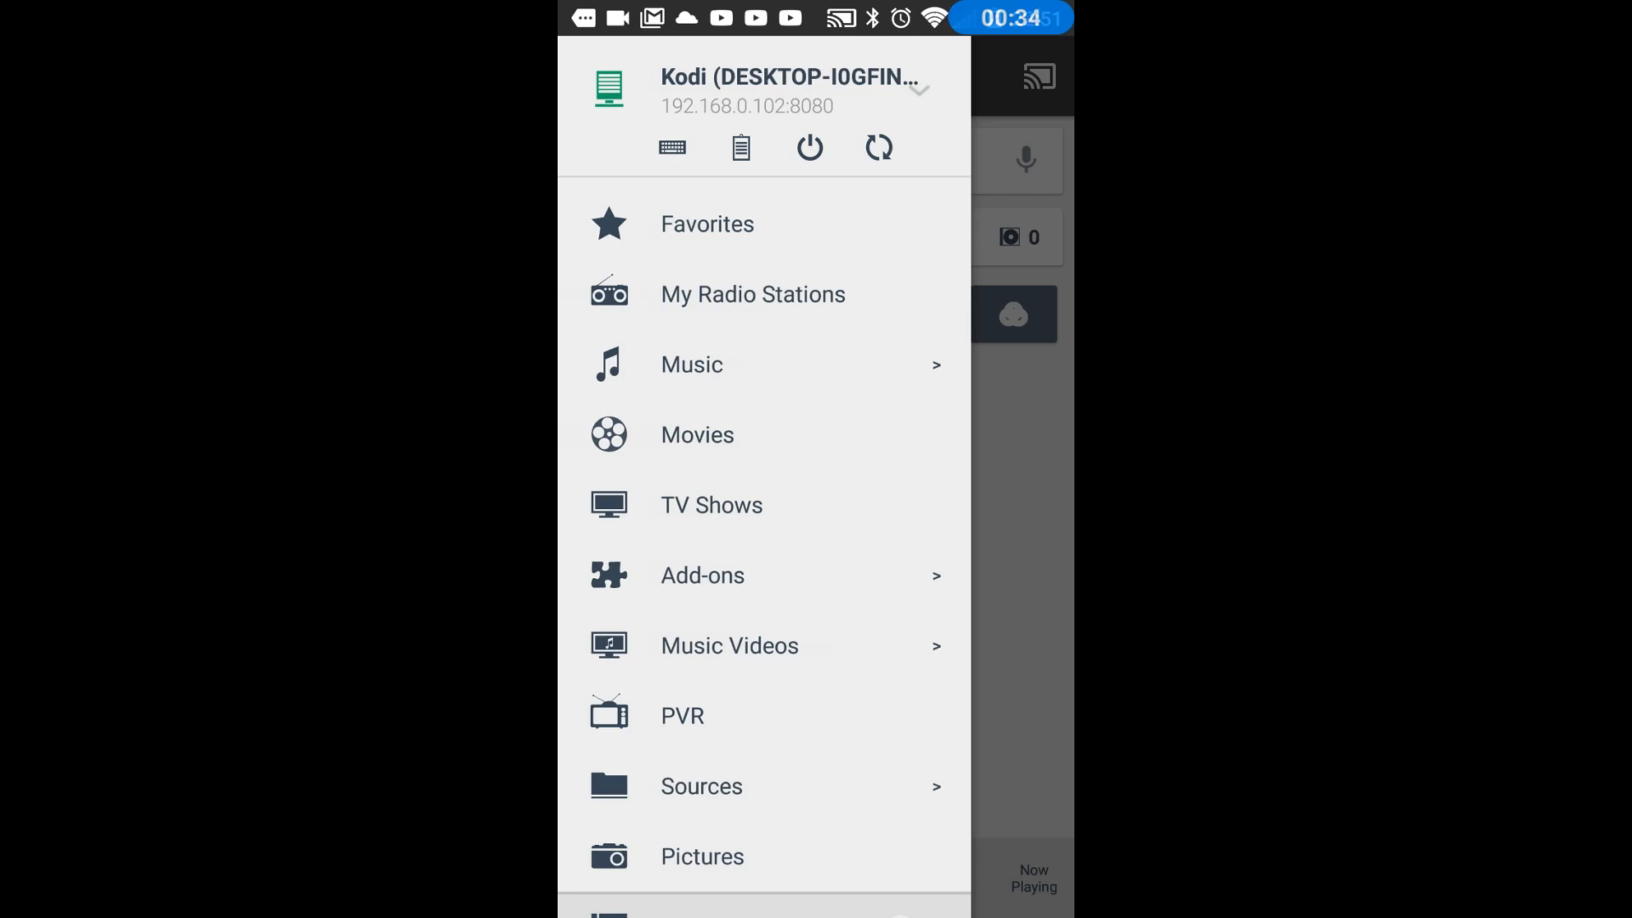
pyautogui.click(916, 89)
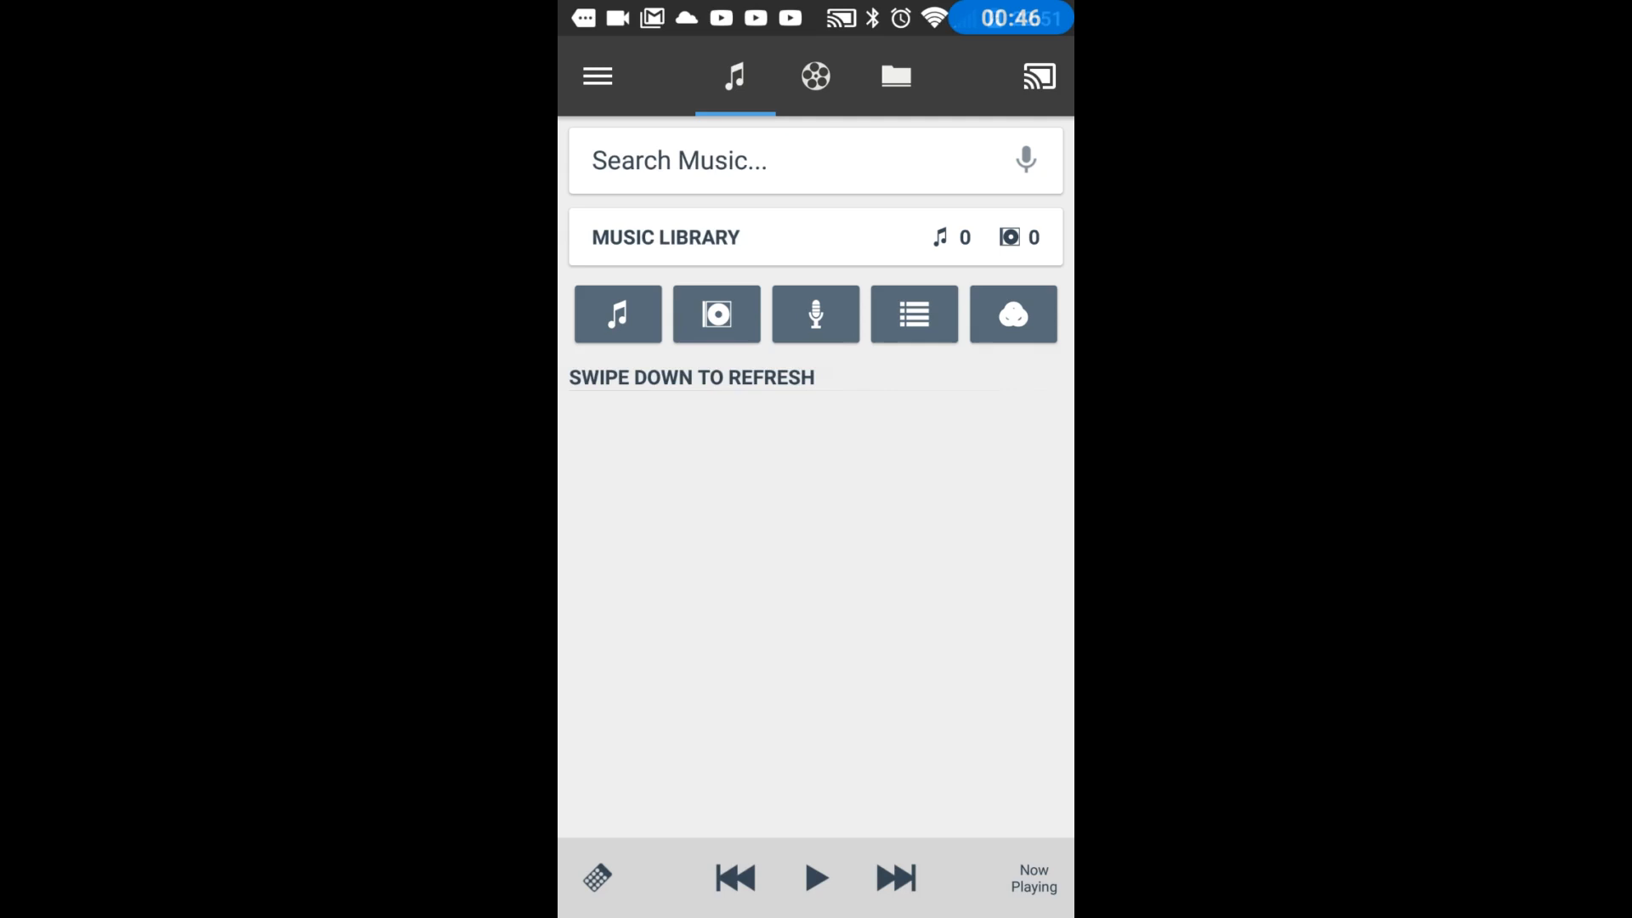
pyautogui.click(816, 75)
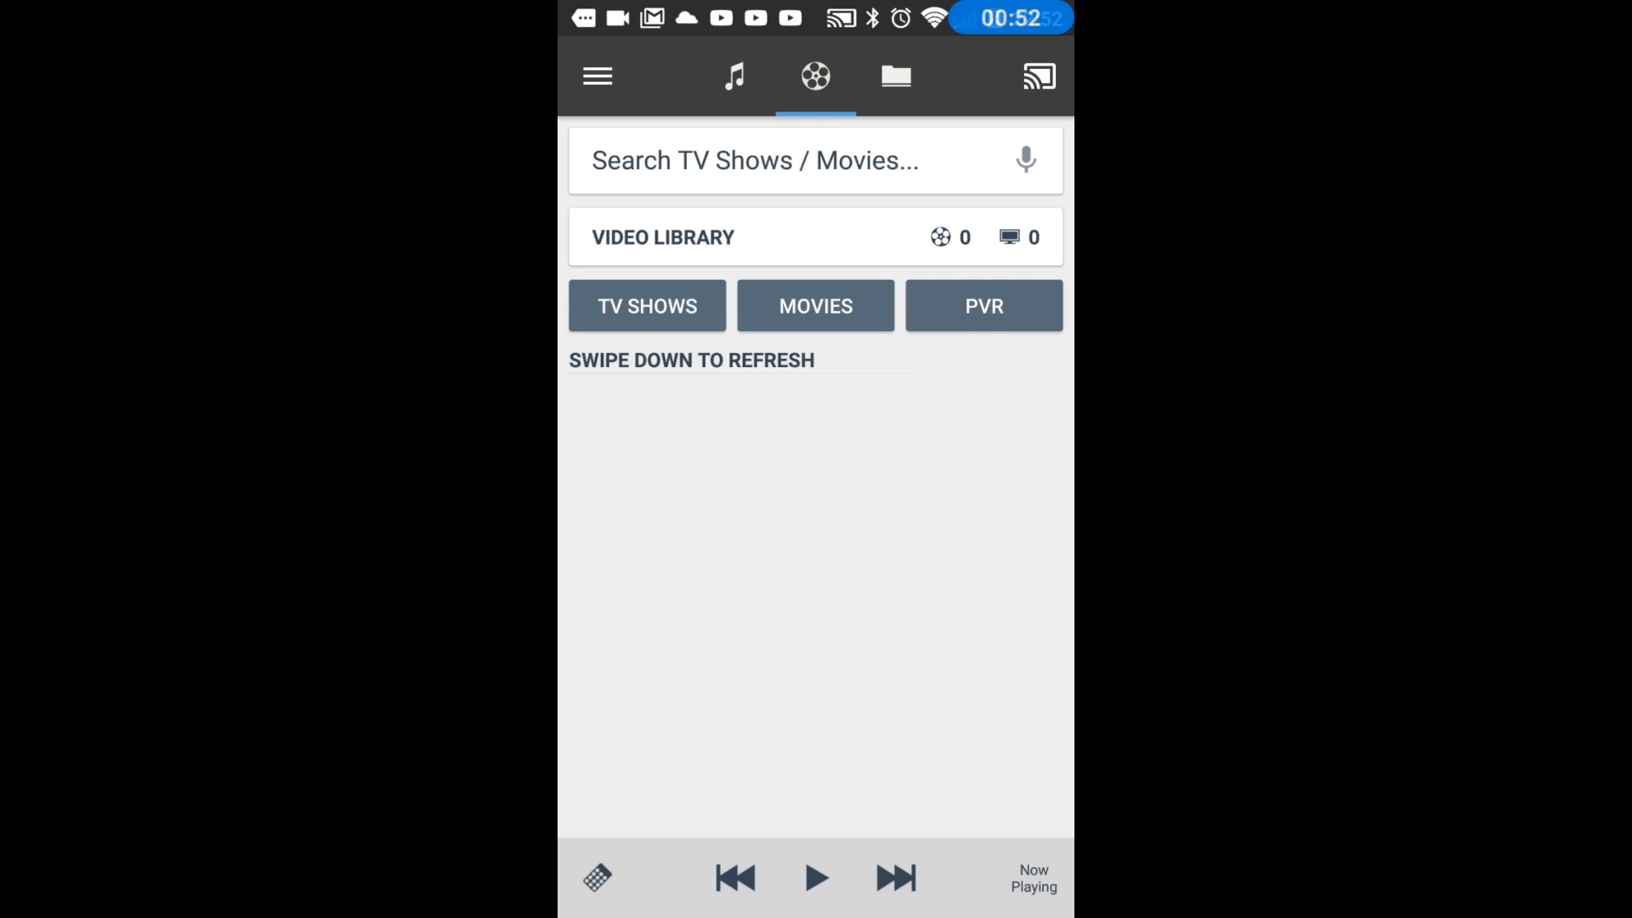
pyautogui.click(733, 75)
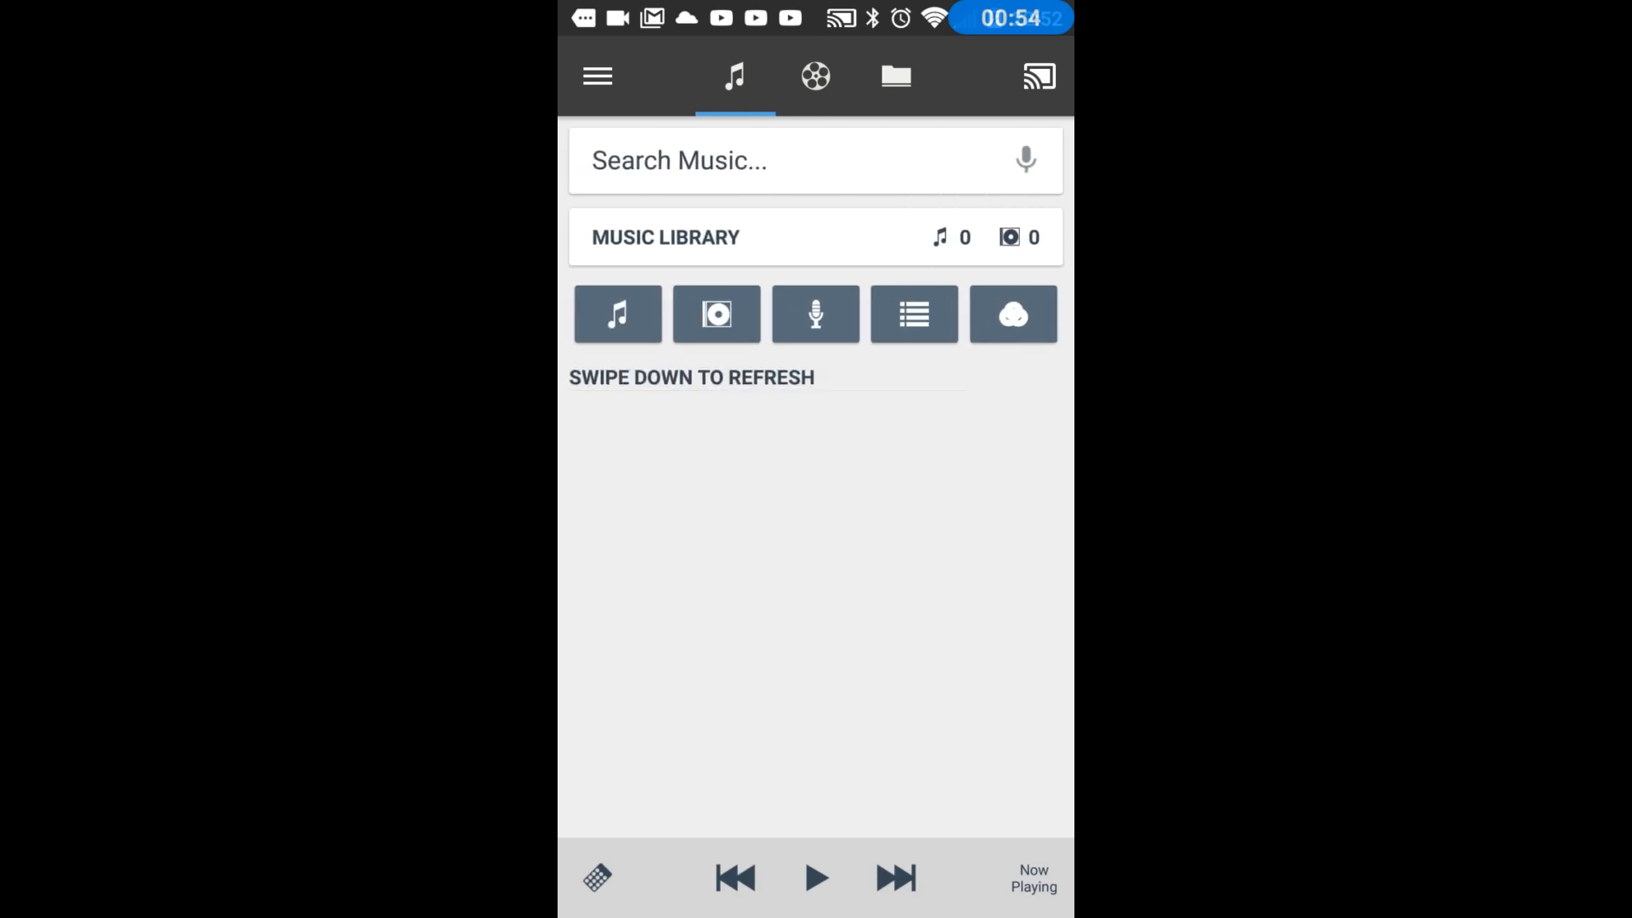
pyautogui.click(815, 75)
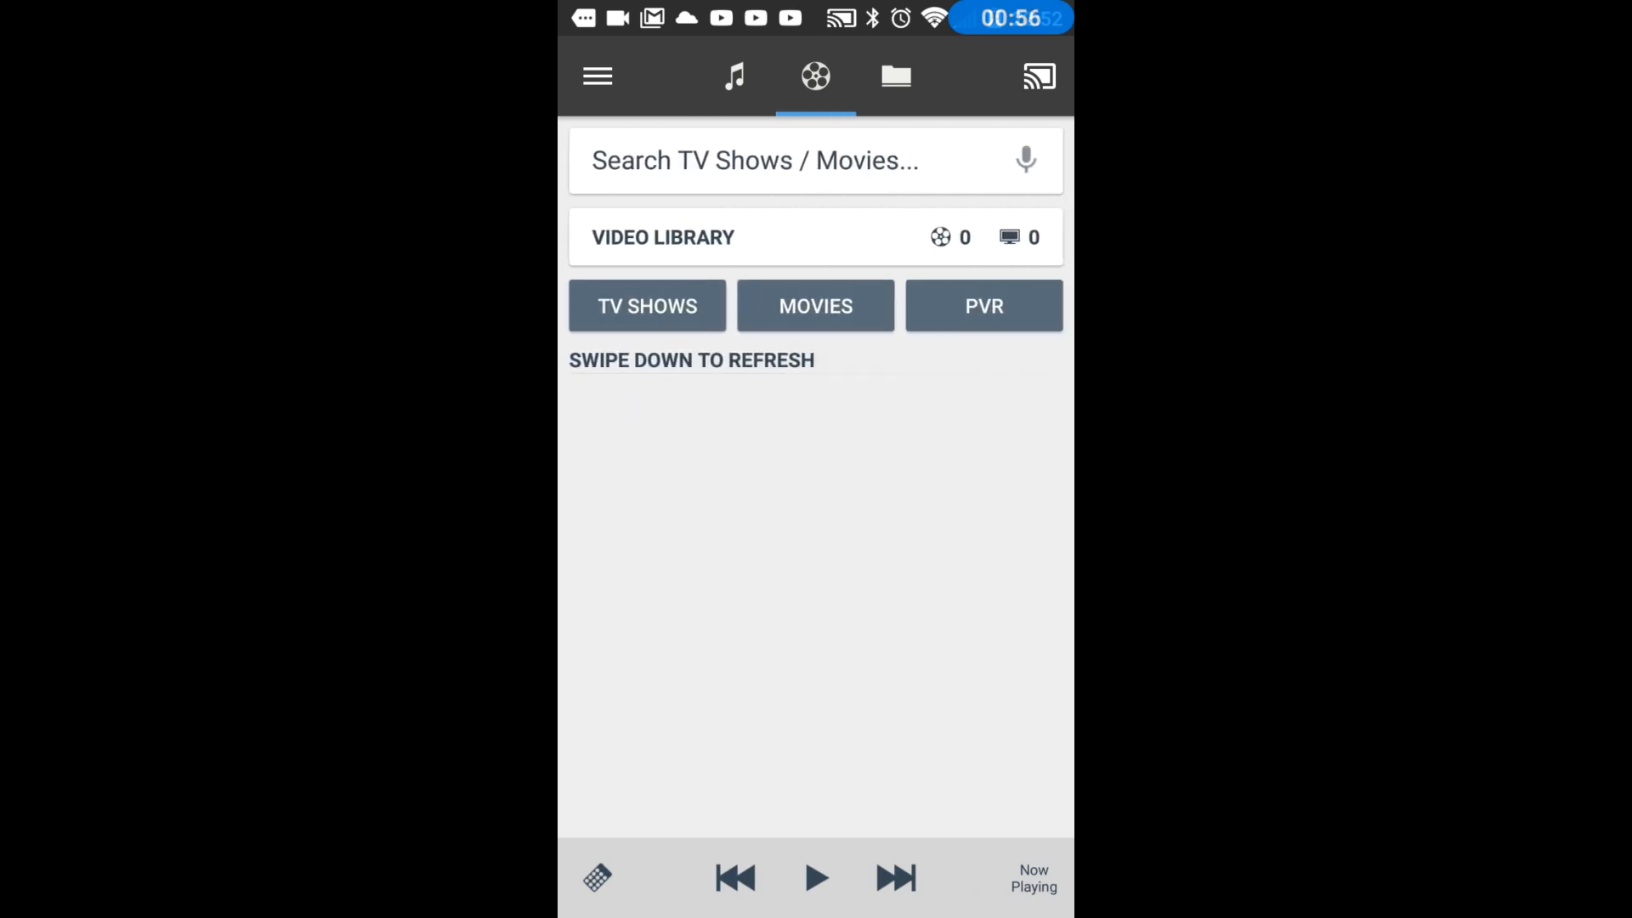
pyautogui.click(895, 75)
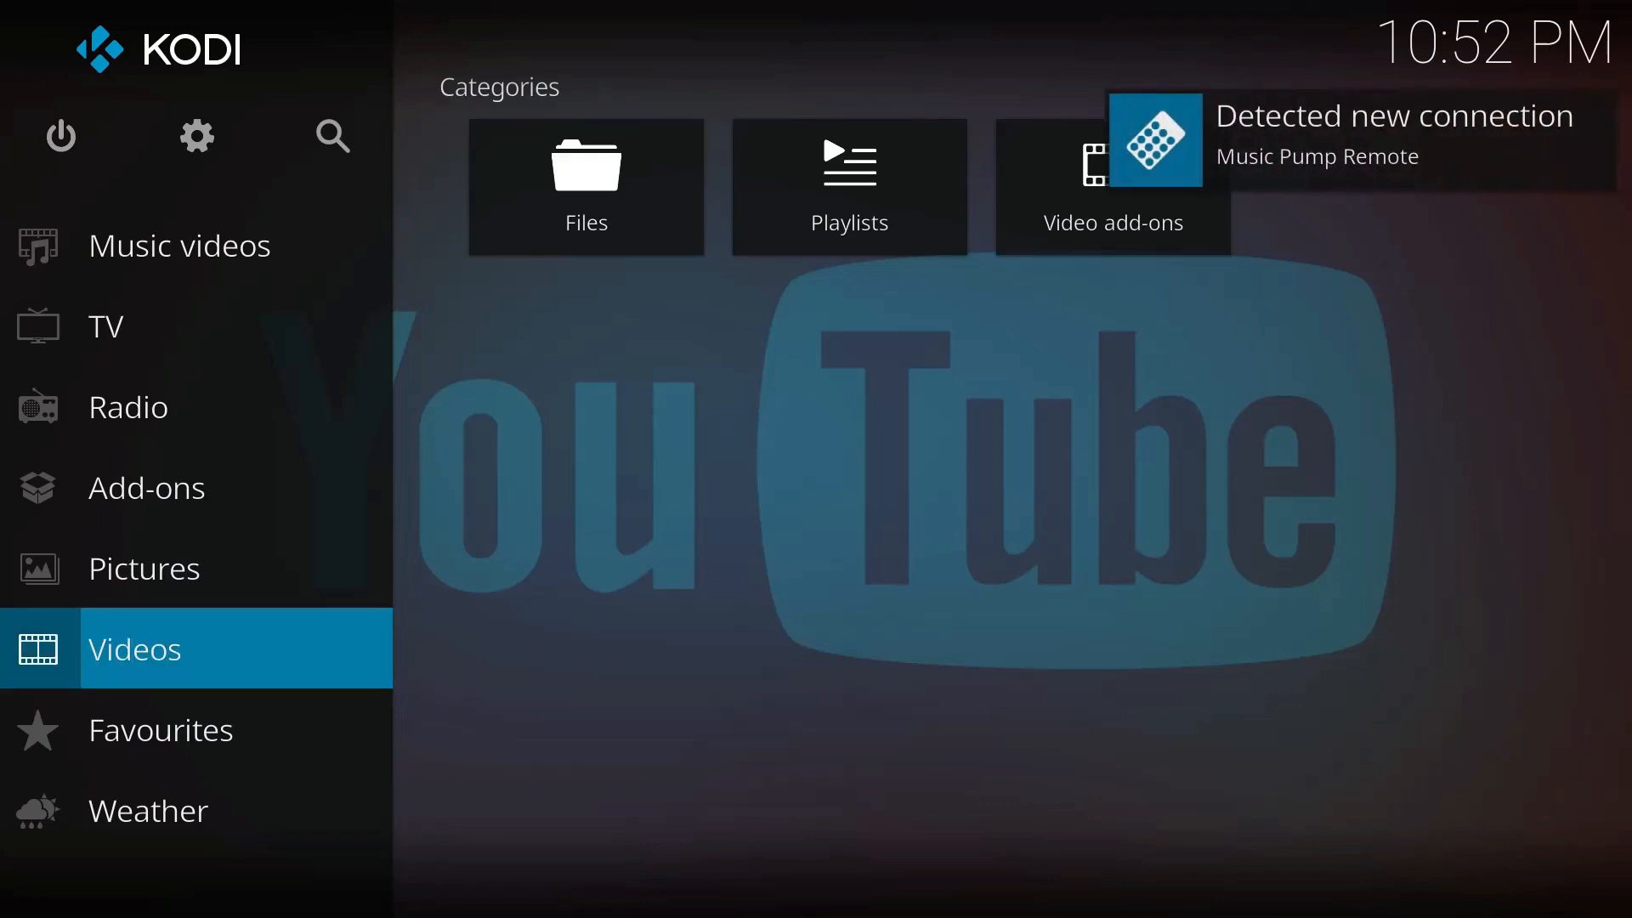
# Select Add-ons from the Kodi home menu
pyautogui.click(145, 486)
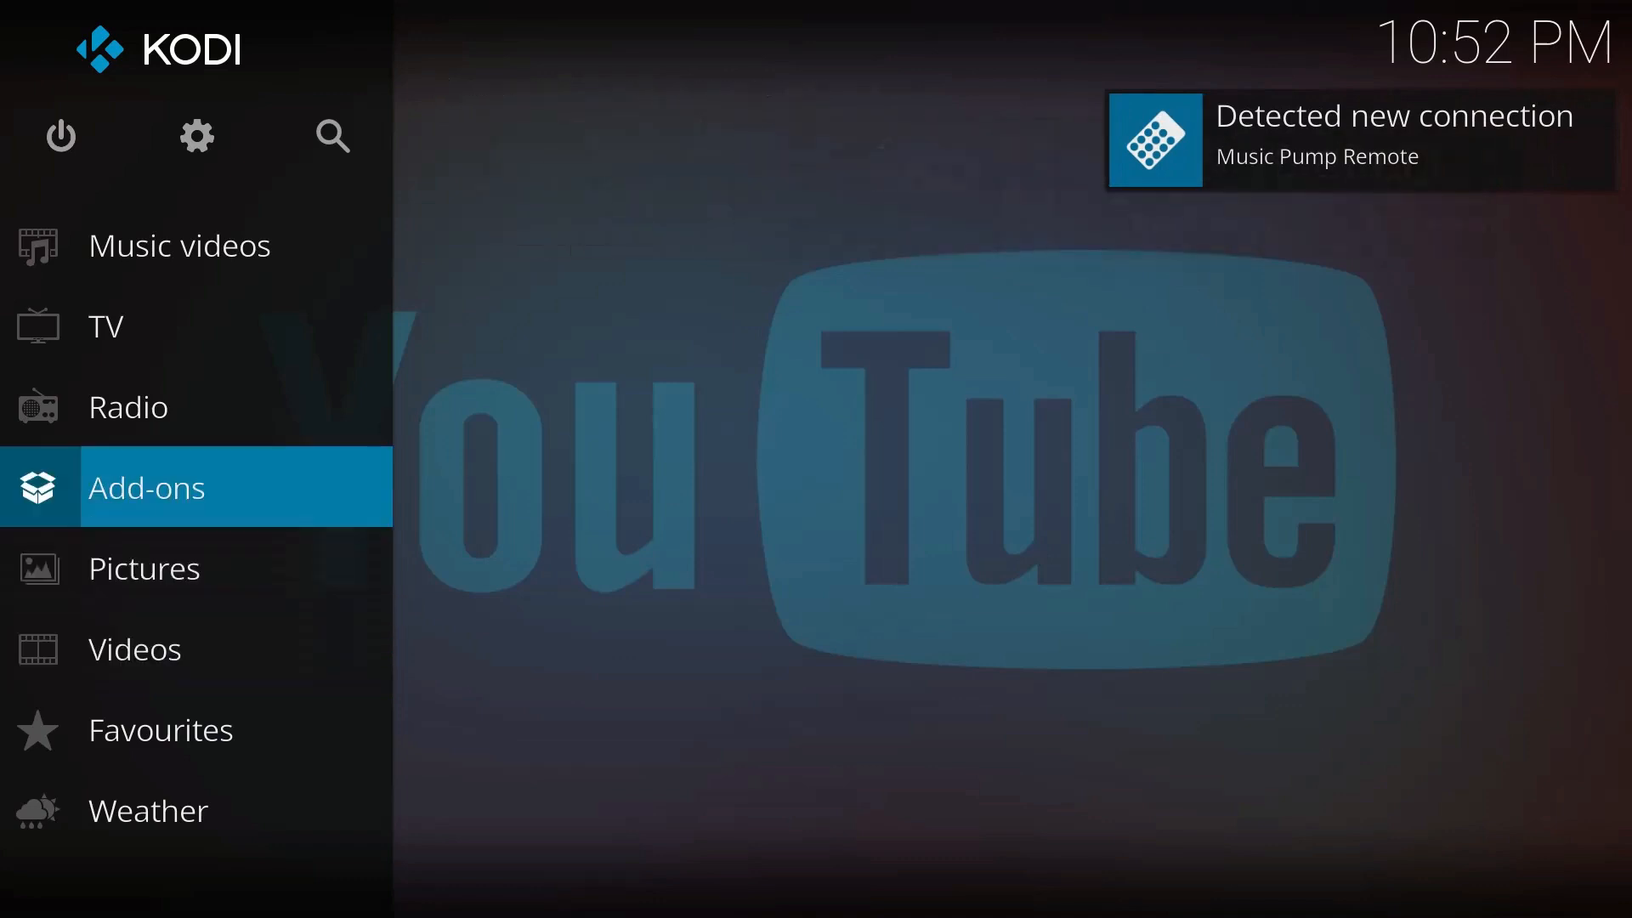
pyautogui.click(145, 486)
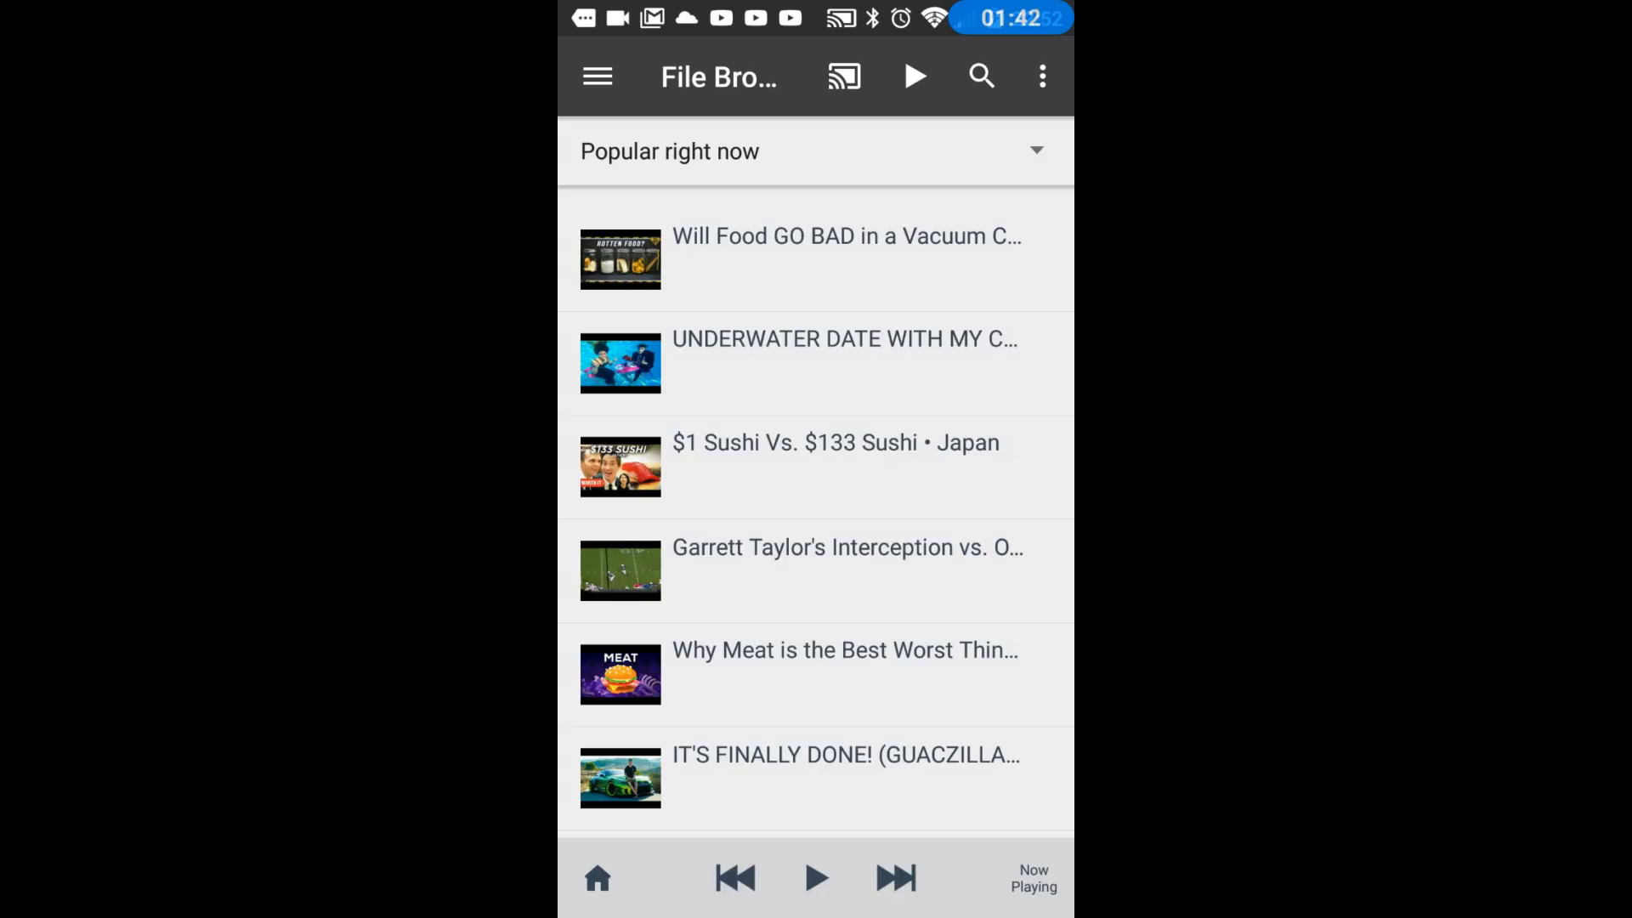
# Scroll through the YouTube 'Popular right now' video list in Kore
pyautogui.scroll(-3)
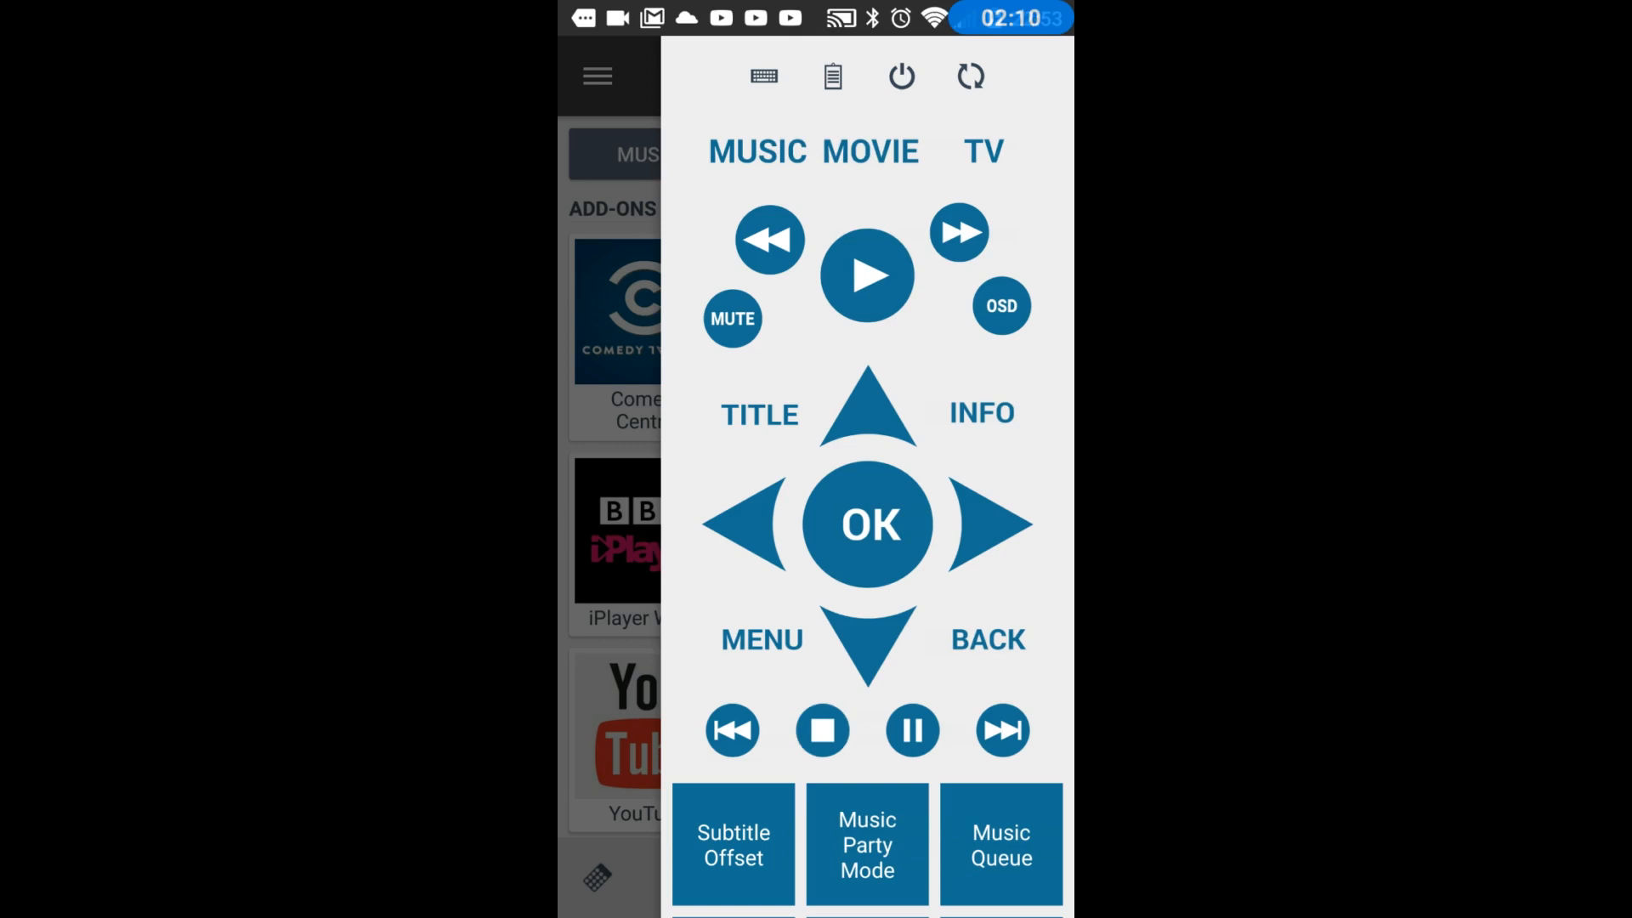
# Show Kore's remote pad power menu with Wake up, Quit, Reboot and Shutdown options
pyautogui.click(968, 76)
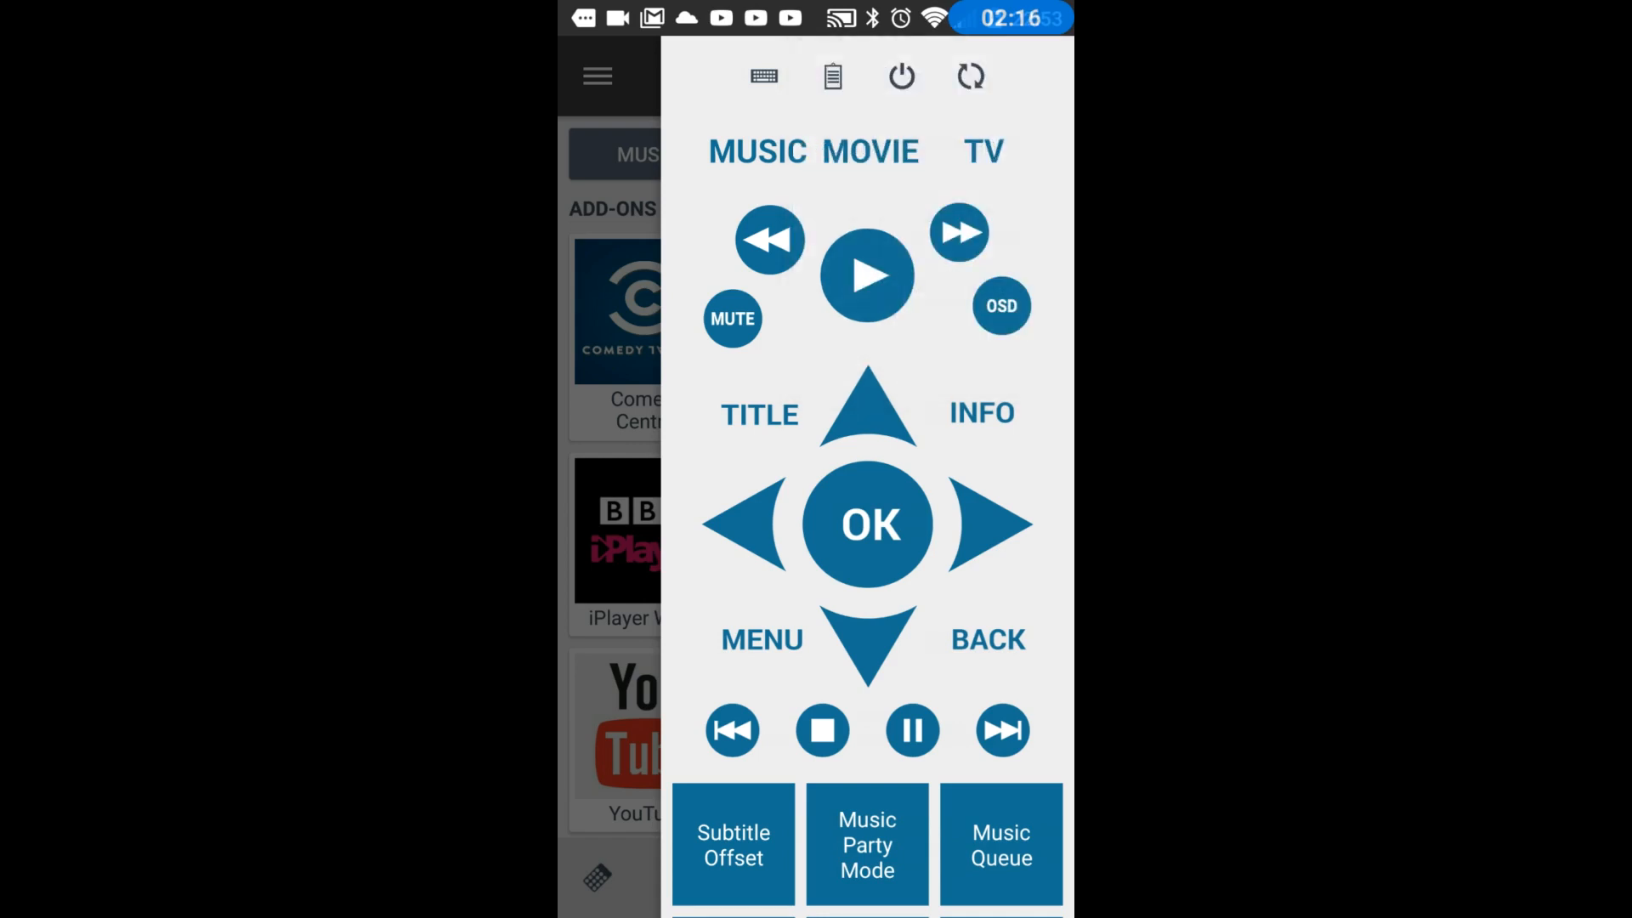
pyautogui.click(901, 76)
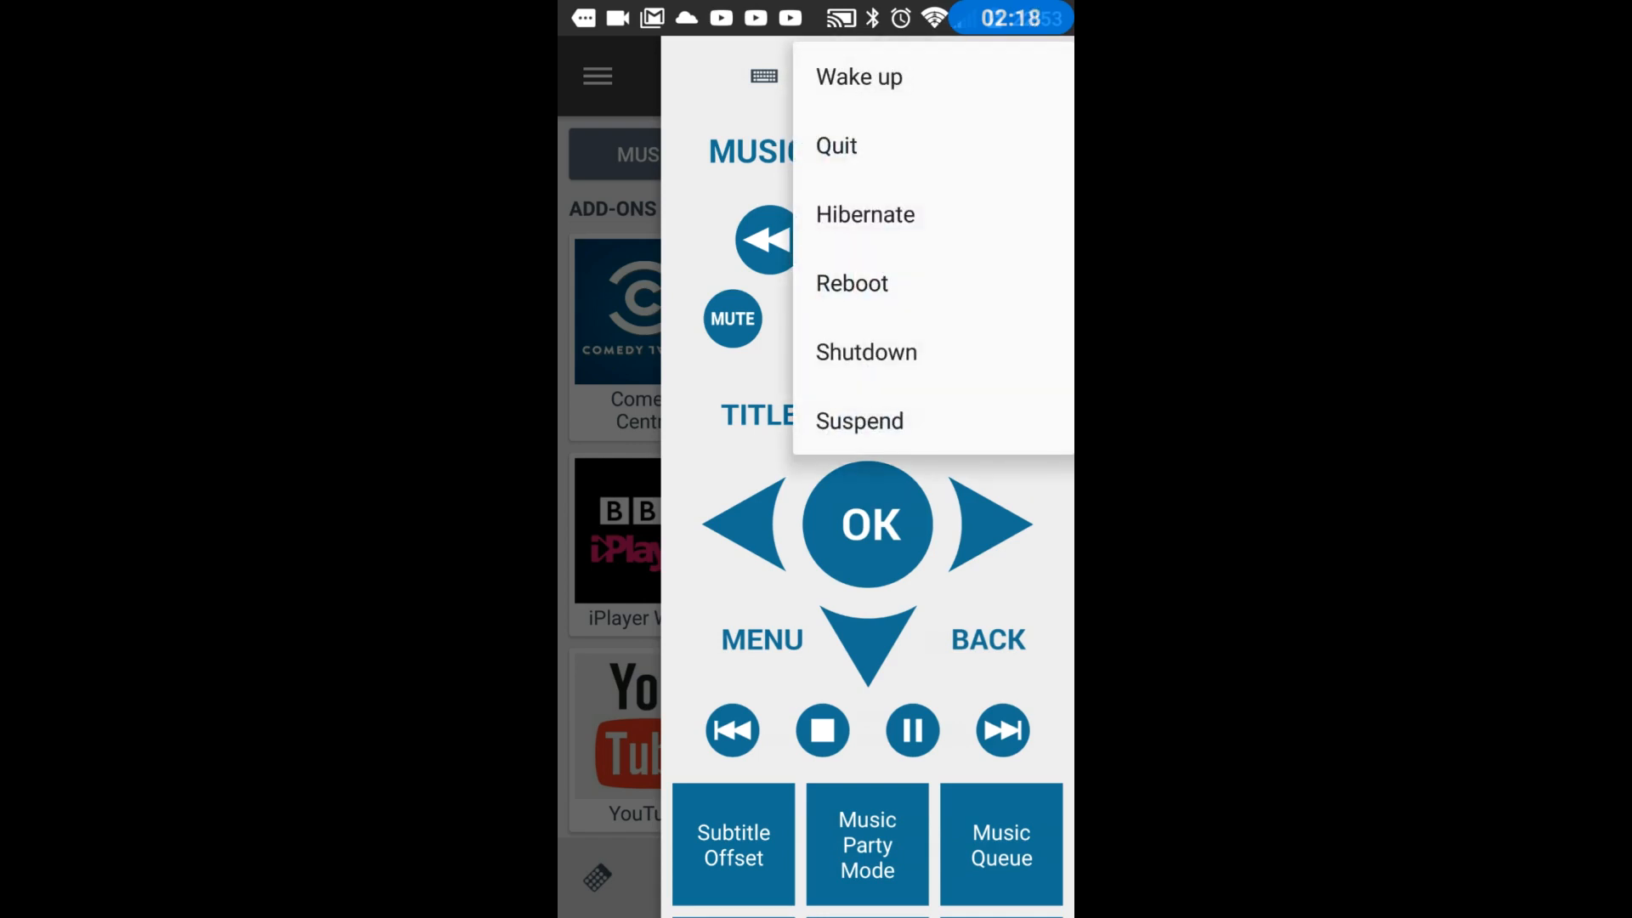